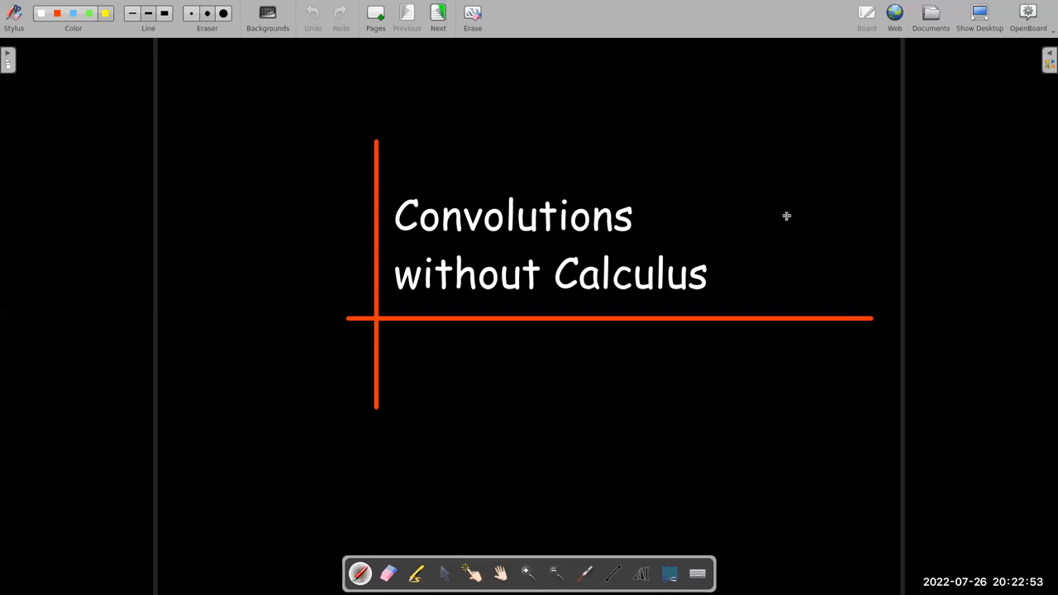
# - Advance from the title page to the BetterExplained intuitive-convolution credits page
pyautogui.click(437, 15)
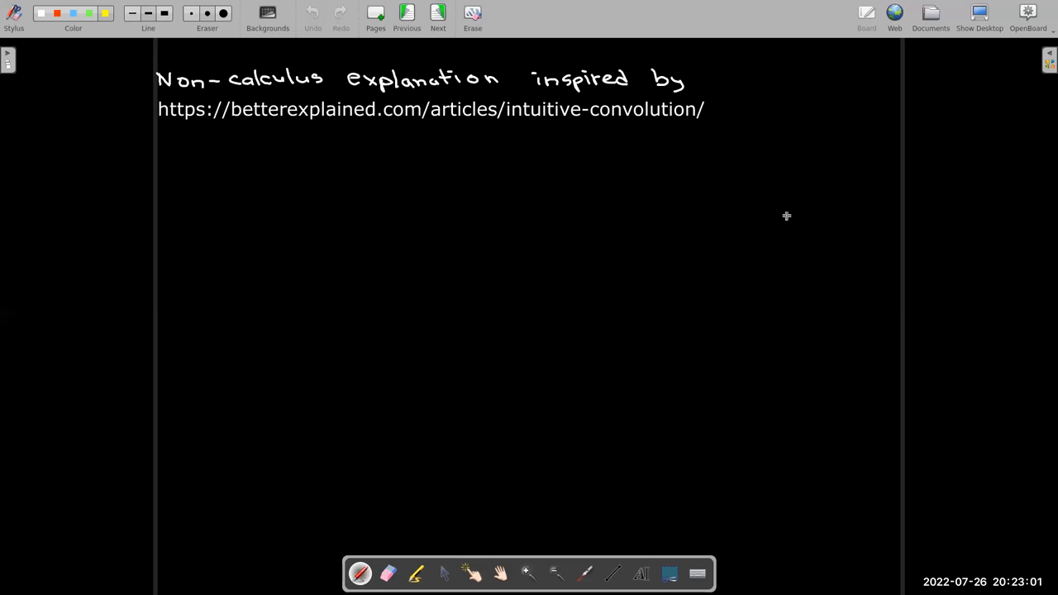
pyautogui.moveTo(174, 133)
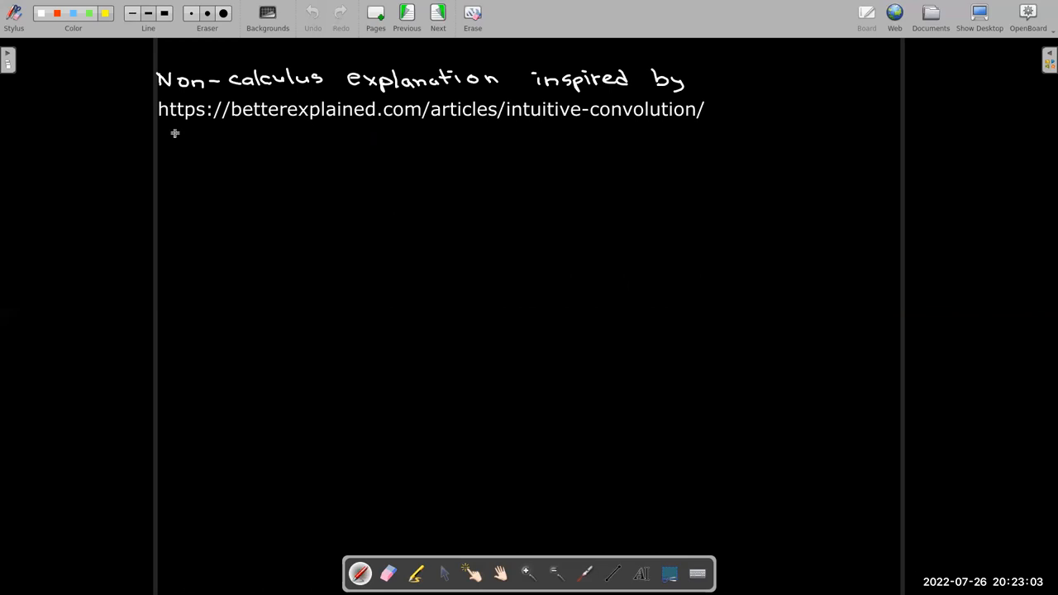
pyautogui.moveTo(639, 139)
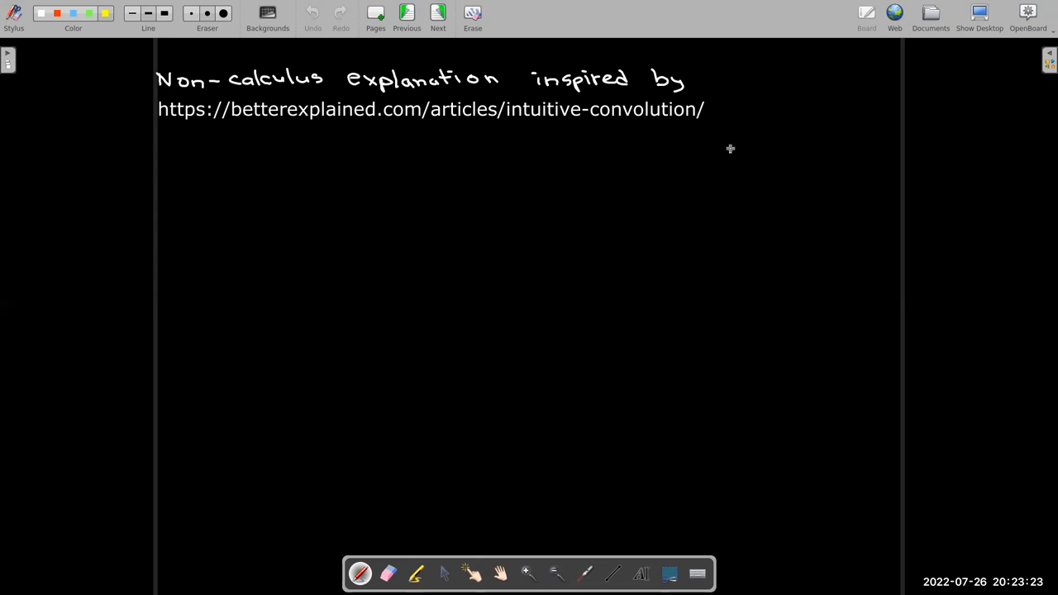
# - Advance the board for the four-phase simulation problem needing 2, 4, 3, 1 CPUs
pyautogui.click(438, 15)
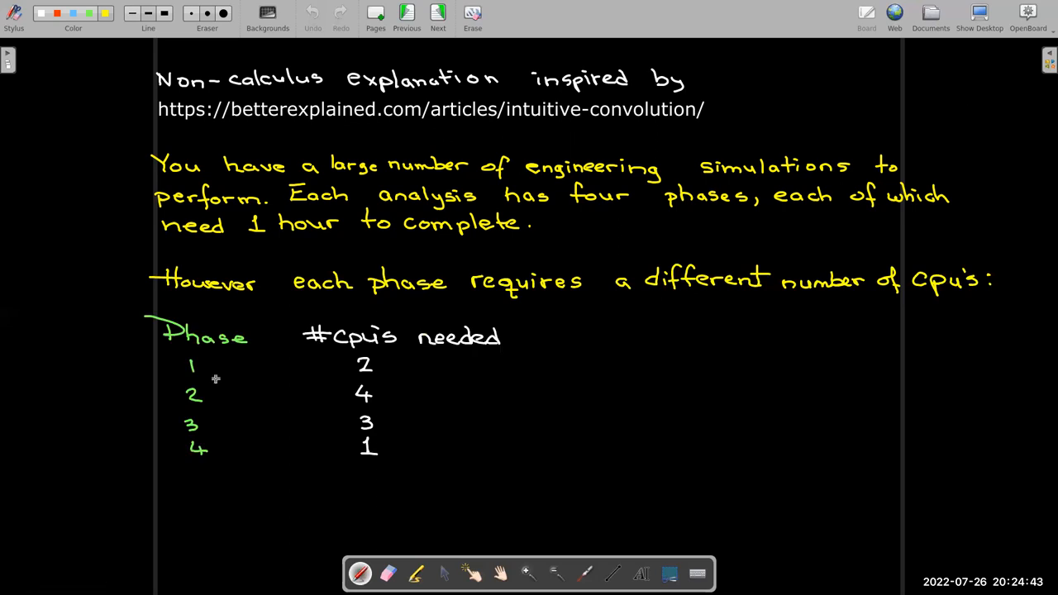
pyautogui.moveTo(340, 360)
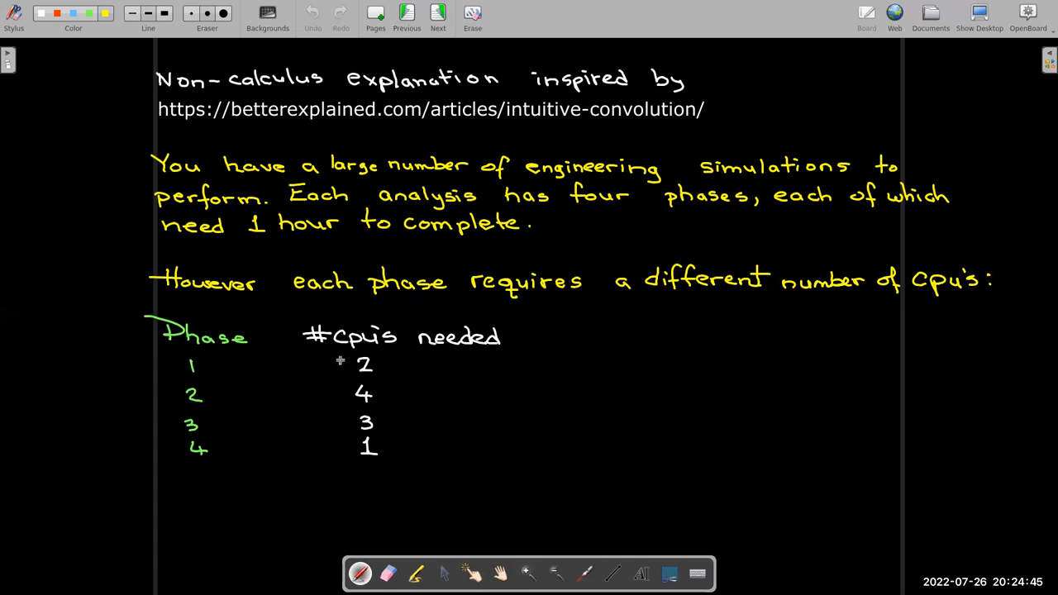
pyautogui.moveTo(361, 358)
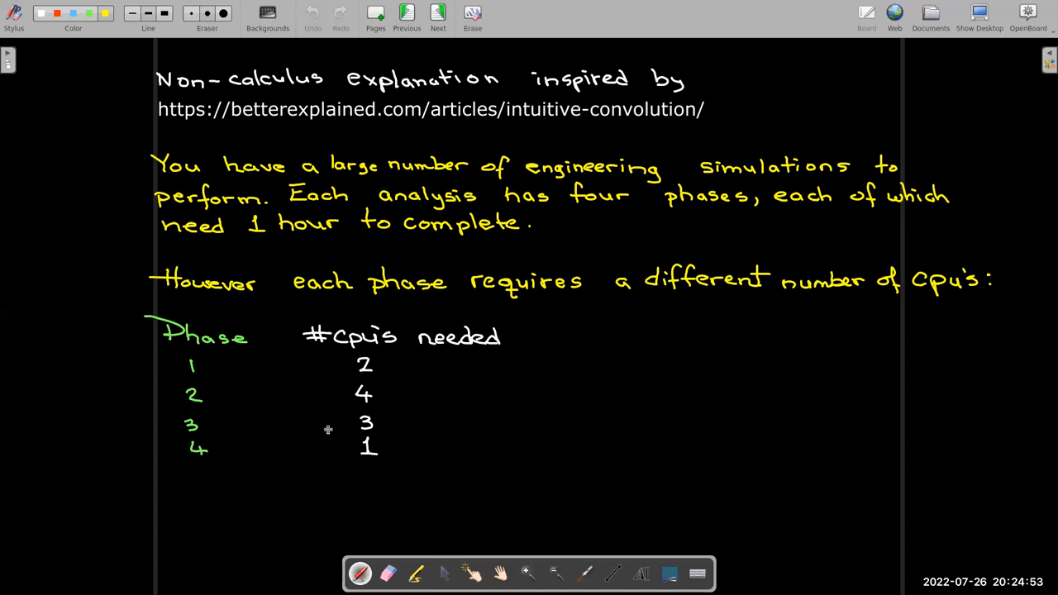
pyautogui.moveTo(308, 428)
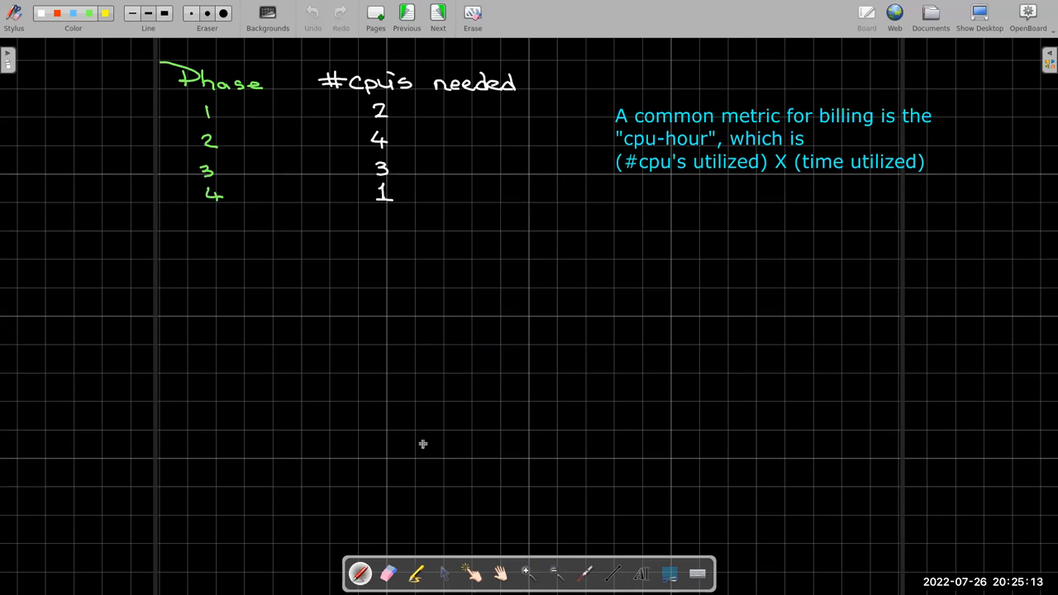
pyautogui.moveTo(727, 173)
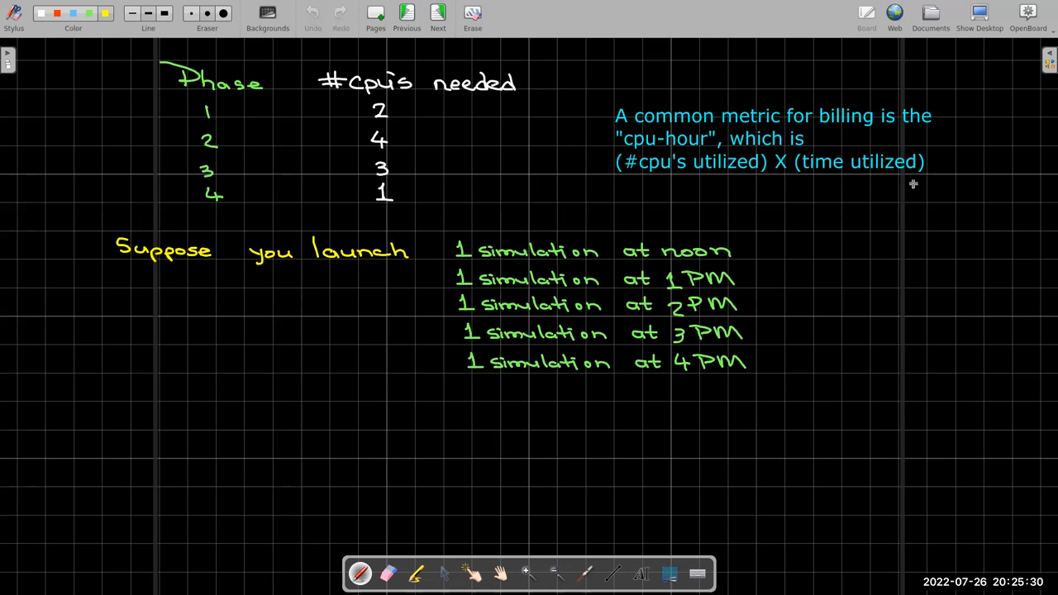
pyautogui.moveTo(478, 249)
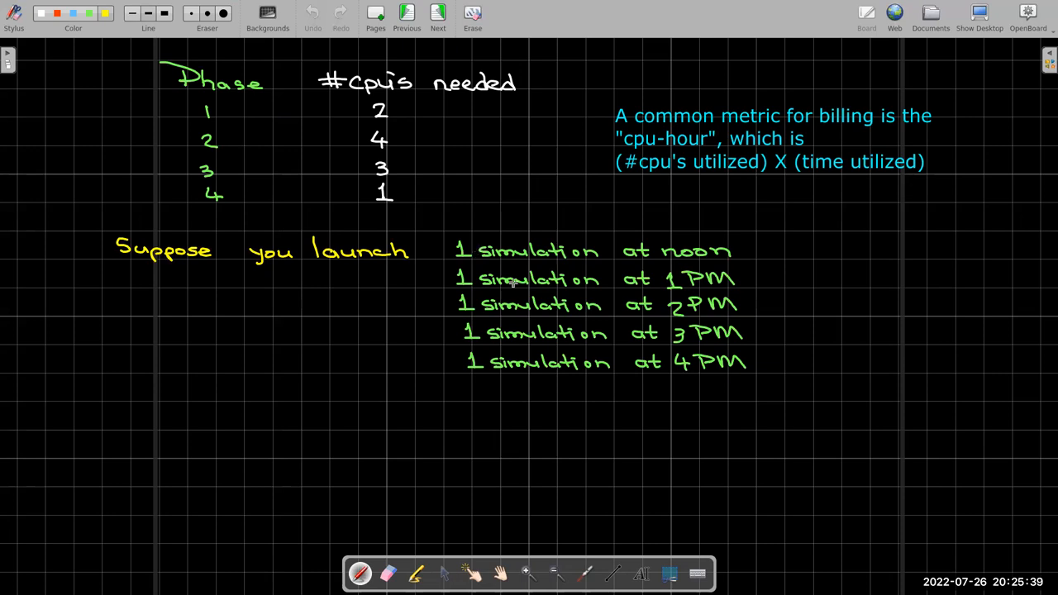
pyautogui.moveTo(701, 288)
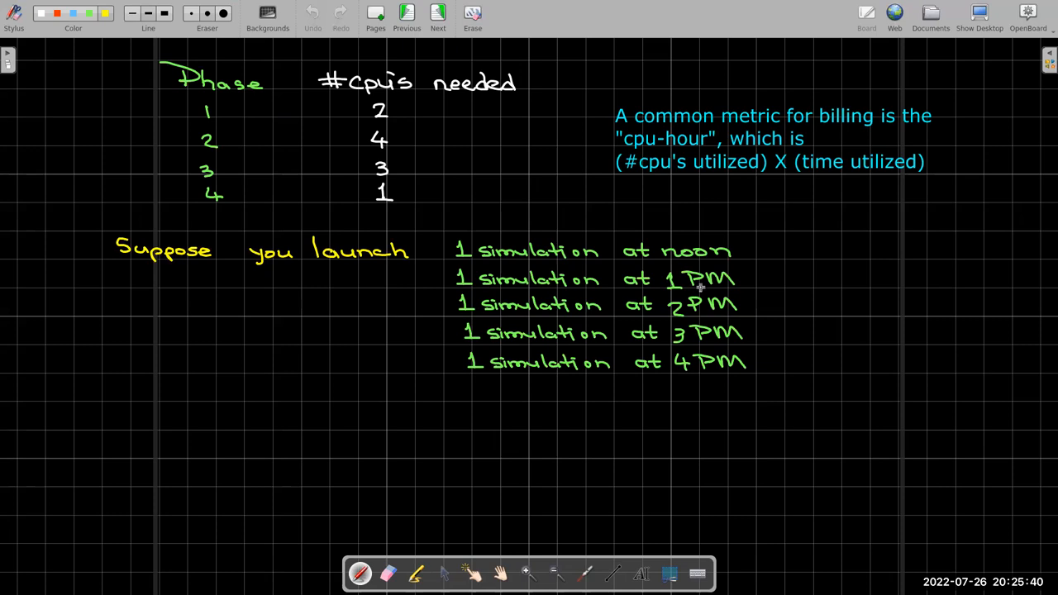
pyautogui.moveTo(701, 318)
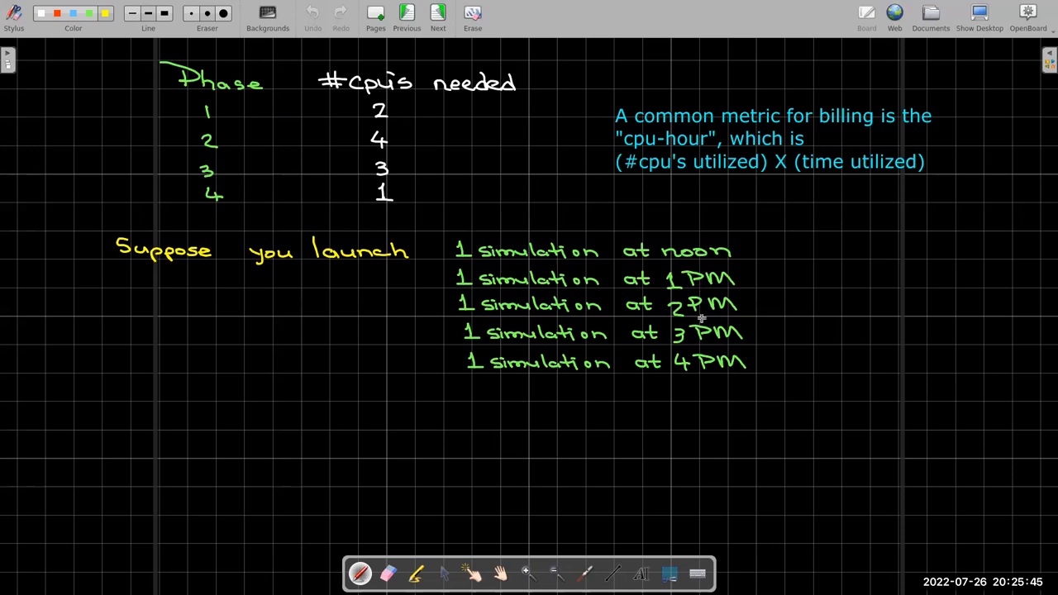
pyautogui.moveTo(700, 335)
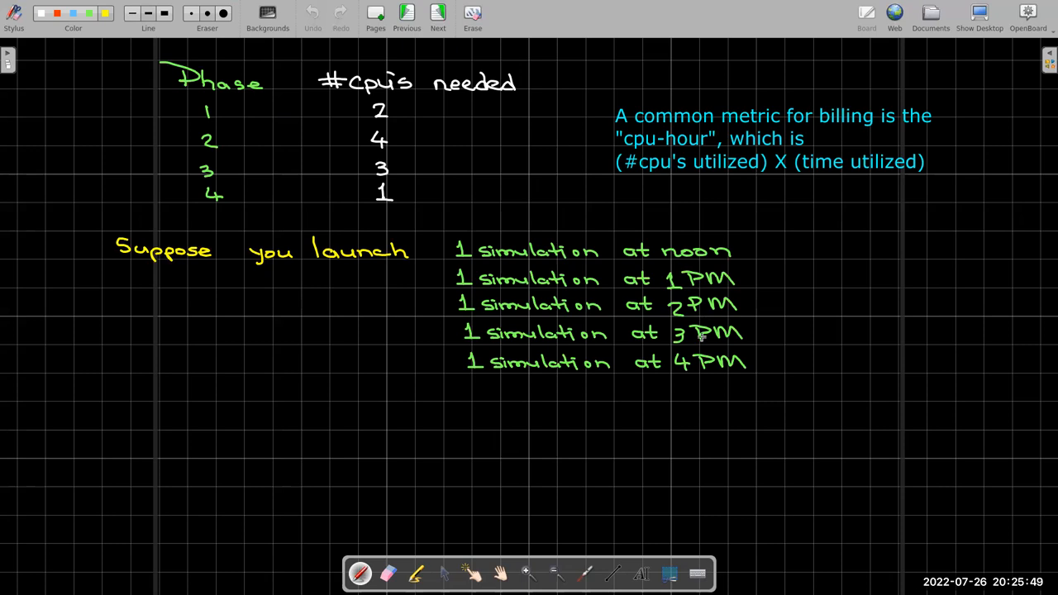
pyautogui.moveTo(752, 368)
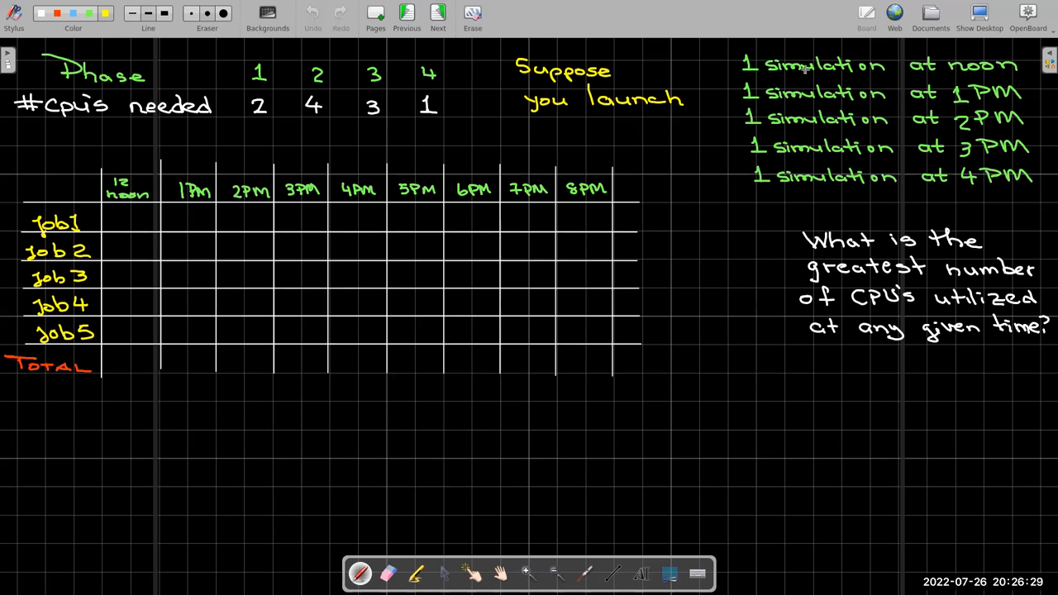
pyautogui.moveTo(160, 240)
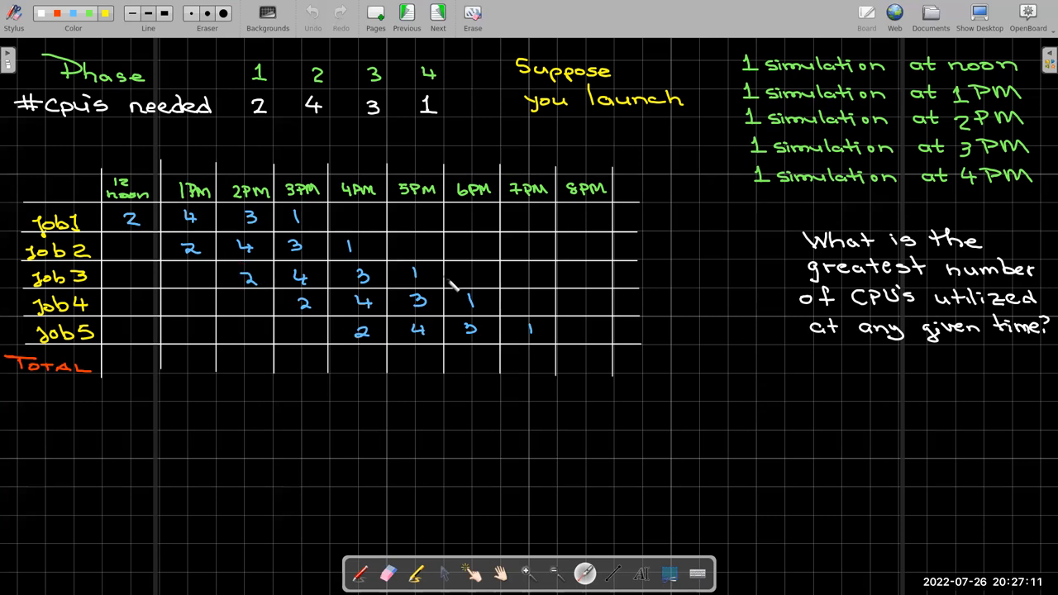
pyautogui.moveTo(499, 359)
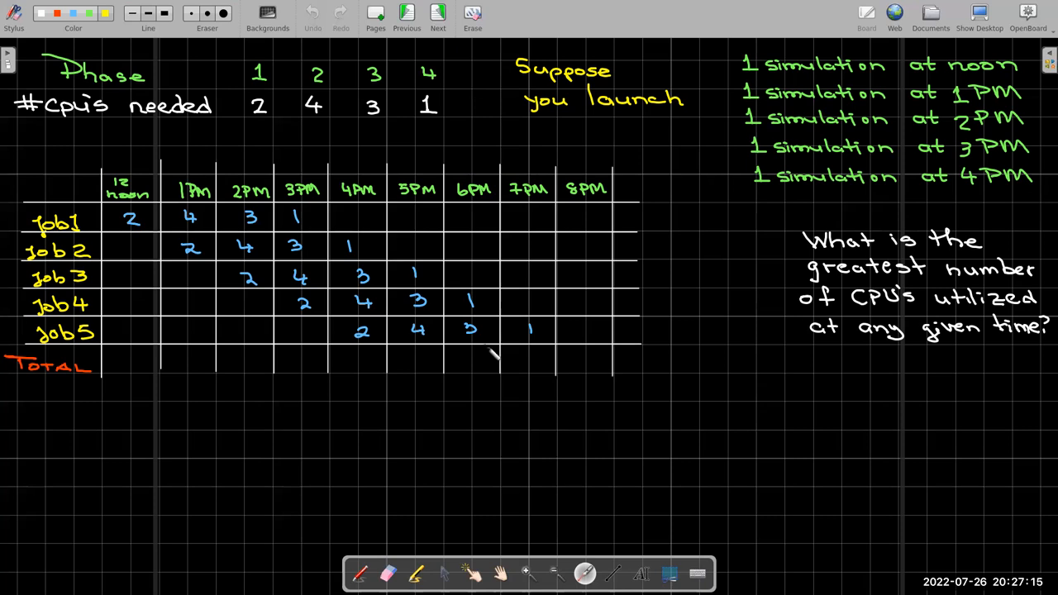
pyautogui.moveTo(288, 391)
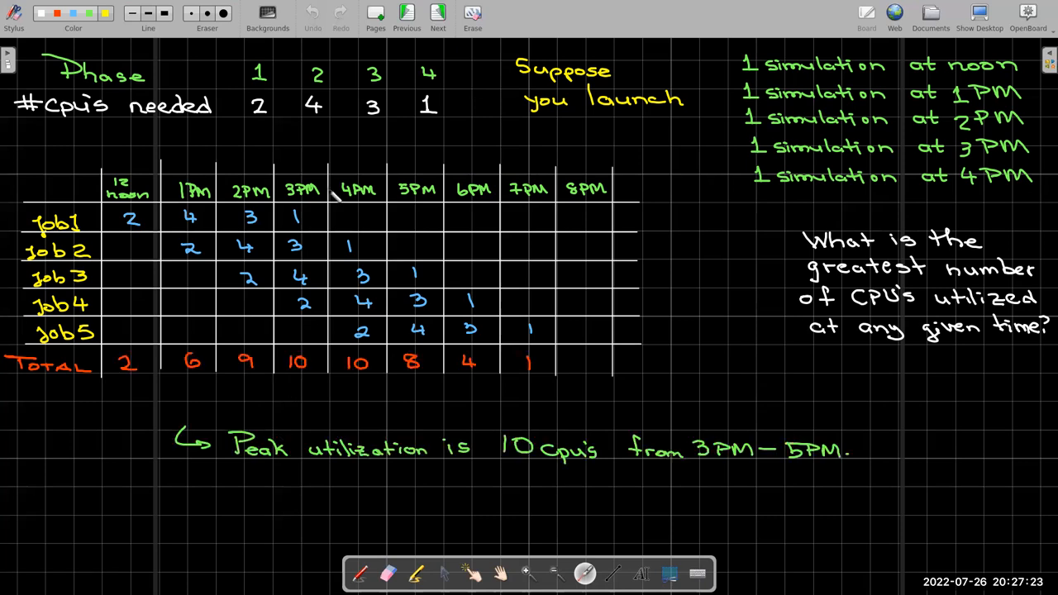
pyautogui.moveTo(347, 389)
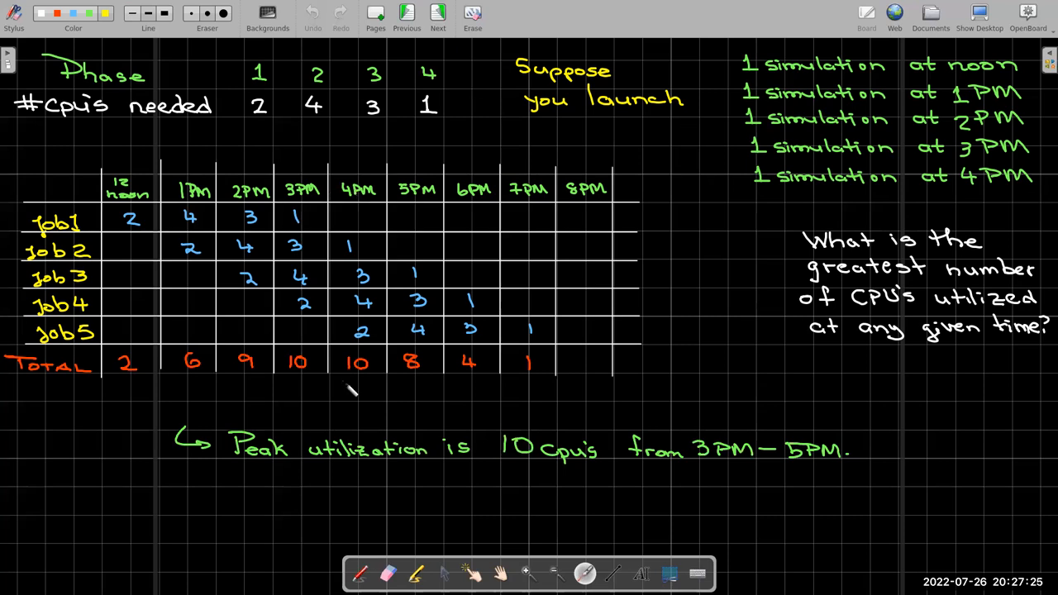
pyautogui.moveTo(273, 446)
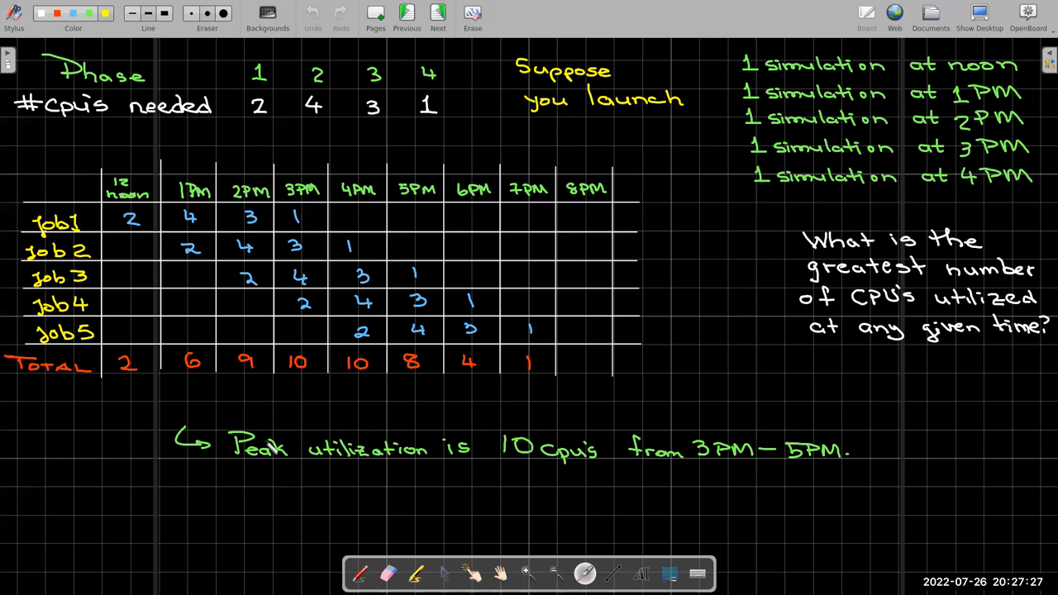
pyautogui.moveTo(644, 405)
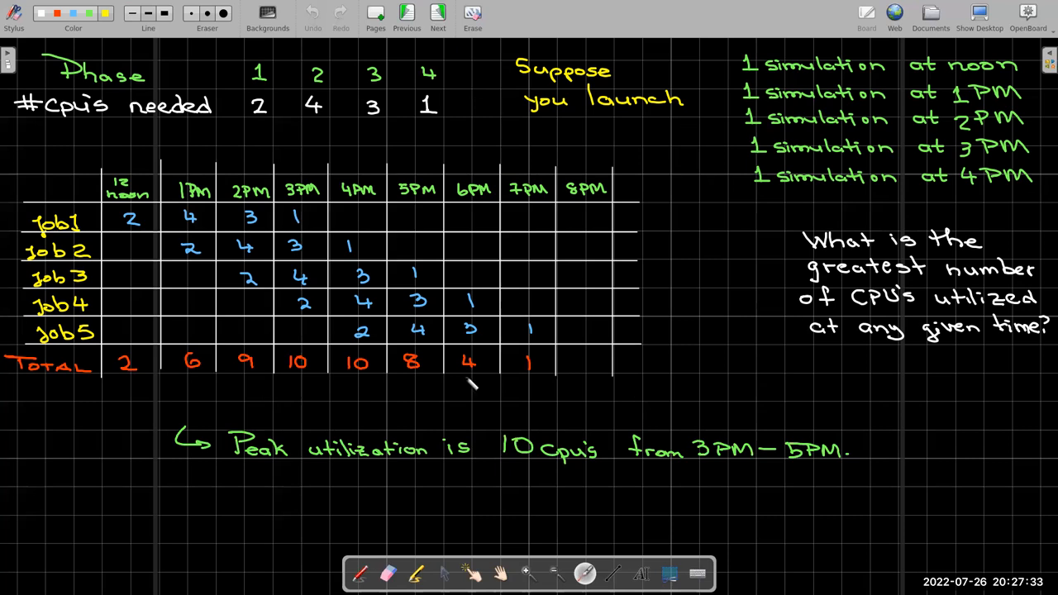
pyautogui.moveTo(455, 388)
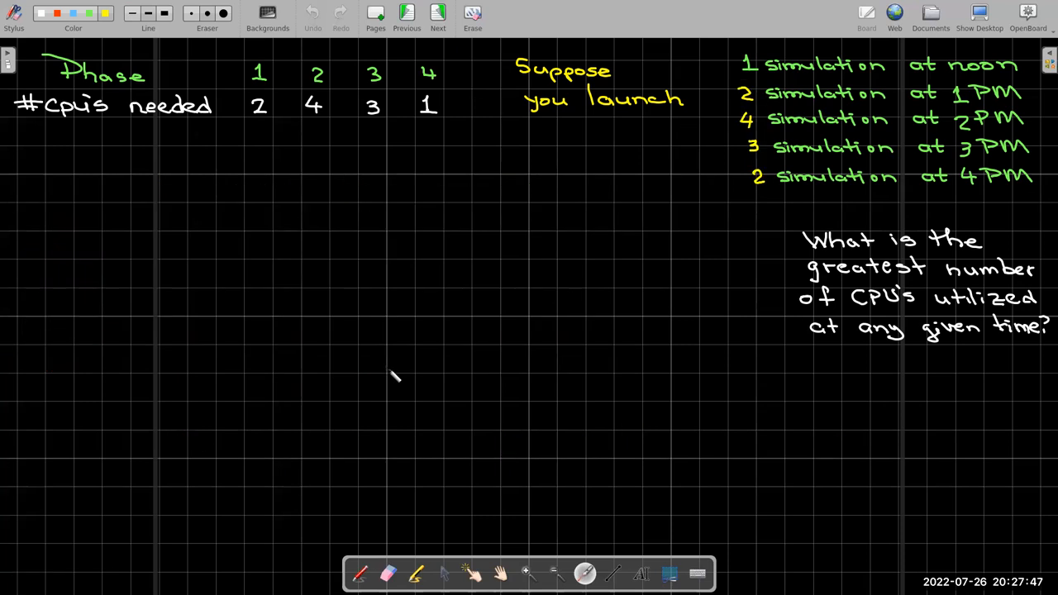
pyautogui.moveTo(1018, 56)
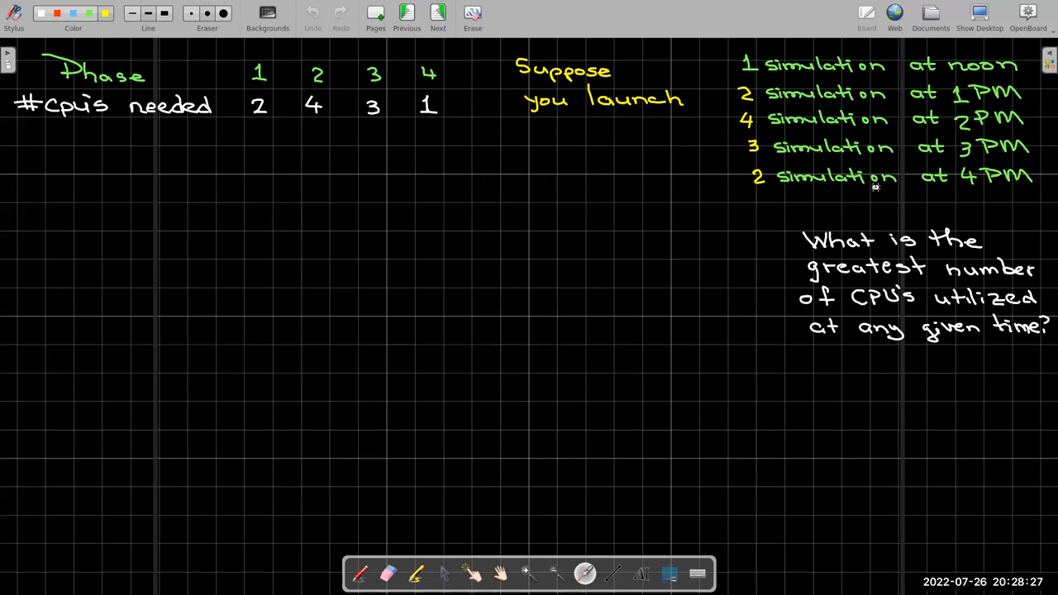
# - Bring up the page holding the twelve-job hourly CPU table
pyautogui.click(437, 13)
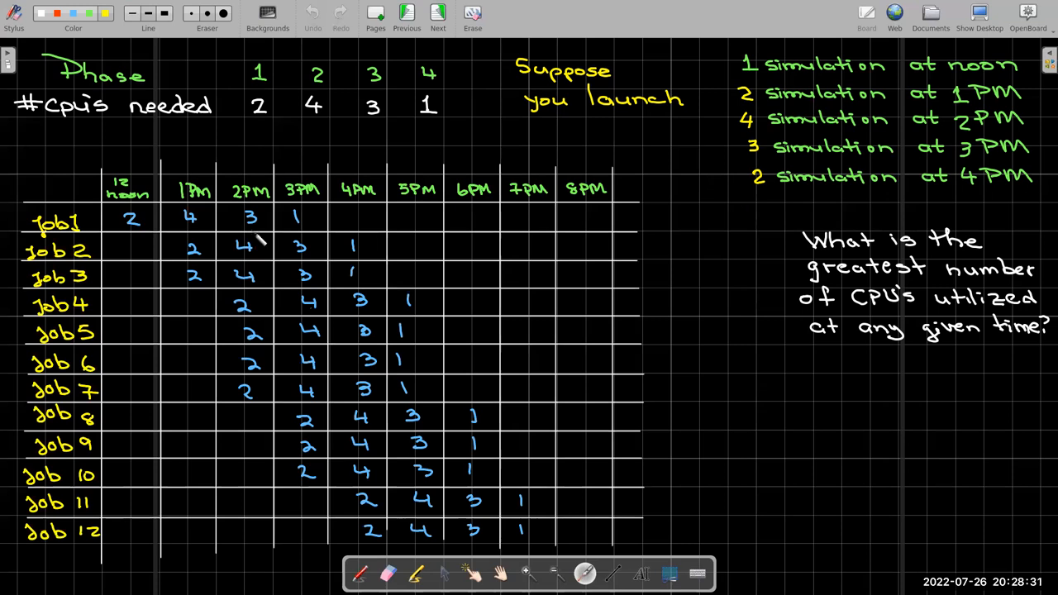
pyautogui.moveTo(285, 331)
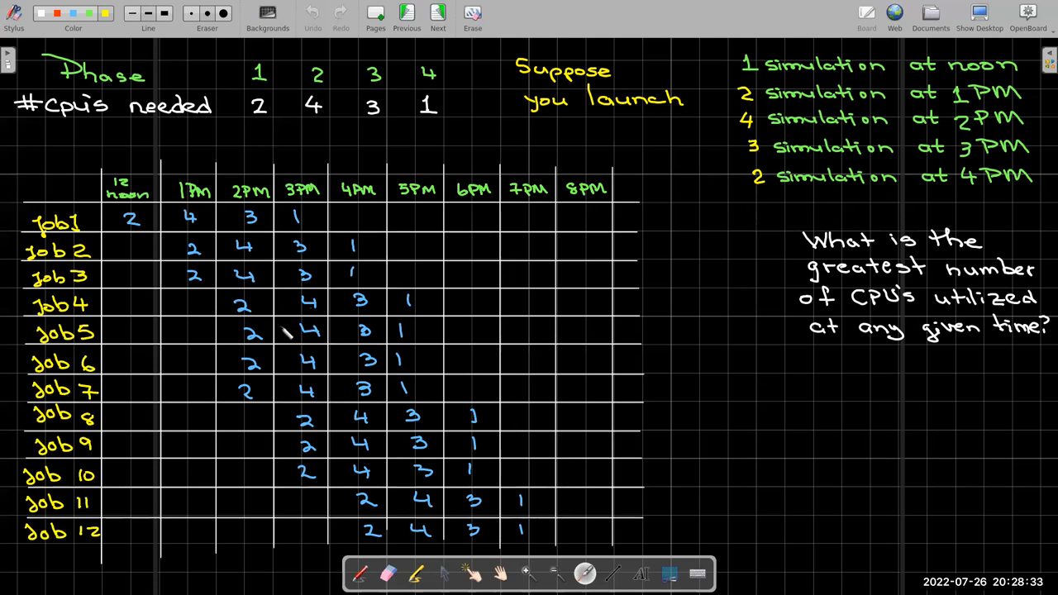
pyautogui.moveTo(765, 70)
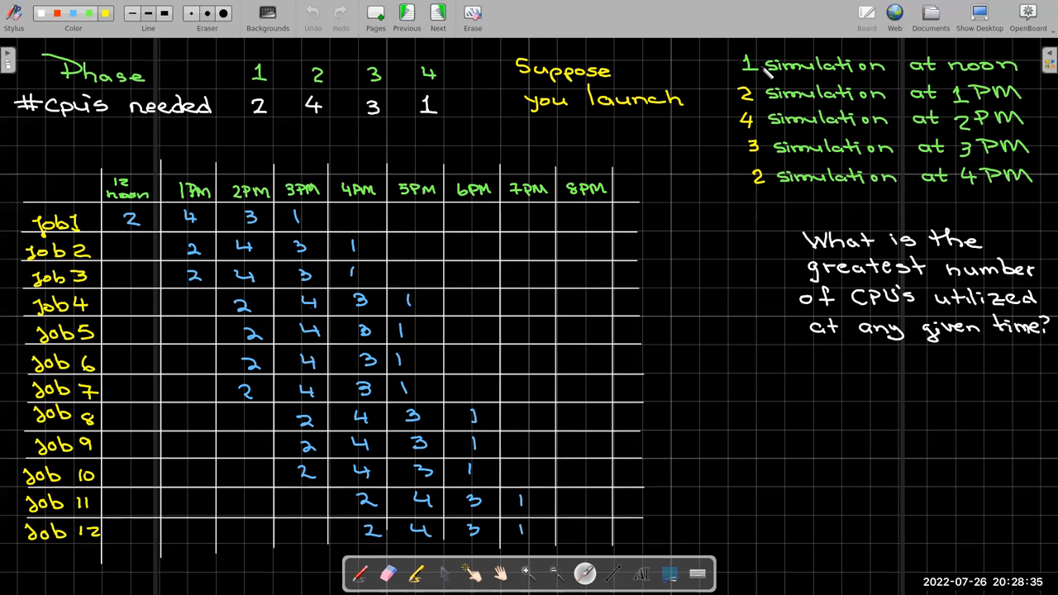
pyautogui.moveTo(277, 230)
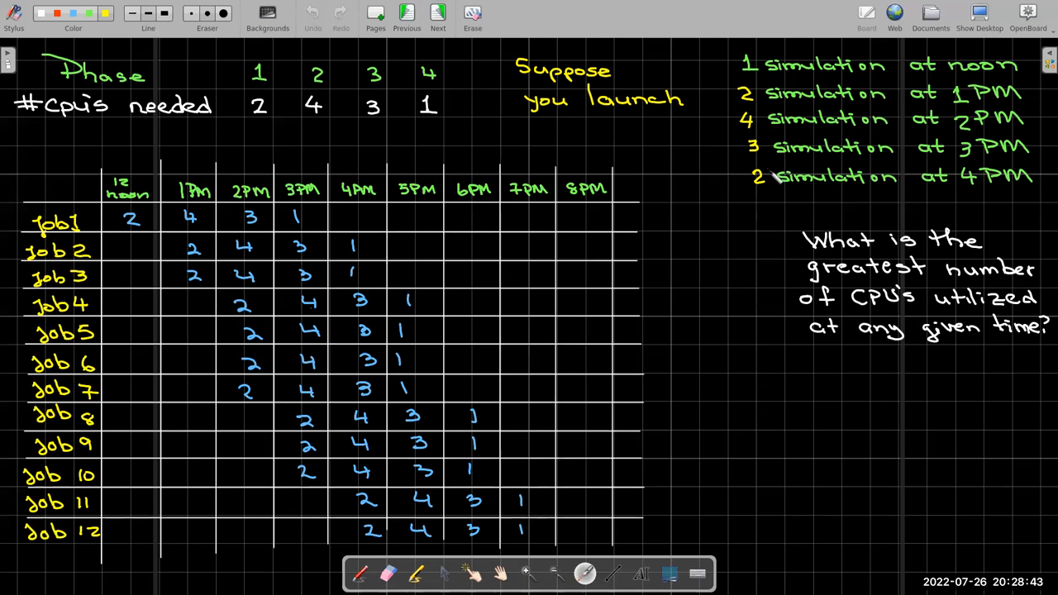
pyautogui.moveTo(822, 143)
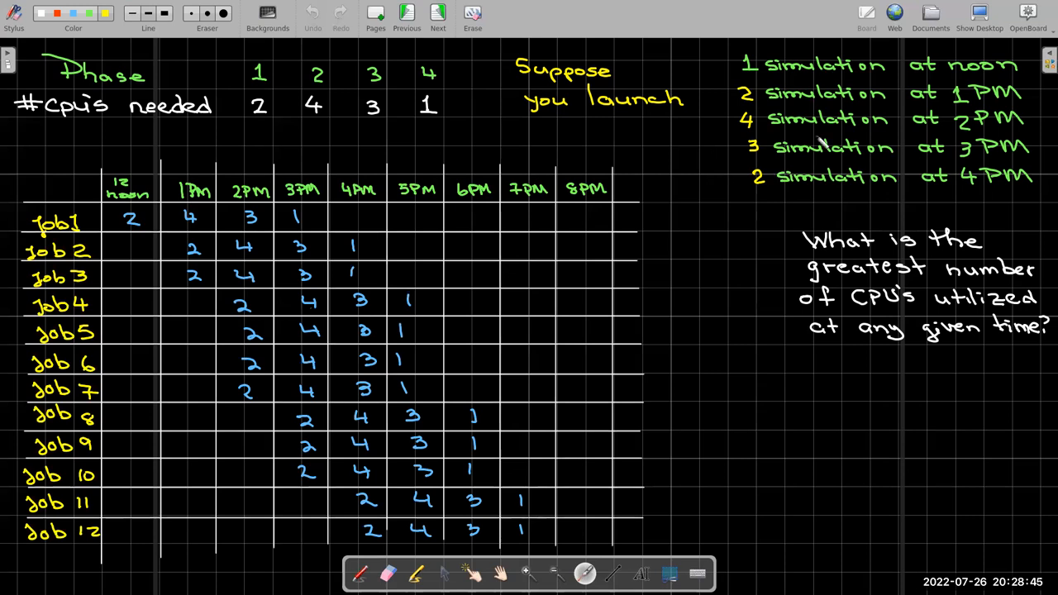
pyautogui.moveTo(231, 327)
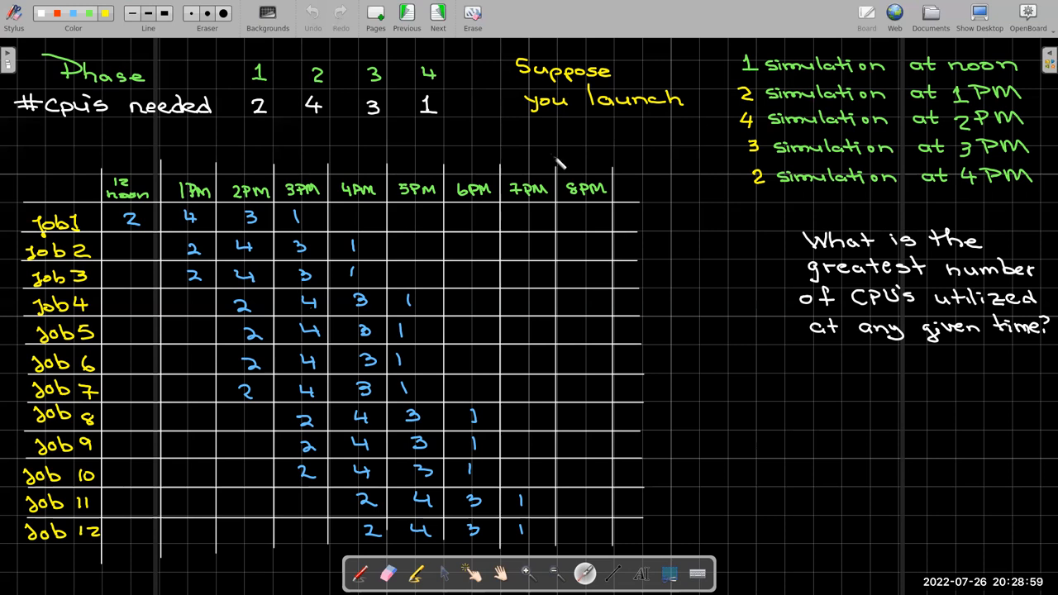
pyautogui.moveTo(789, 349)
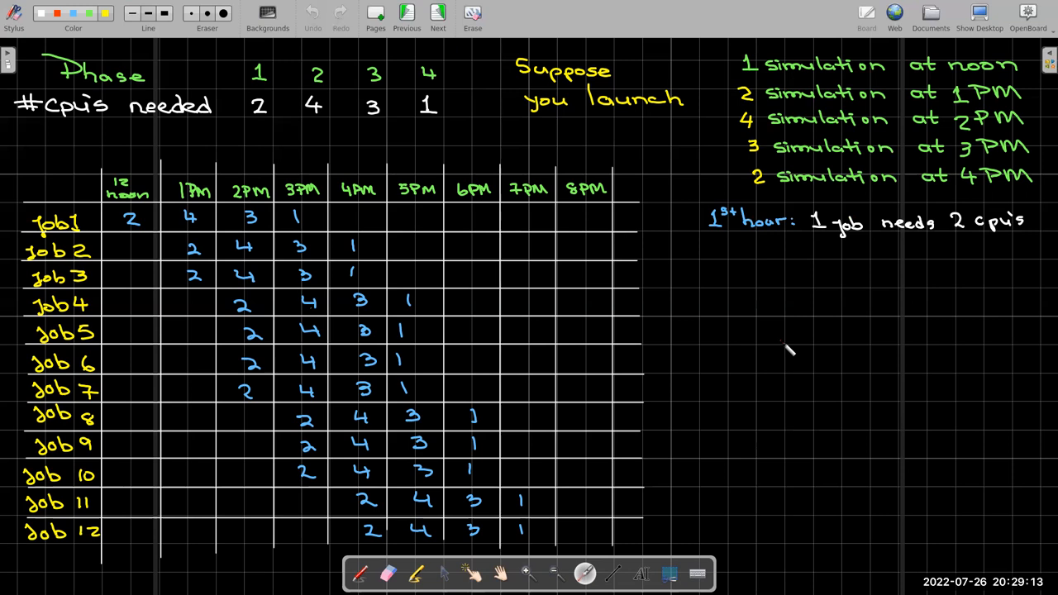
# - Write the 2nd hour note: 1 job needs 4 cpu's, 2 jobs need 2 cpu's
pyautogui.write("2nd hour: 1 job needs 4 cpu's 2 jobs need 2 cpu's")
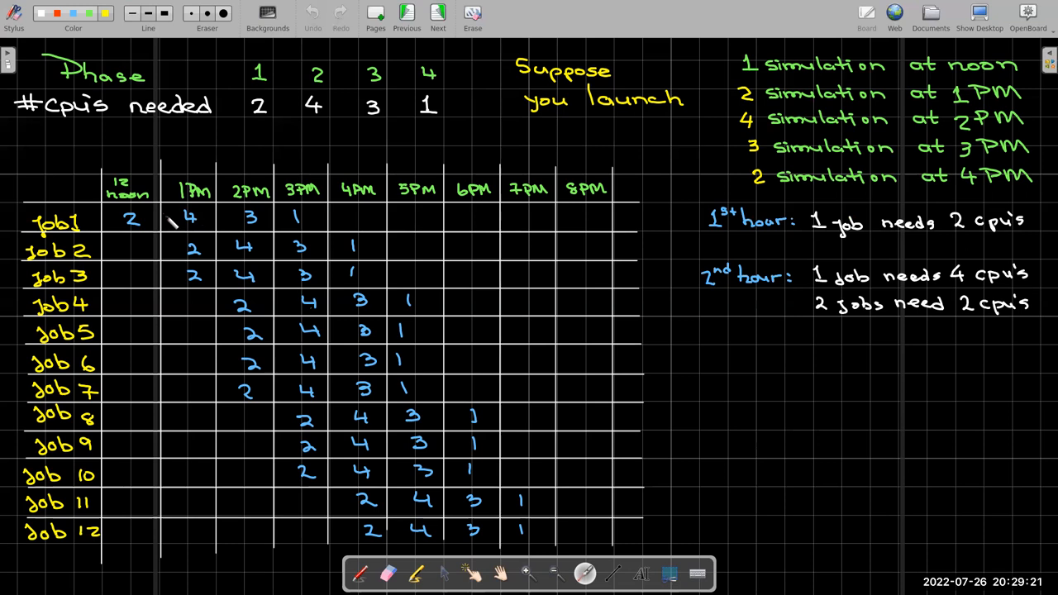
pyautogui.click(192, 217)
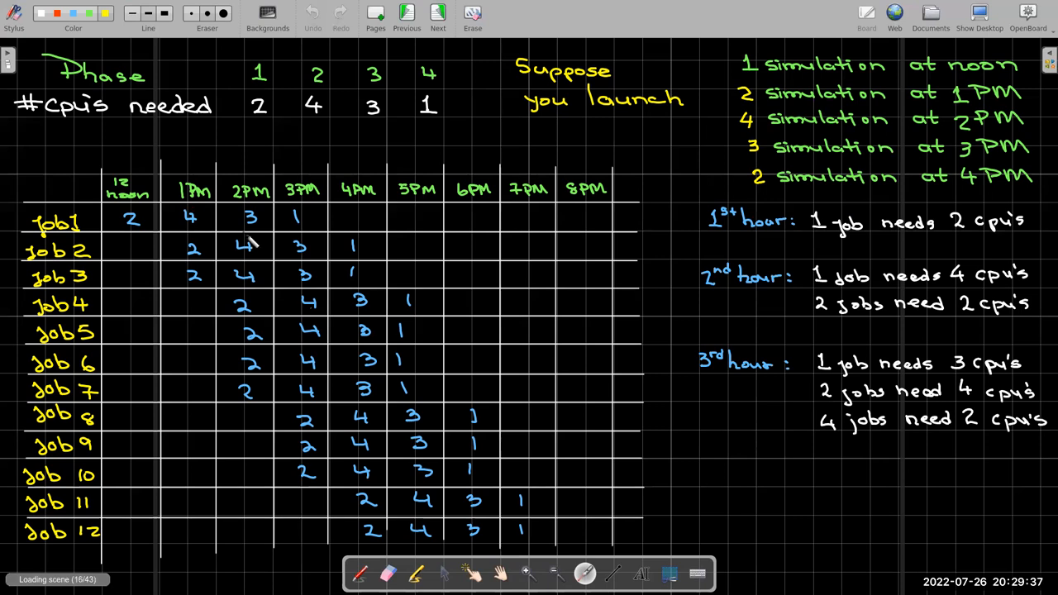
pyautogui.click(248, 217)
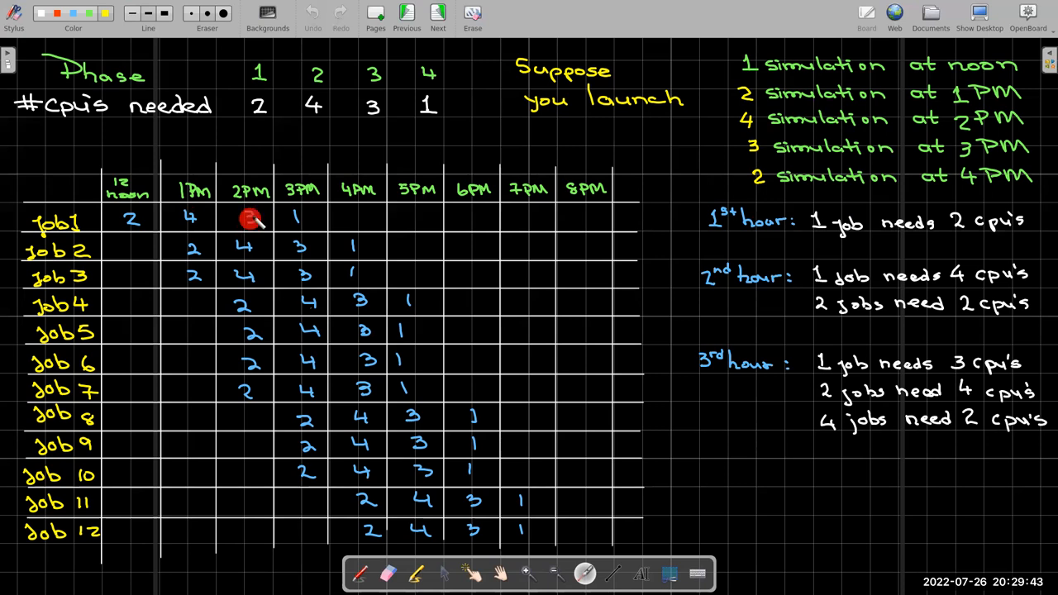
pyautogui.moveTo(250, 272)
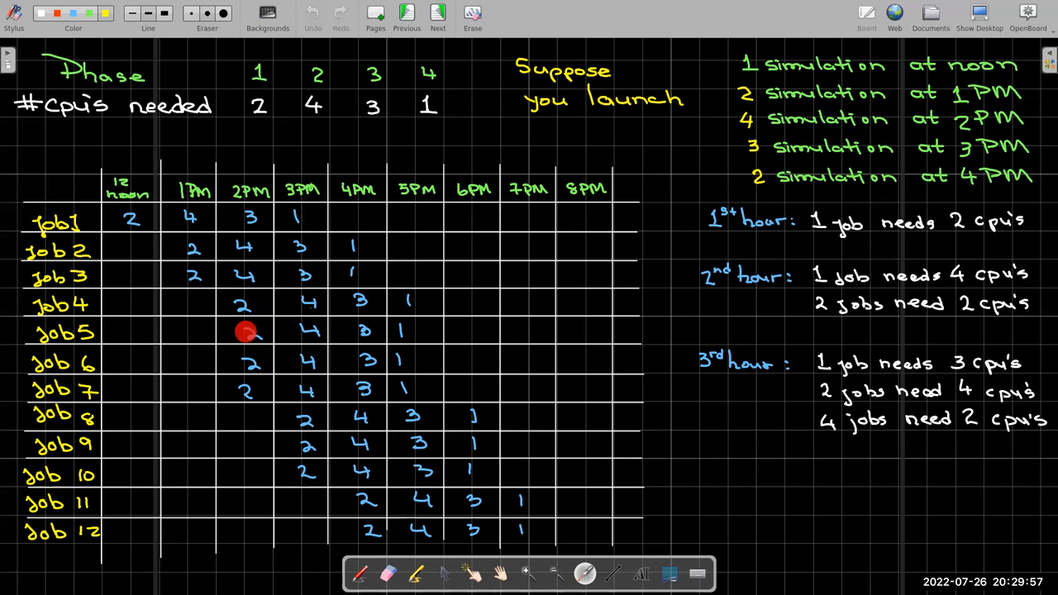
pyautogui.moveTo(248, 301)
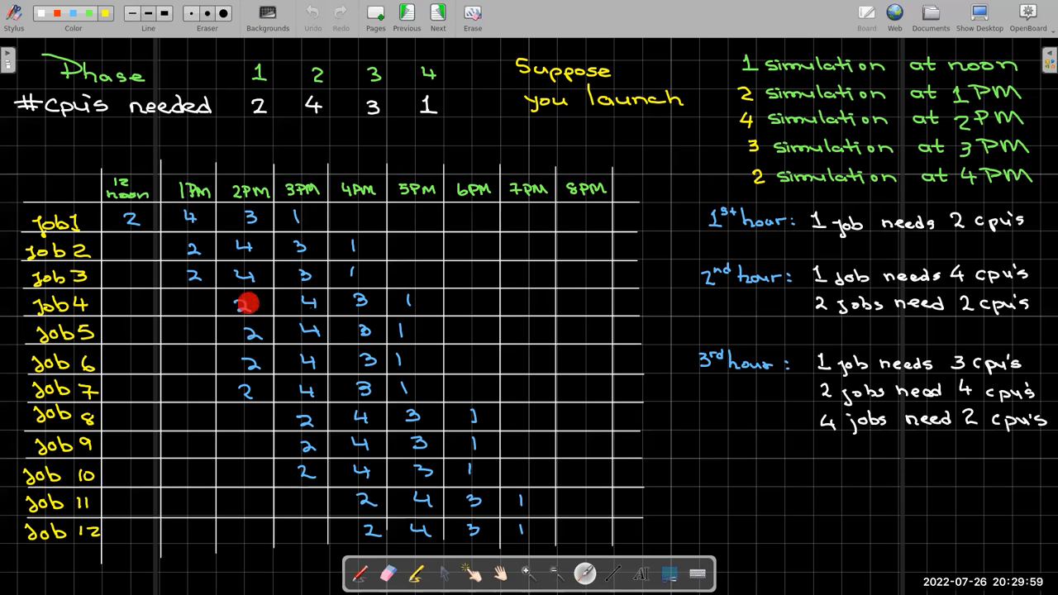
pyautogui.moveTo(243, 347)
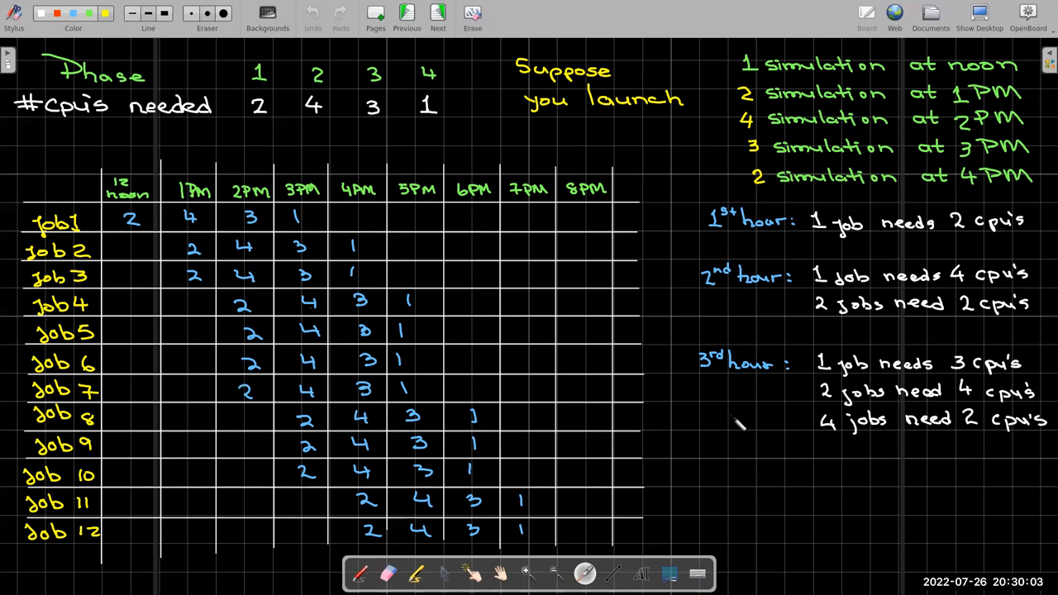
pyautogui.moveTo(726, 415)
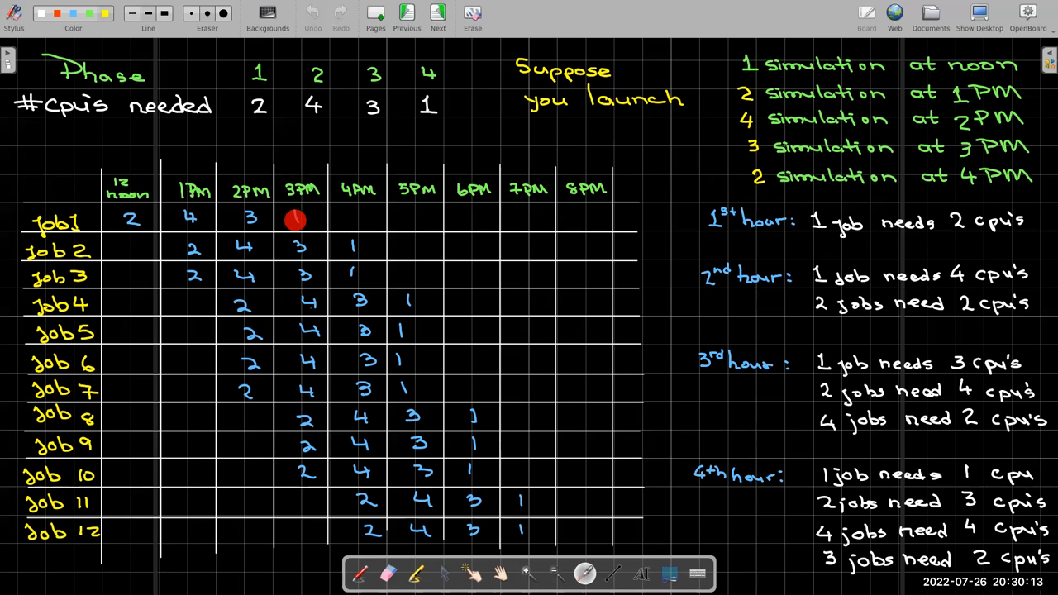
# - Write the 4th hour breakdown: jobs needing 1, 3, 4 and 2 CPUs
pyautogui.click(295, 217)
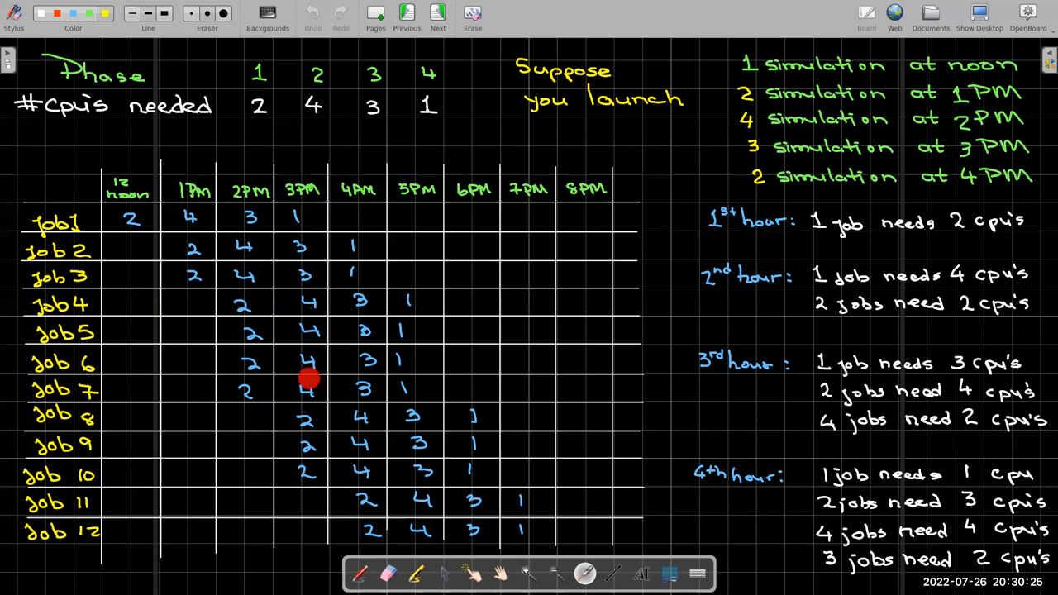
pyautogui.moveTo(306, 357)
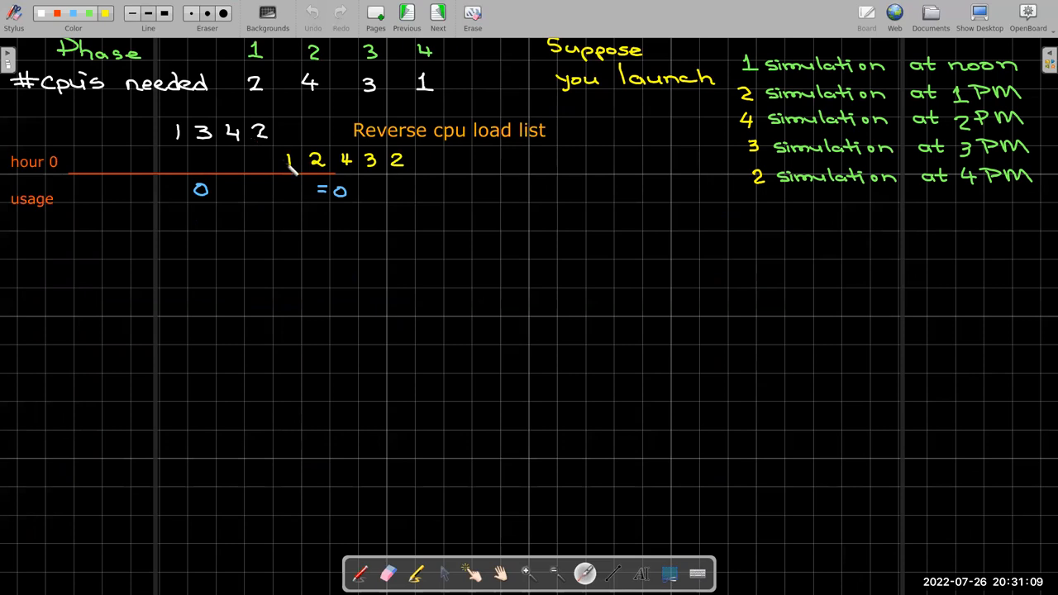
pyautogui.moveTo(413, 174)
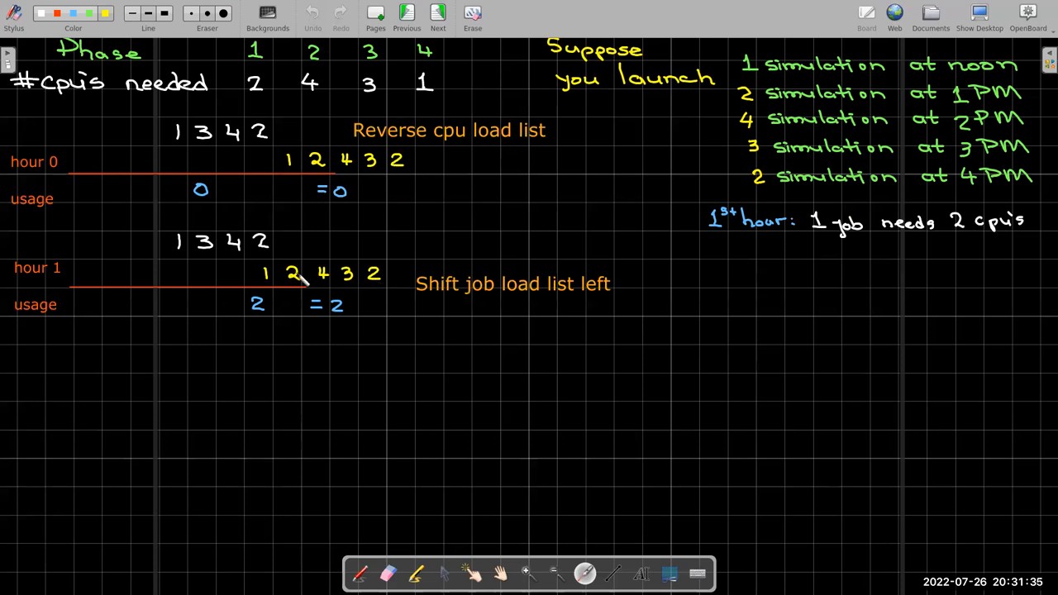
pyautogui.moveTo(273, 280)
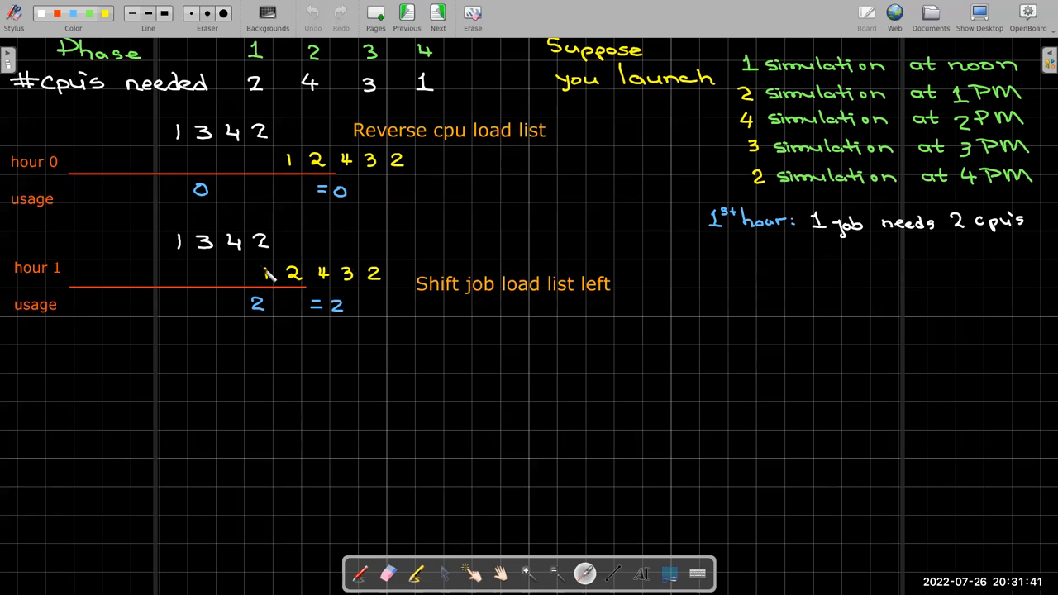
# - Write the reversed list, hour 1 shifted row, usage 2 = 2, and the 1st hour note
pyautogui.click(261, 267)
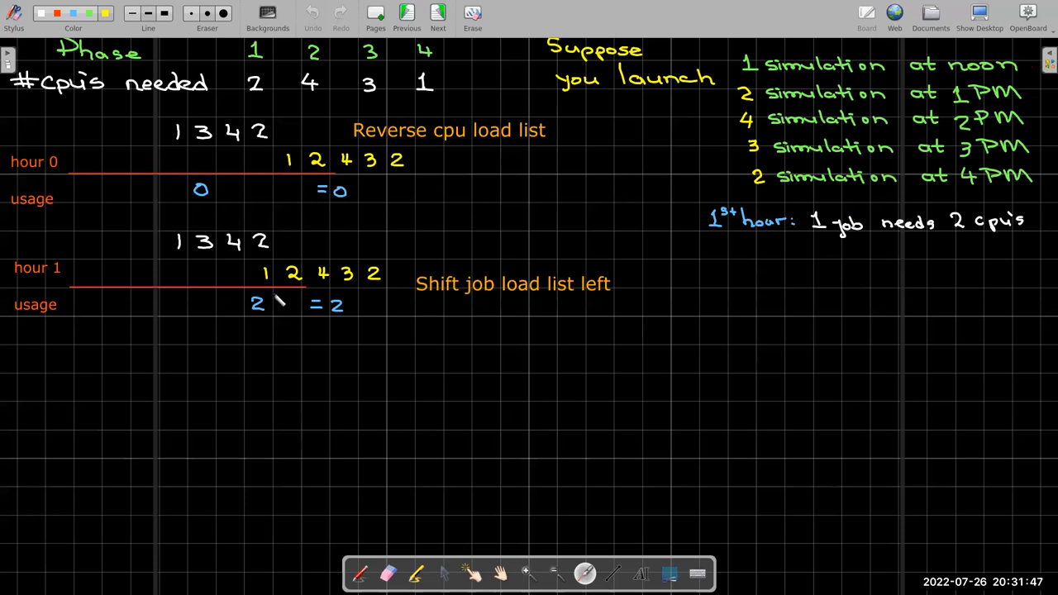
pyautogui.click(266, 272)
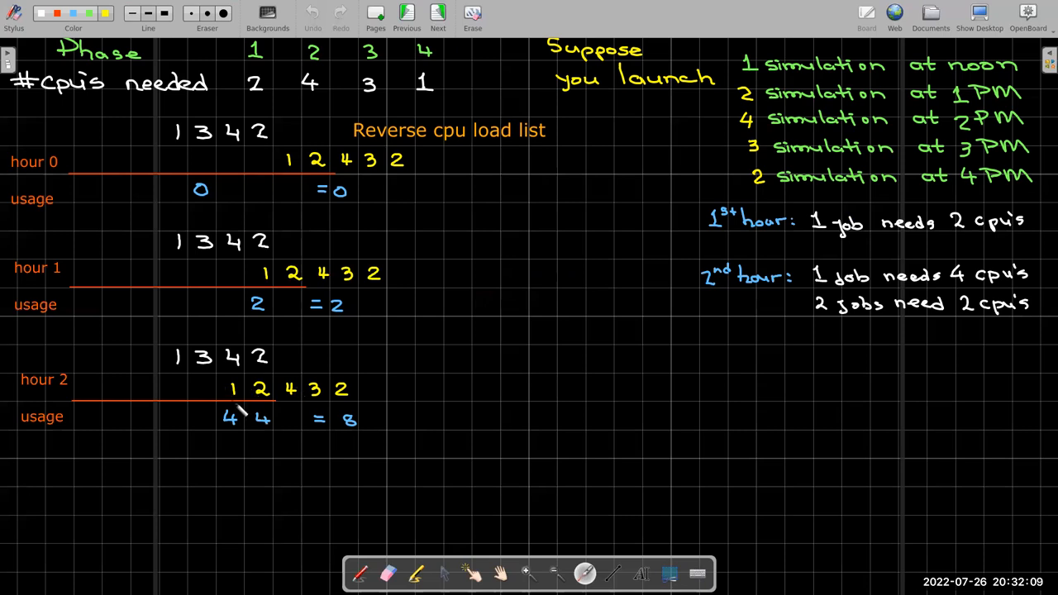
pyautogui.moveTo(302, 423)
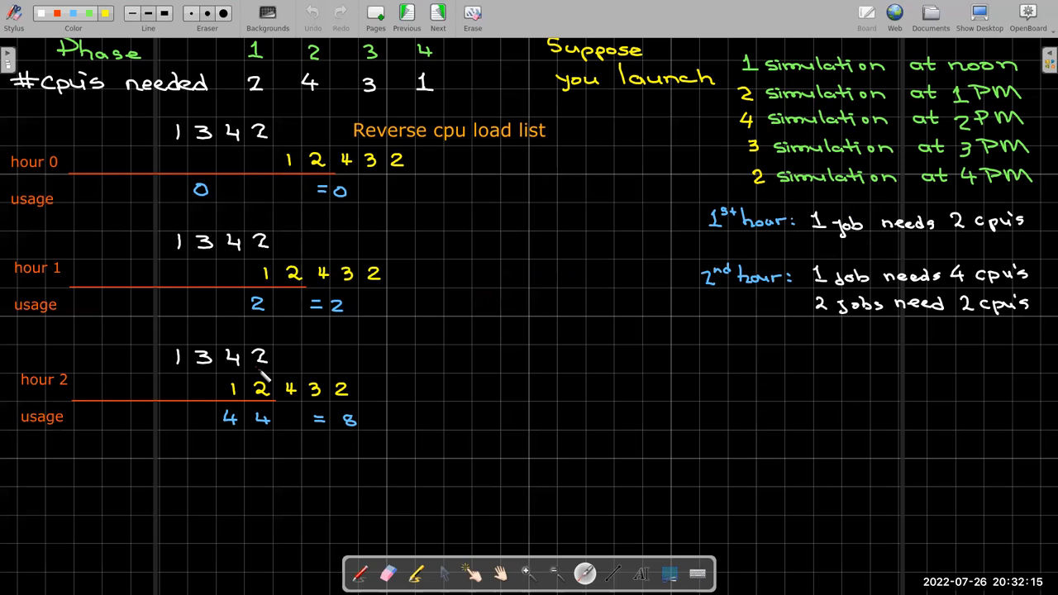
pyautogui.moveTo(265, 376)
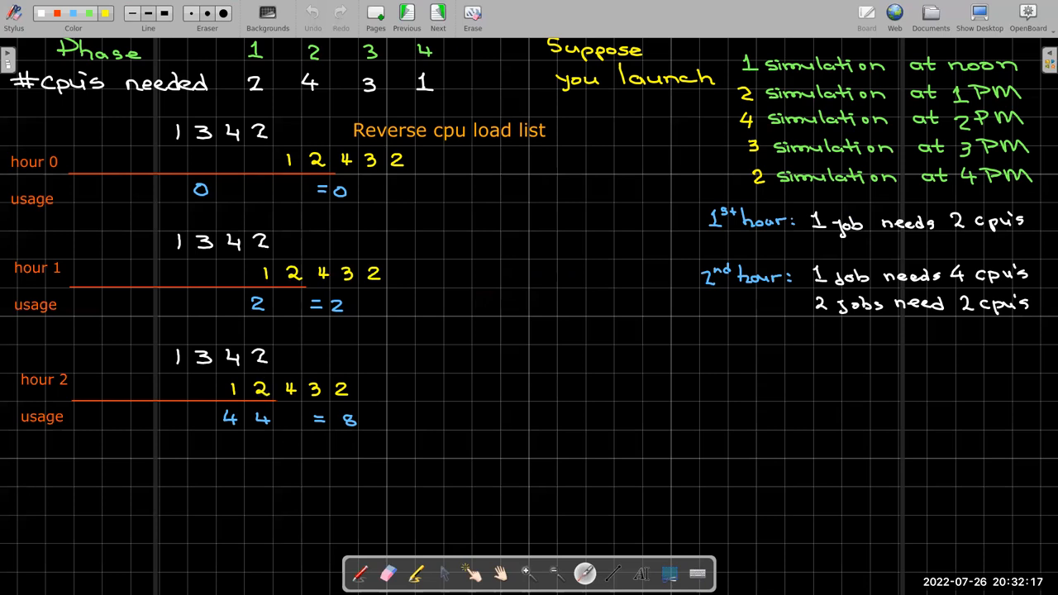
# - Draw the hour 2 row with products 4 4 = 8 beside the 2nd hour note
pyautogui.click(259, 355)
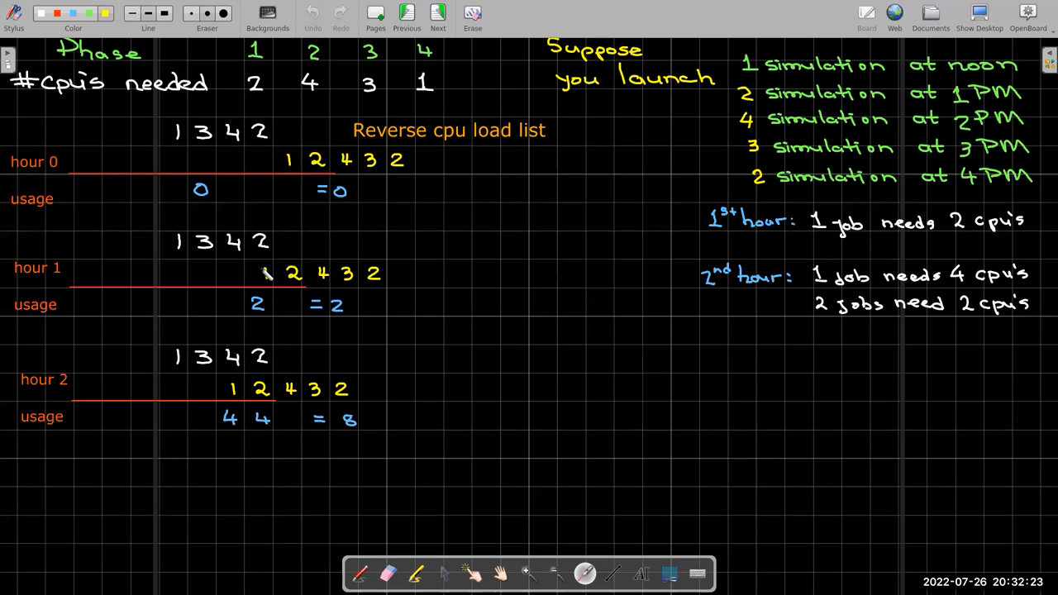
pyautogui.moveTo(230, 384)
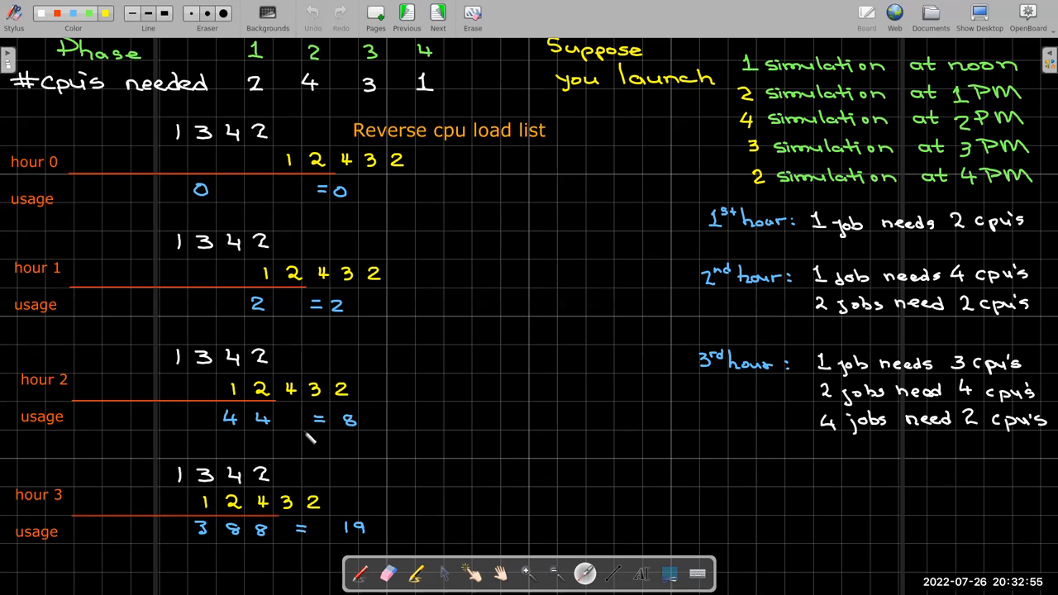
pyautogui.moveTo(355, 396)
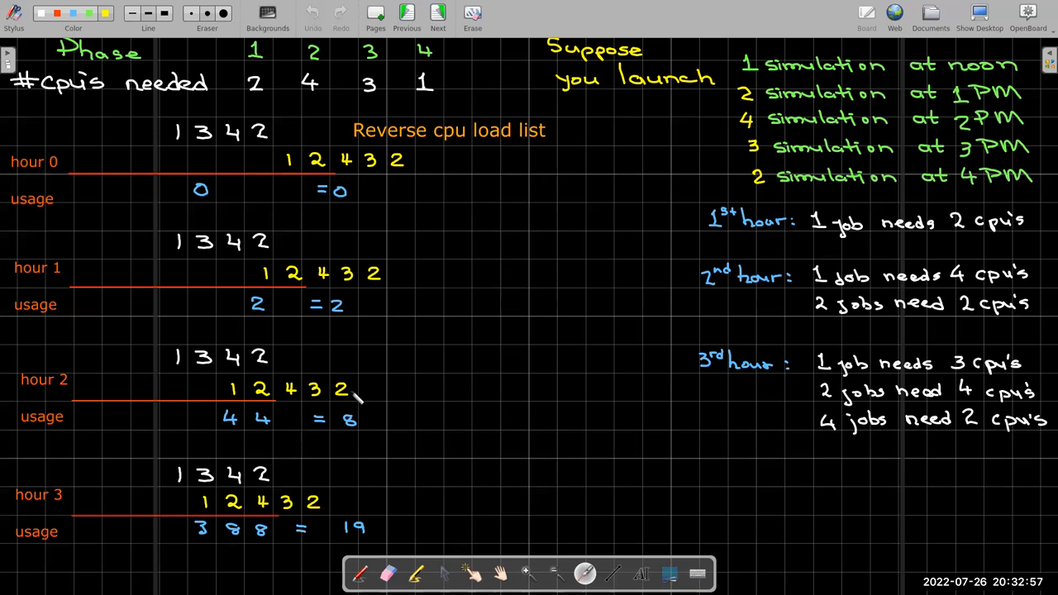
pyautogui.moveTo(207, 360)
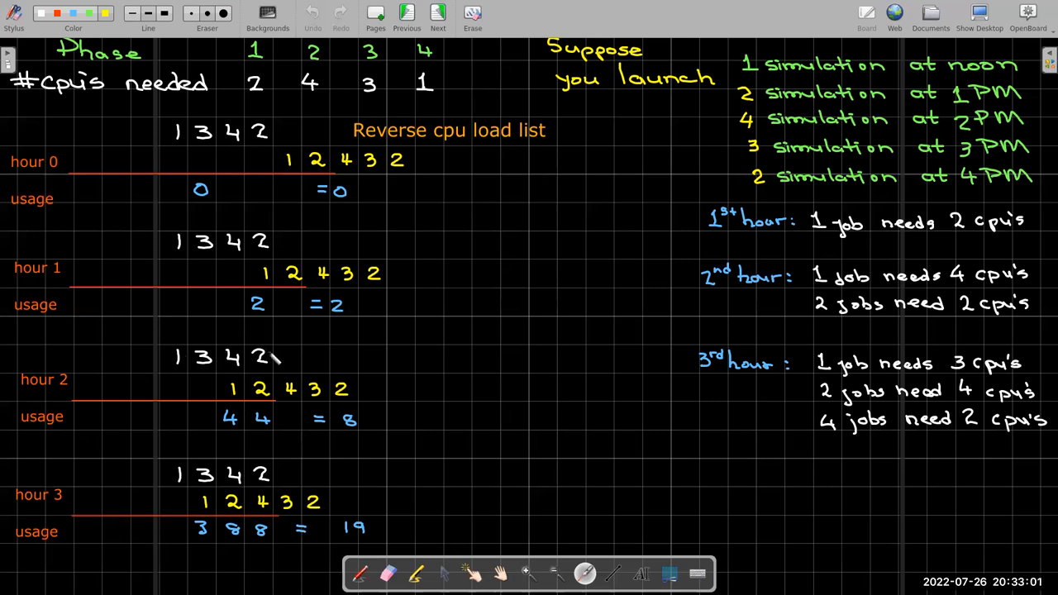
pyautogui.moveTo(400, 364)
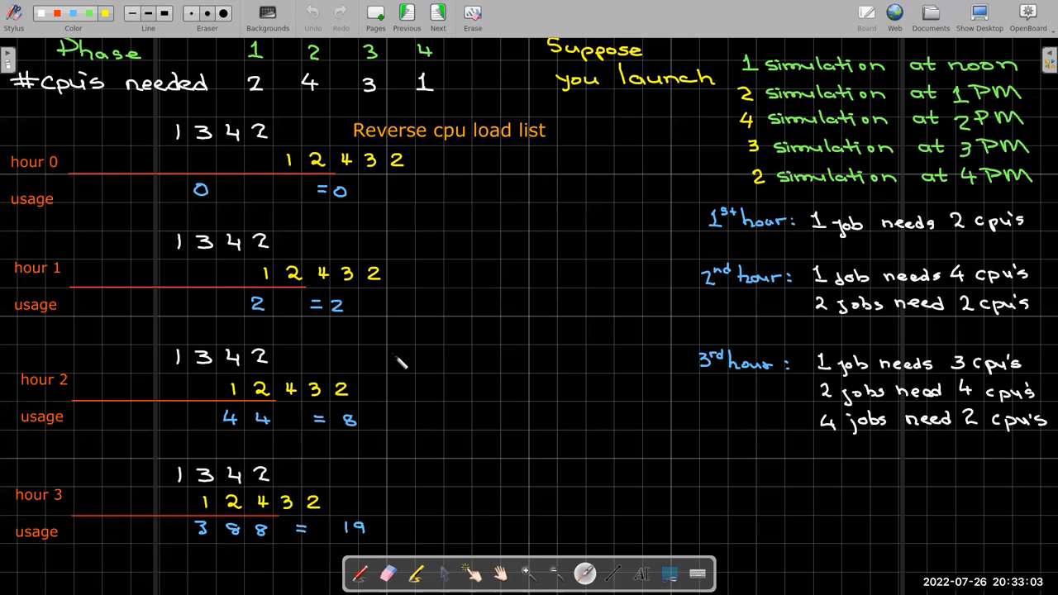
pyautogui.moveTo(240, 401)
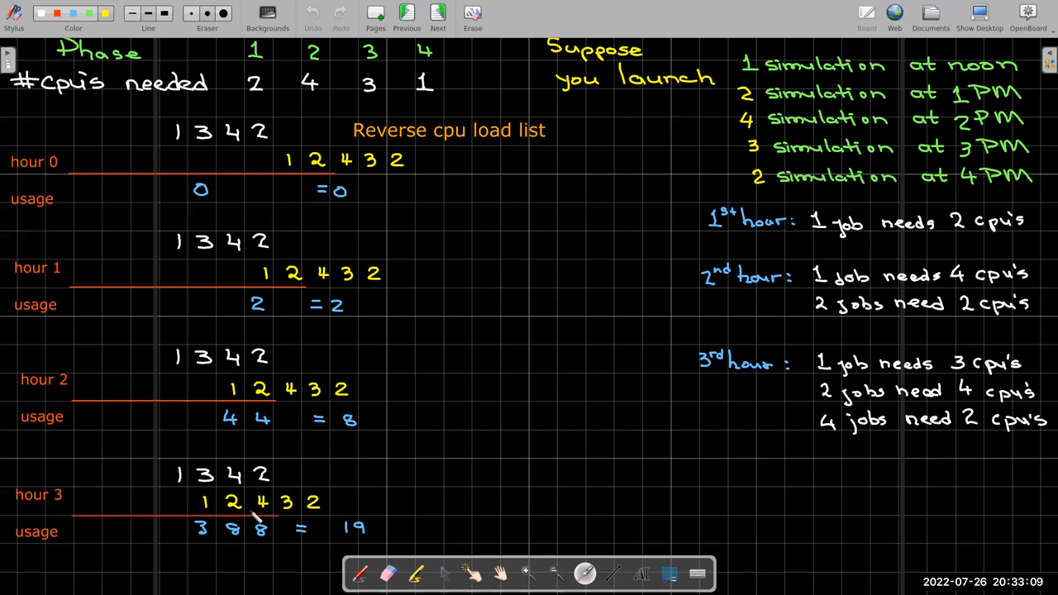
pyautogui.moveTo(94, 537)
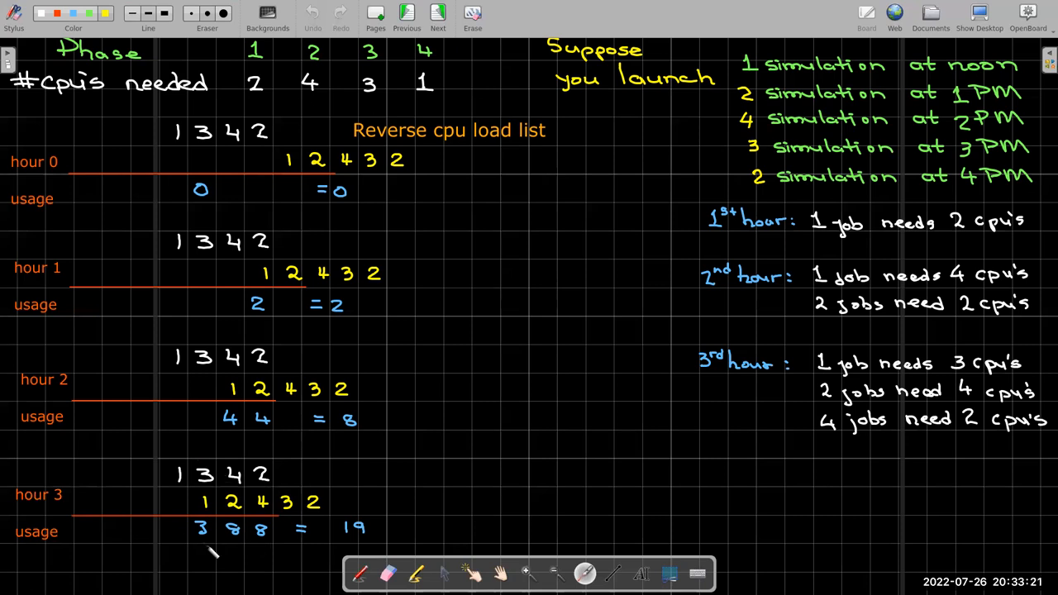
pyautogui.moveTo(397, 537)
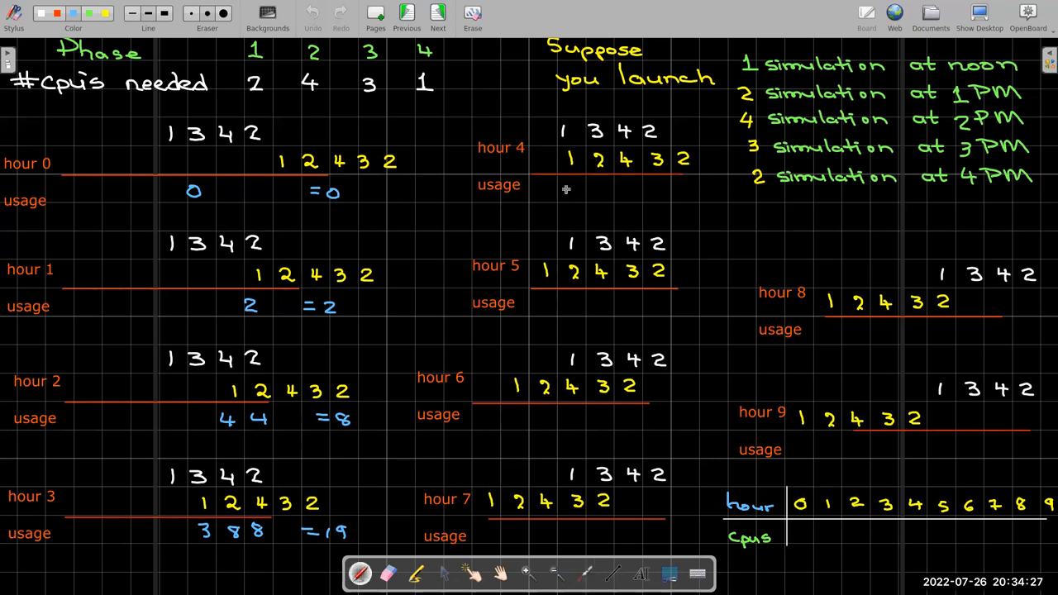
# - Write usage products 1, 6, 16, 6 totalling 29 on the hour row
pyautogui.write('1')
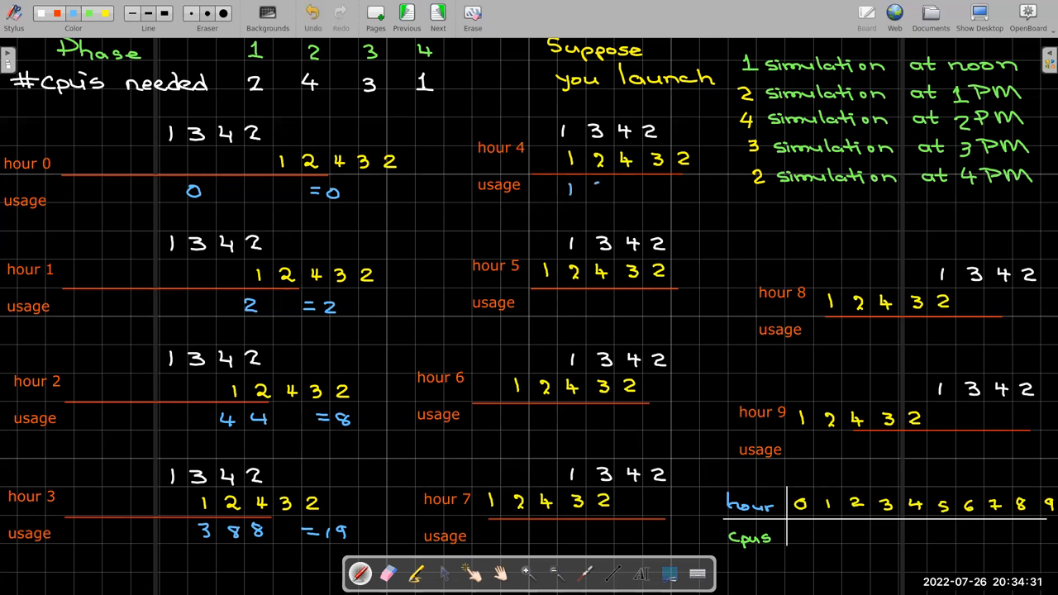
pyautogui.write('6')
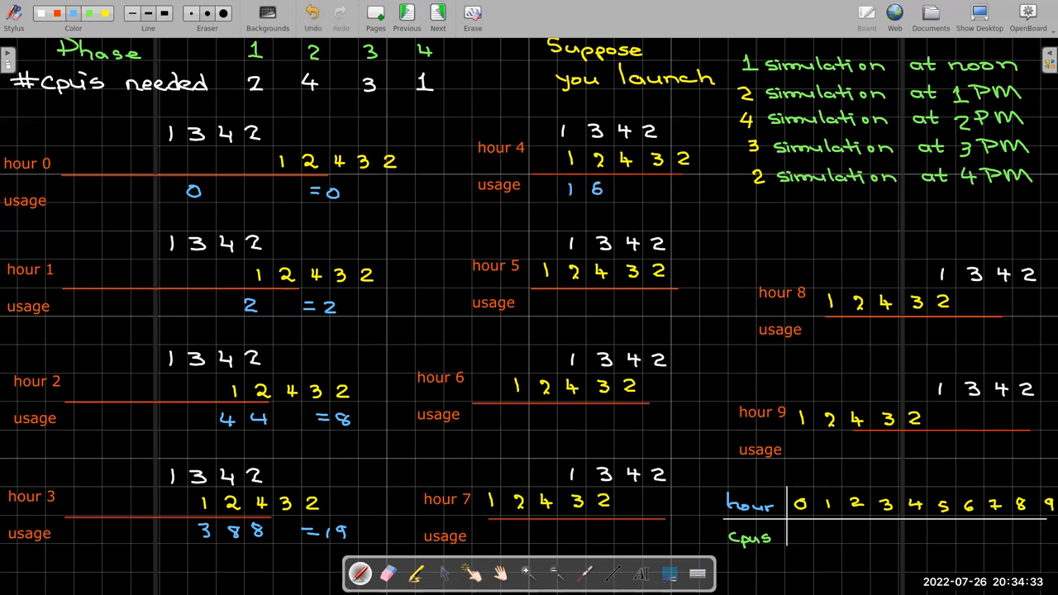
pyautogui.write('16')
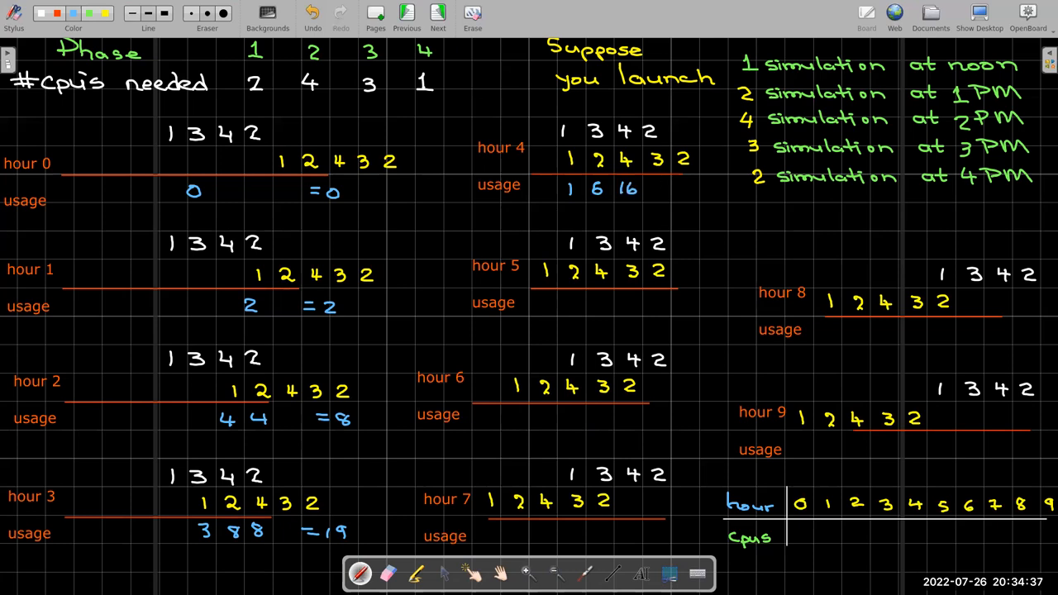
pyautogui.write('6 =')
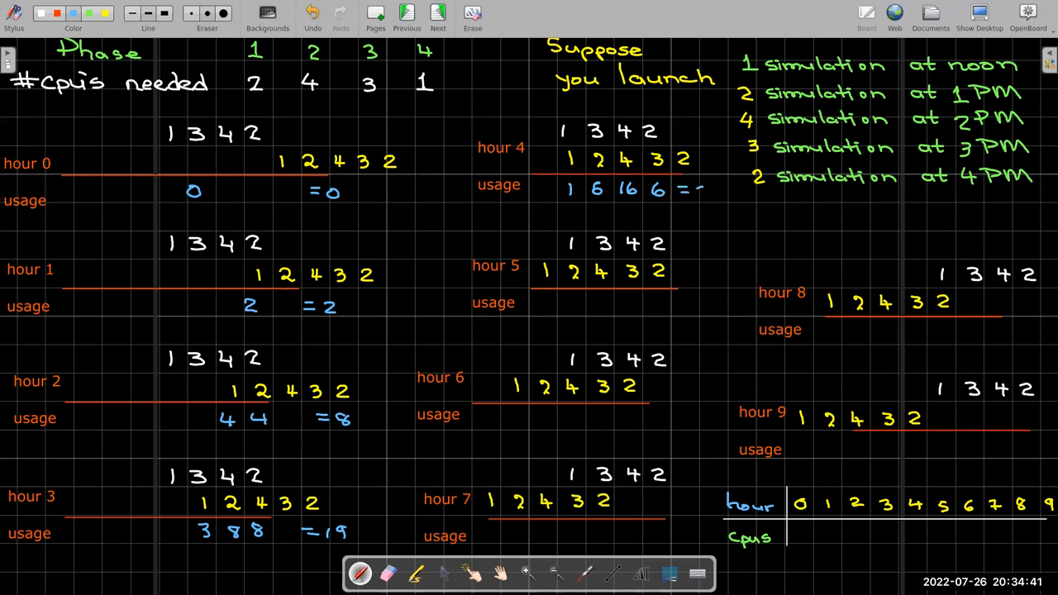
pyautogui.write('29')
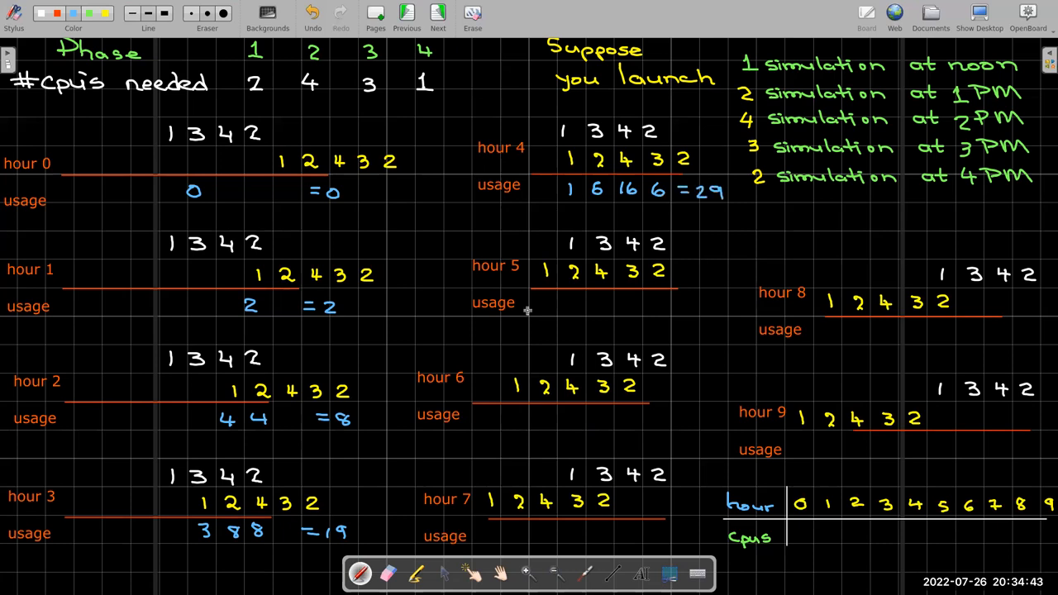
pyautogui.moveTo(570, 299)
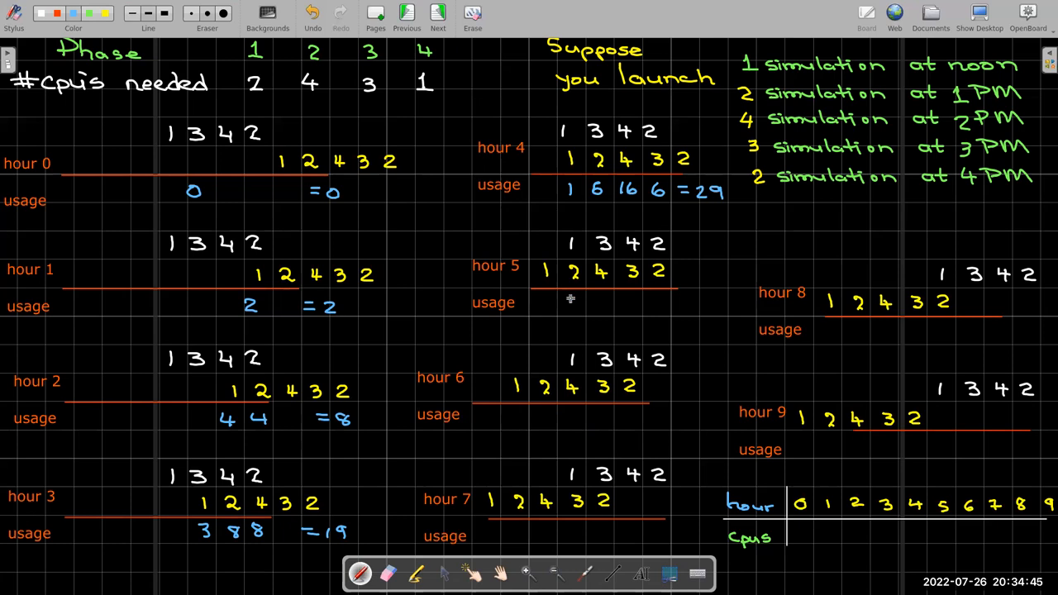
pyautogui.write('?')
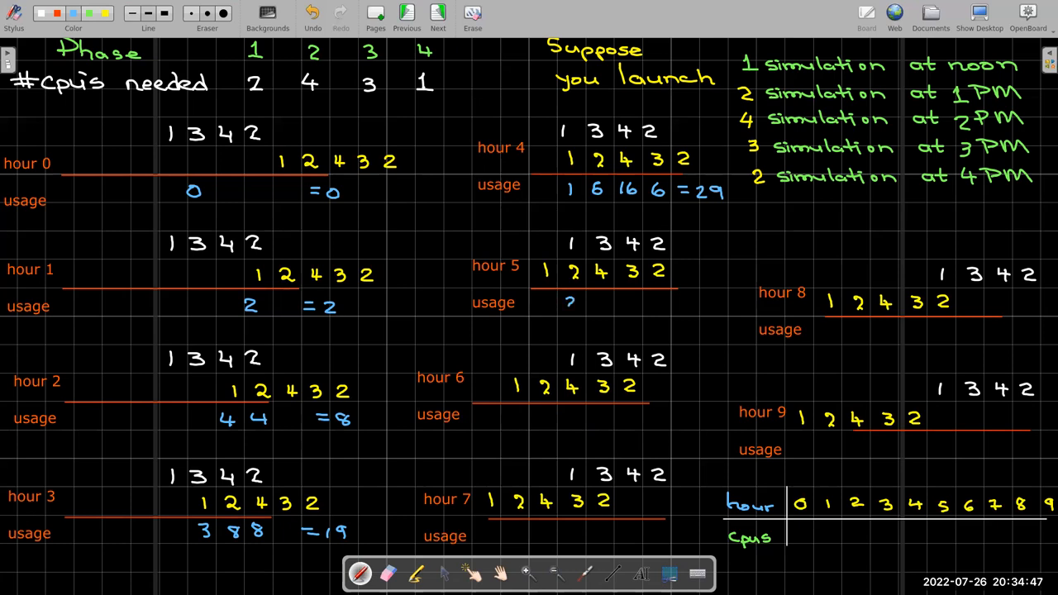
# - Fill the later usage rows, ending with hour 7 totalling 9 and hours 8–9 as 2 and 0
pyautogui.write('2 1')
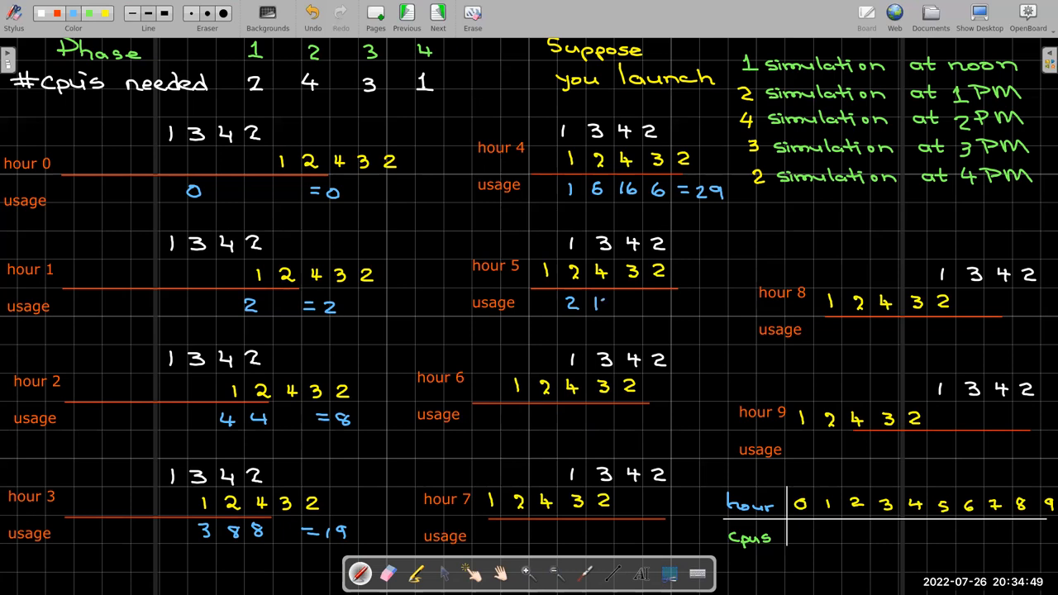
pyautogui.write('12 4 = 30')
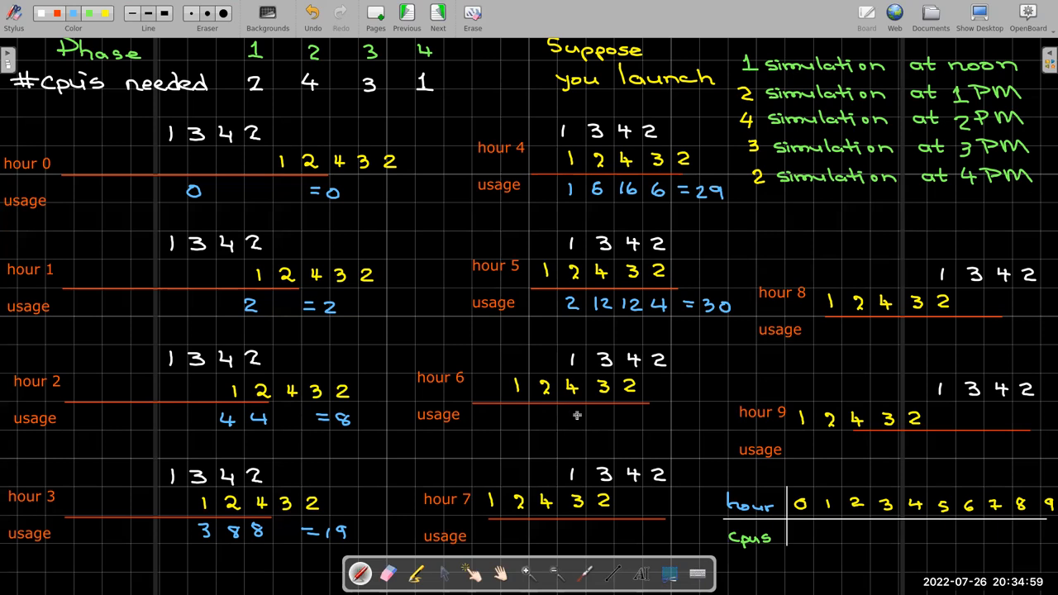
pyautogui.write('40')
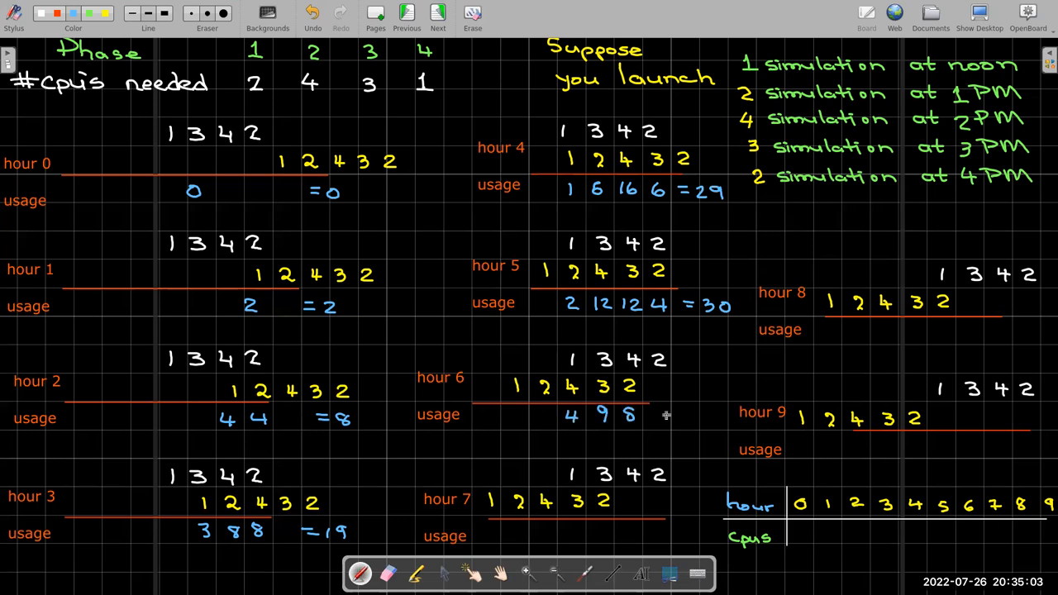
pyautogui.write('=21')
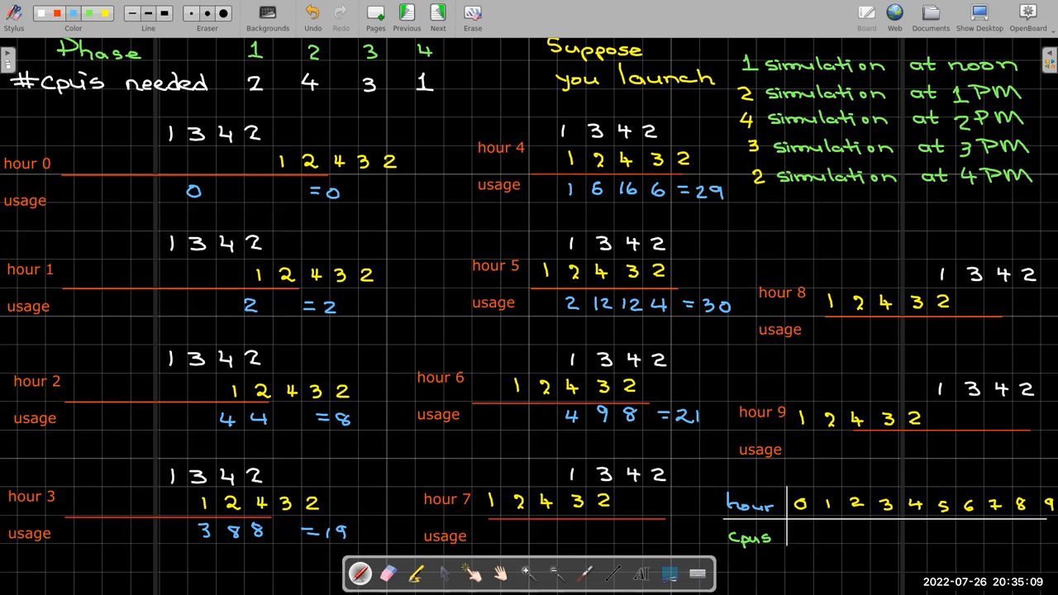
pyautogui.write('3 6 = 9')
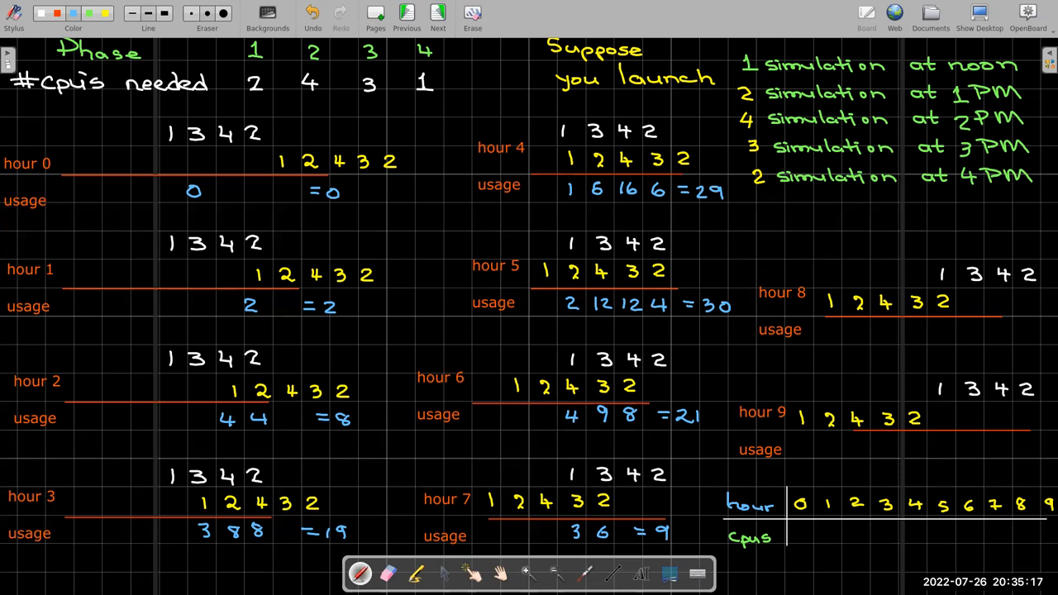
pyautogui.write('2')
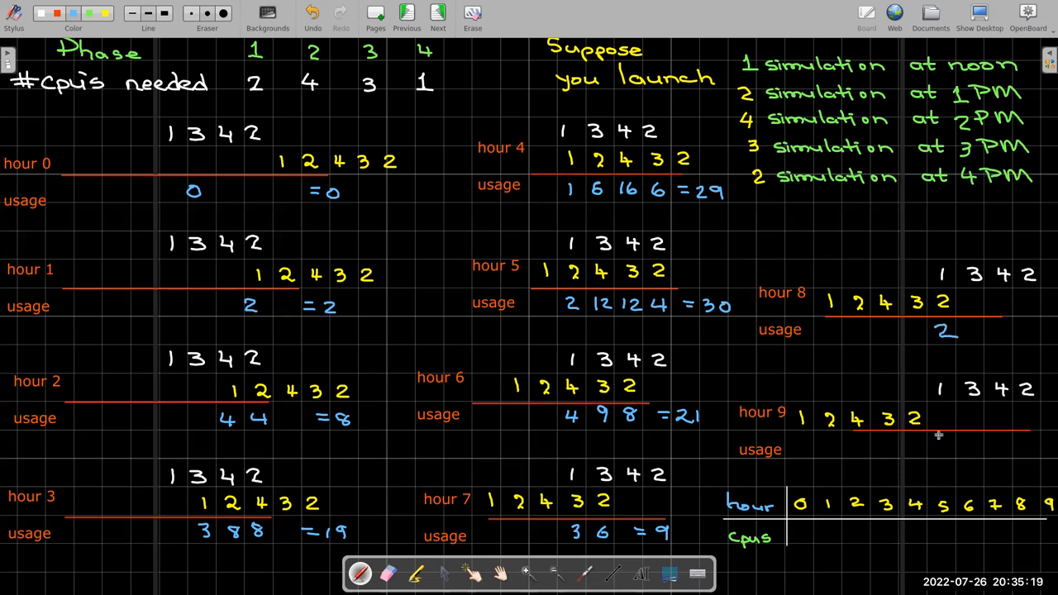
pyautogui.write('0')
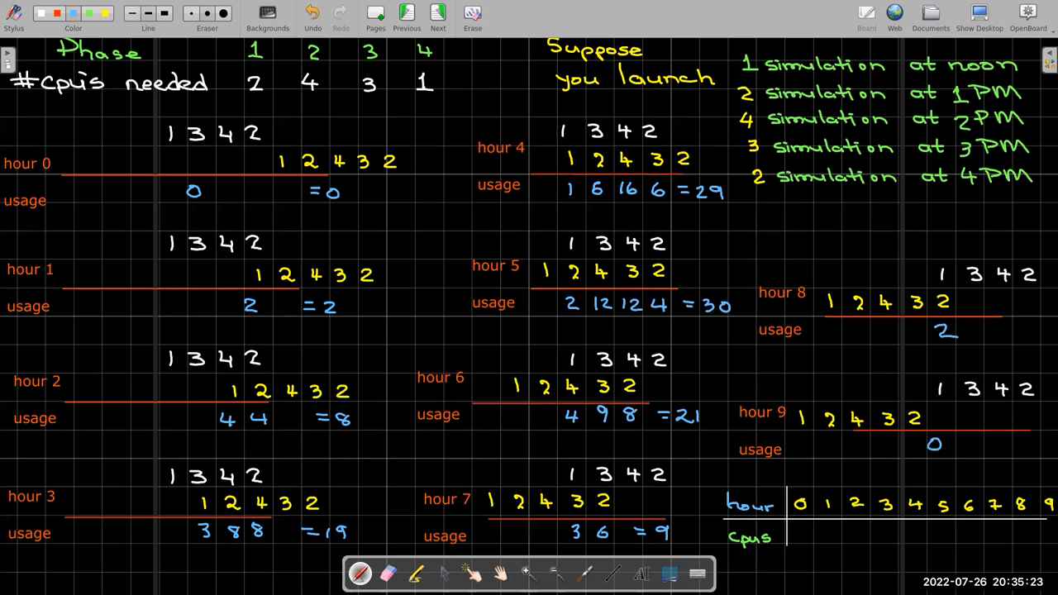
pyautogui.write('0')
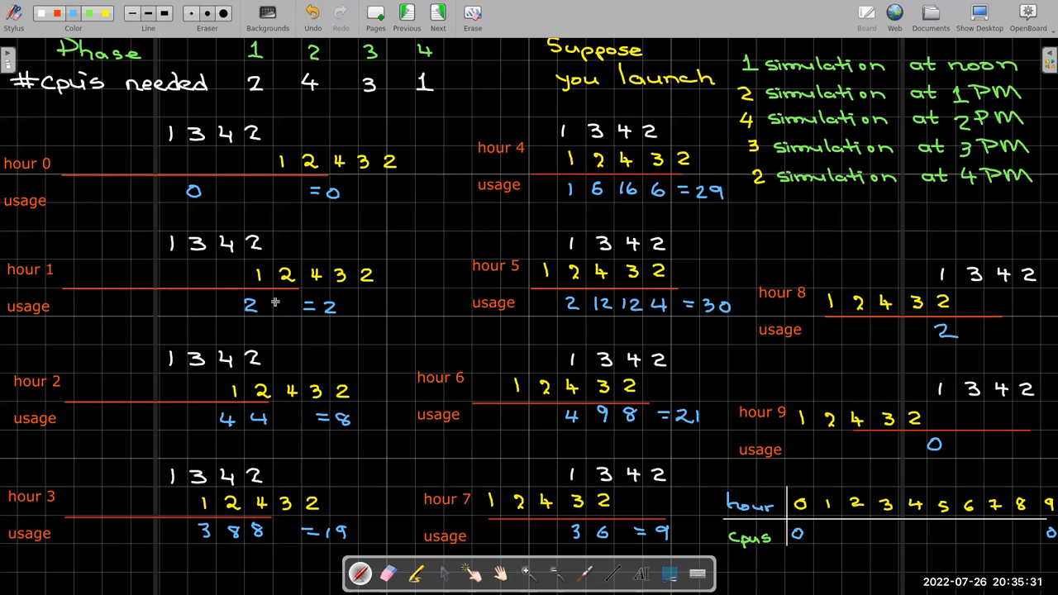
pyautogui.moveTo(825, 530)
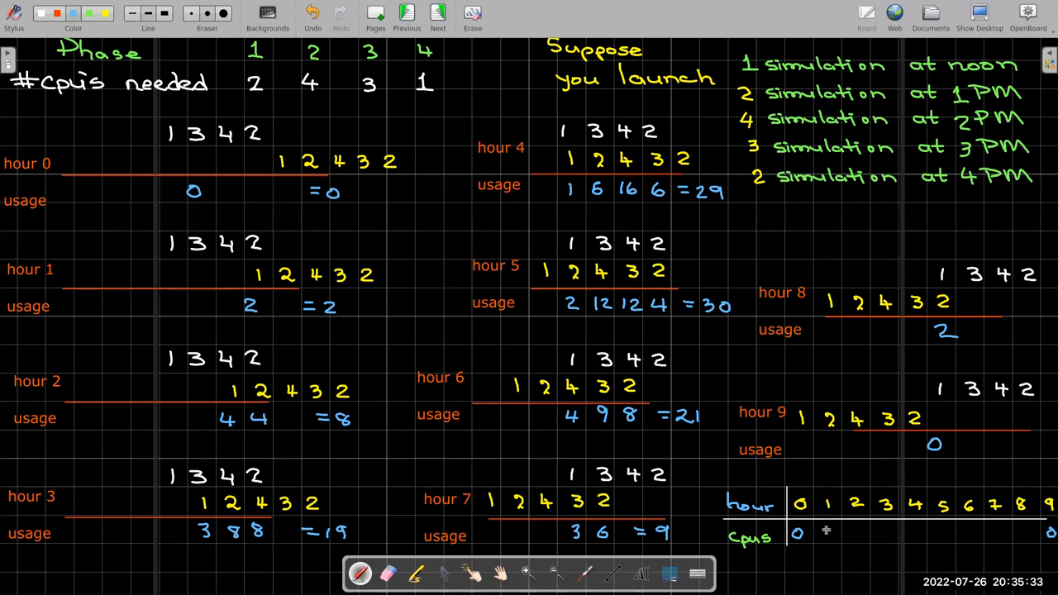
# - Enter hourly totals (2, 8, 29, 30…) in the cpus row and pick green for the peak
pyautogui.write('2')
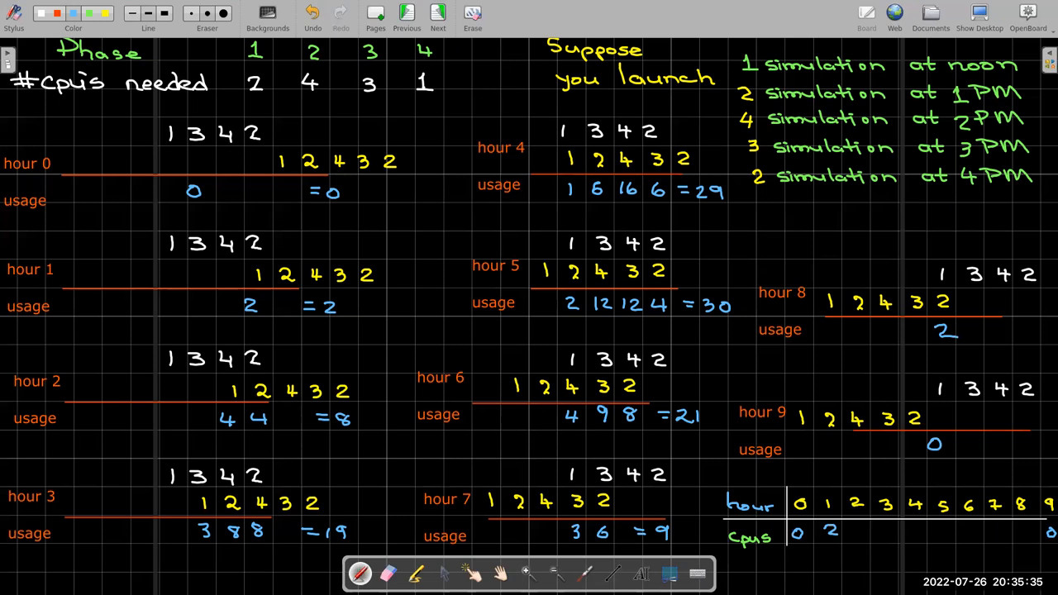
pyautogui.write('8 19')
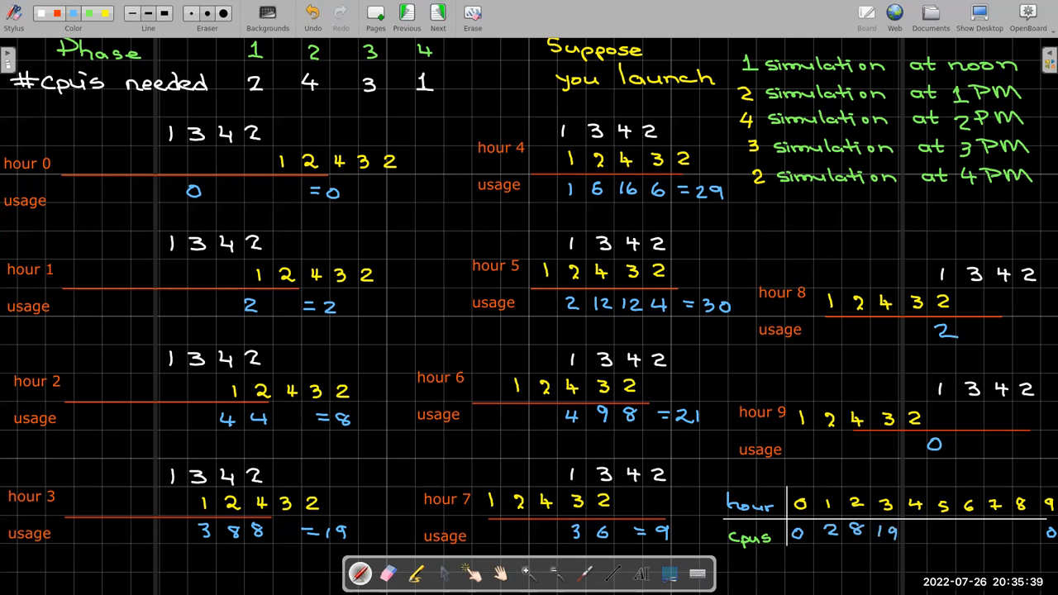
pyautogui.write('29')
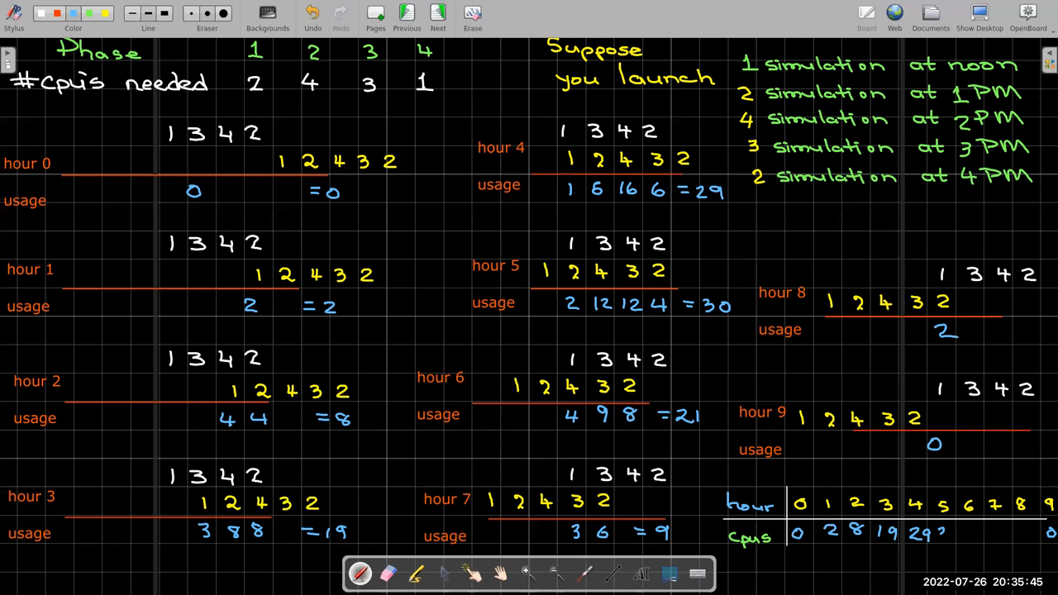
pyautogui.write('30 21 0')
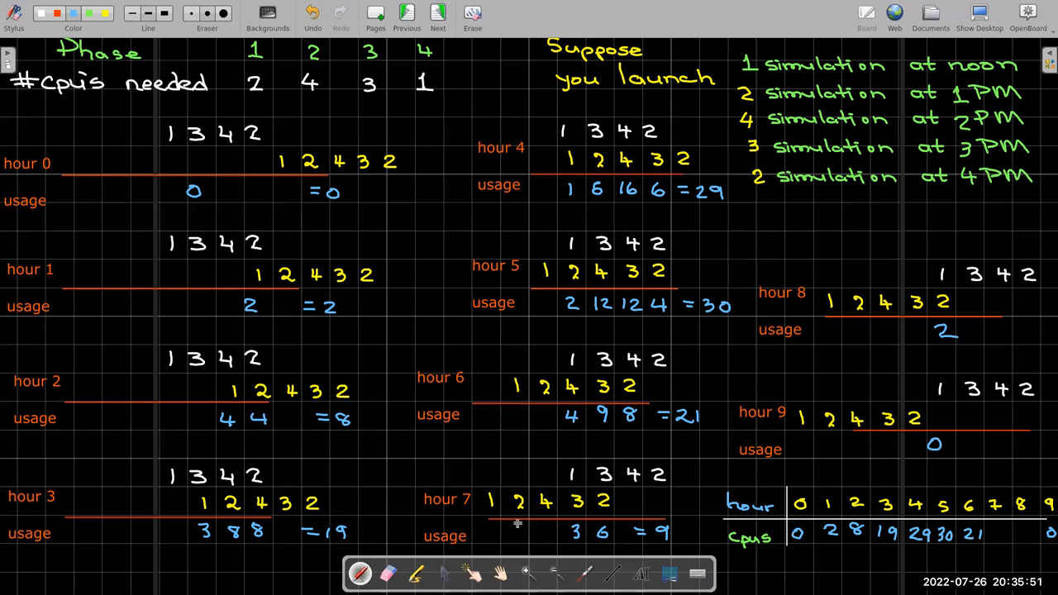
pyautogui.moveTo(1009, 533)
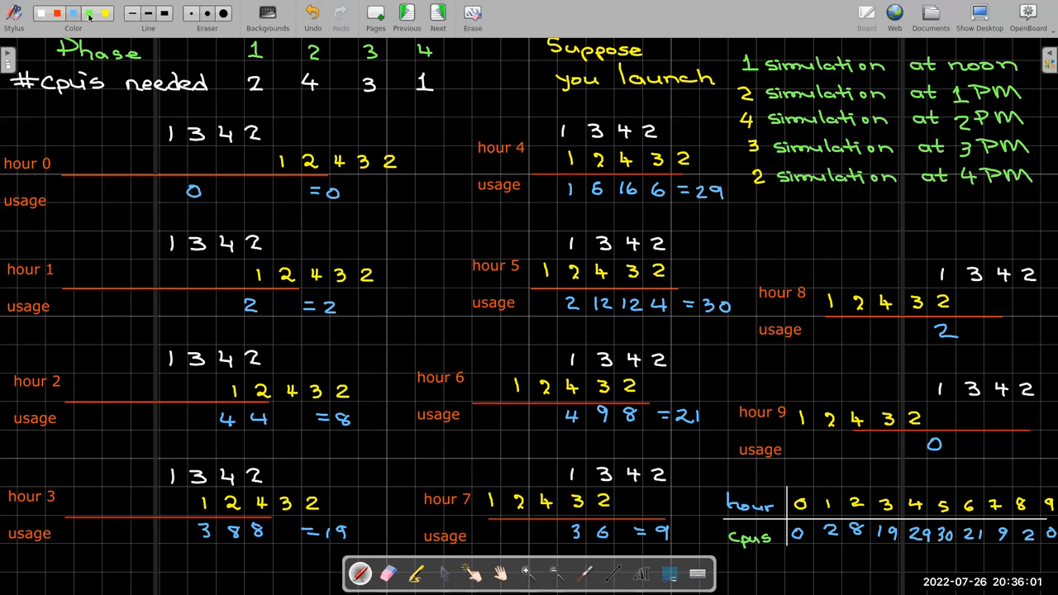
pyautogui.click(89, 14)
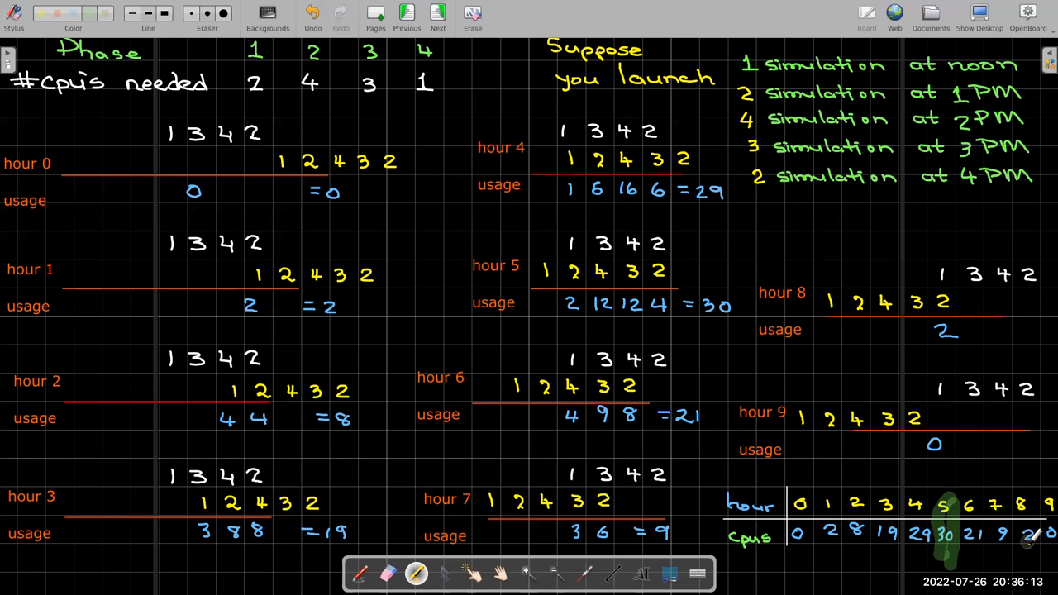
pyautogui.moveTo(1027, 549)
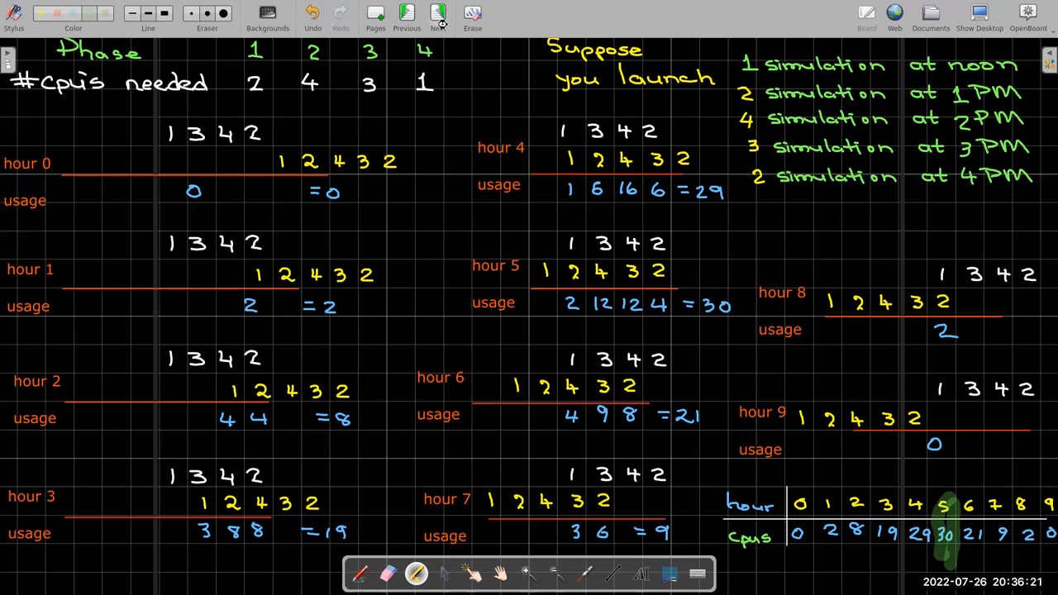
# - Advance to the page defining g(τ) as CPUs used by the simulation in hour τ
pyautogui.click(438, 15)
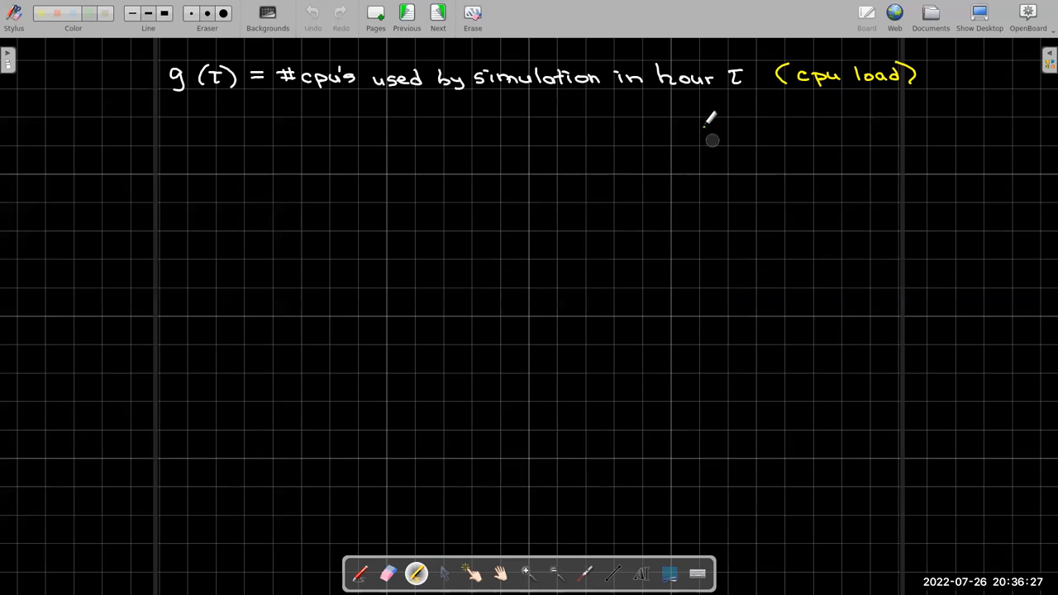
pyautogui.moveTo(680, 111)
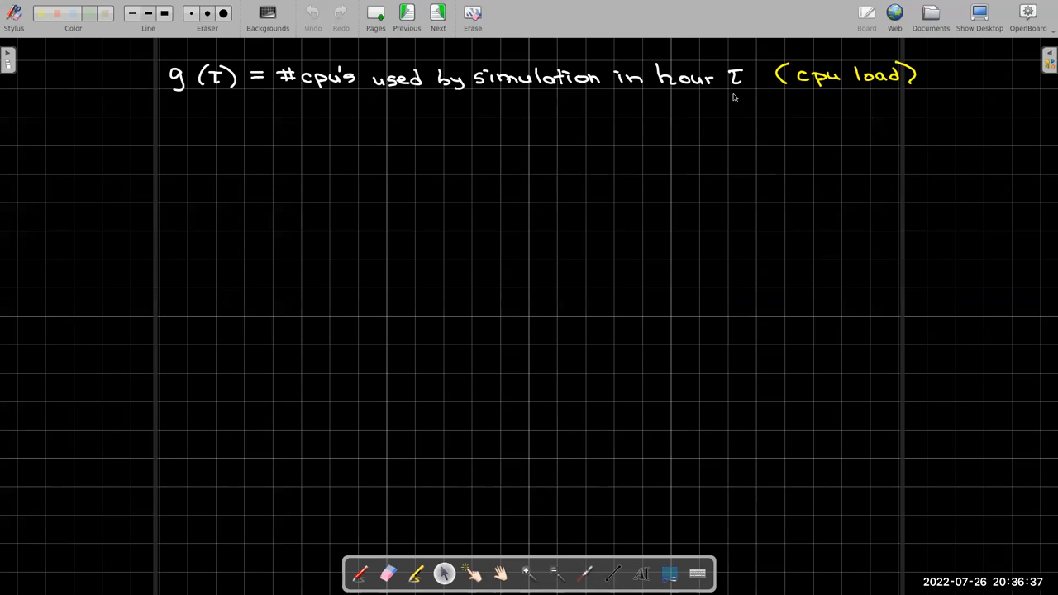
pyautogui.moveTo(598, 194)
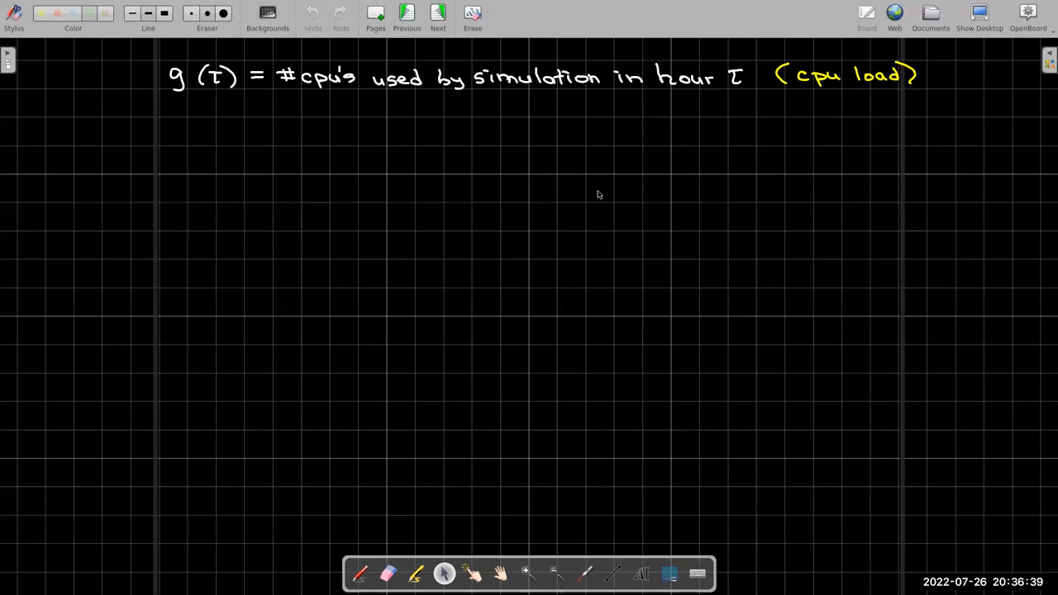
pyautogui.moveTo(604, 186)
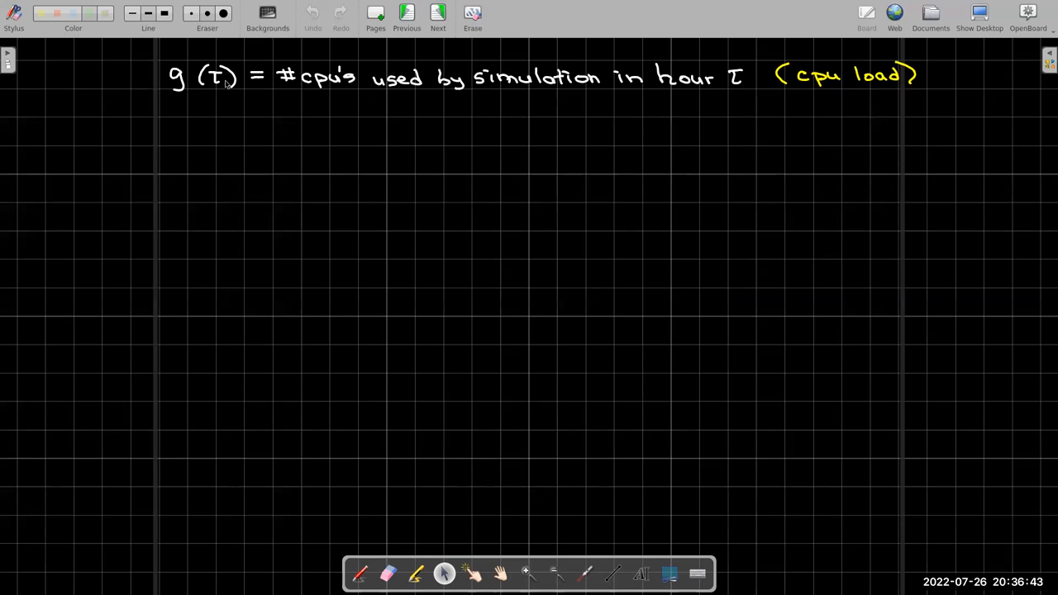
pyautogui.moveTo(404, 117)
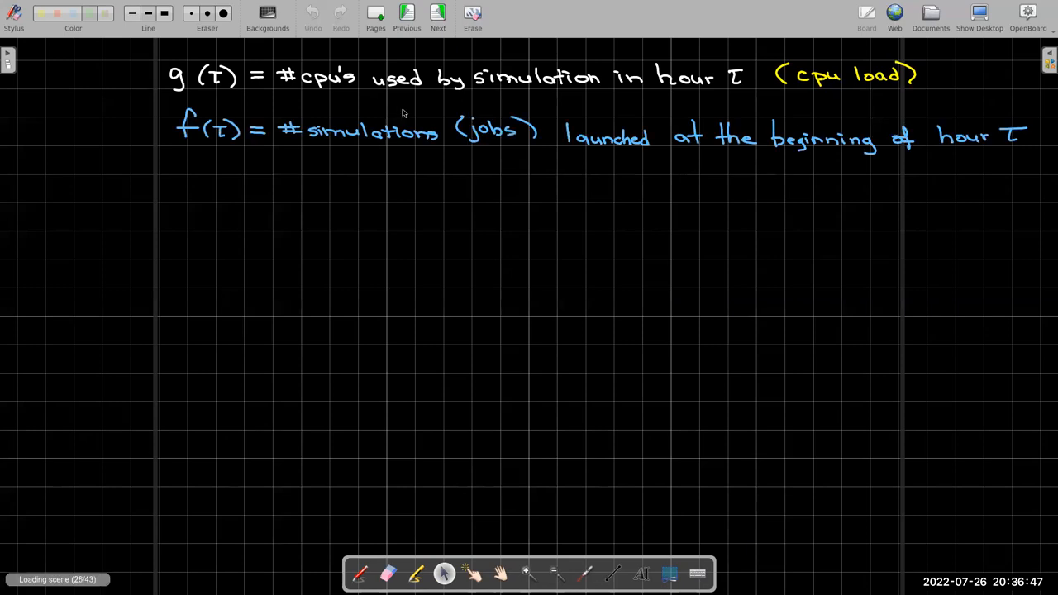
pyautogui.moveTo(203, 118)
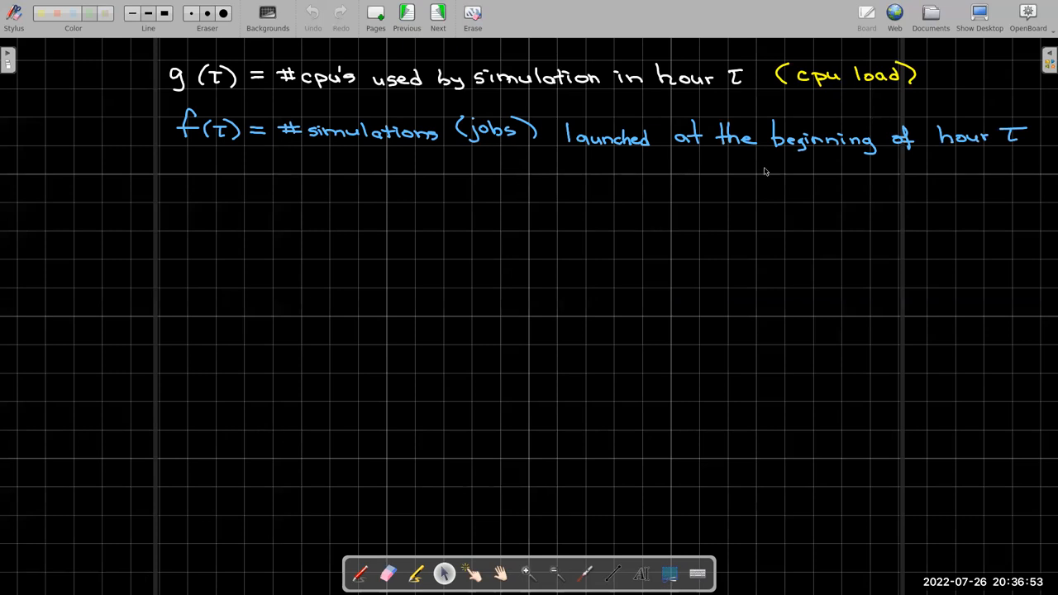
pyautogui.moveTo(992, 159)
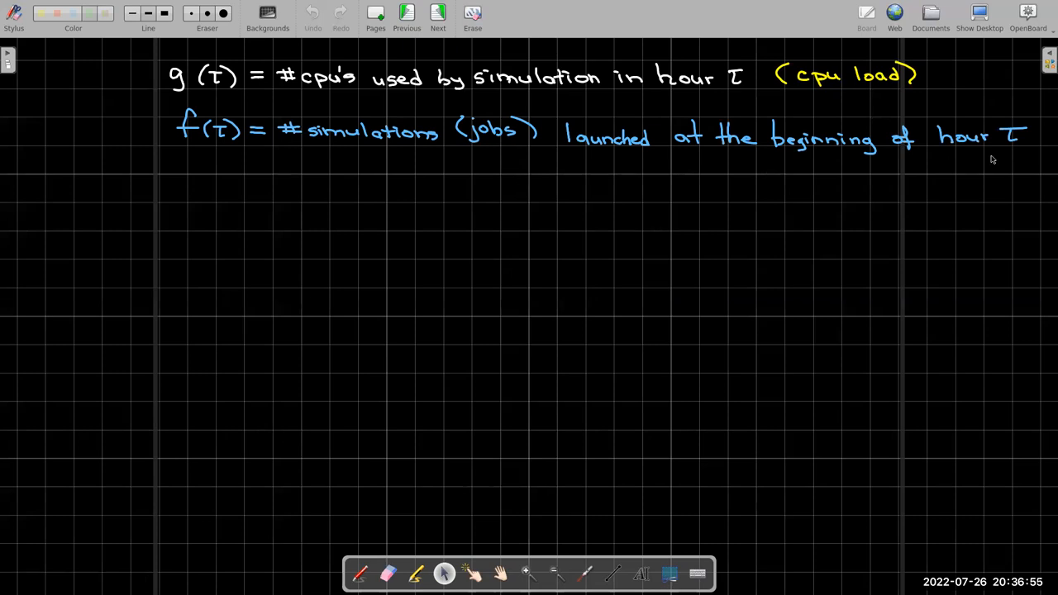
pyautogui.moveTo(1014, 173)
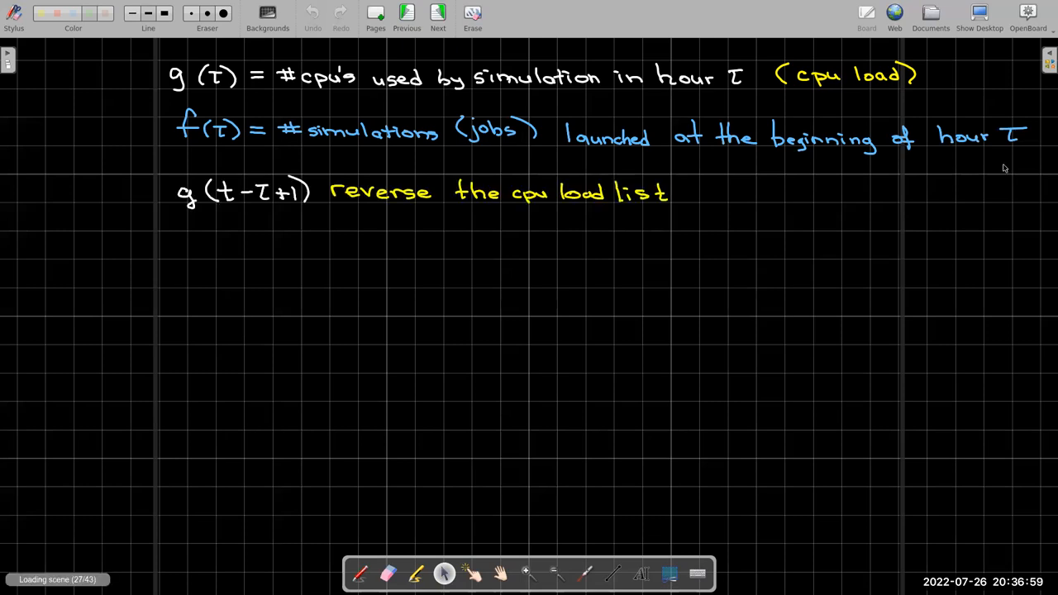
pyautogui.moveTo(235, 181)
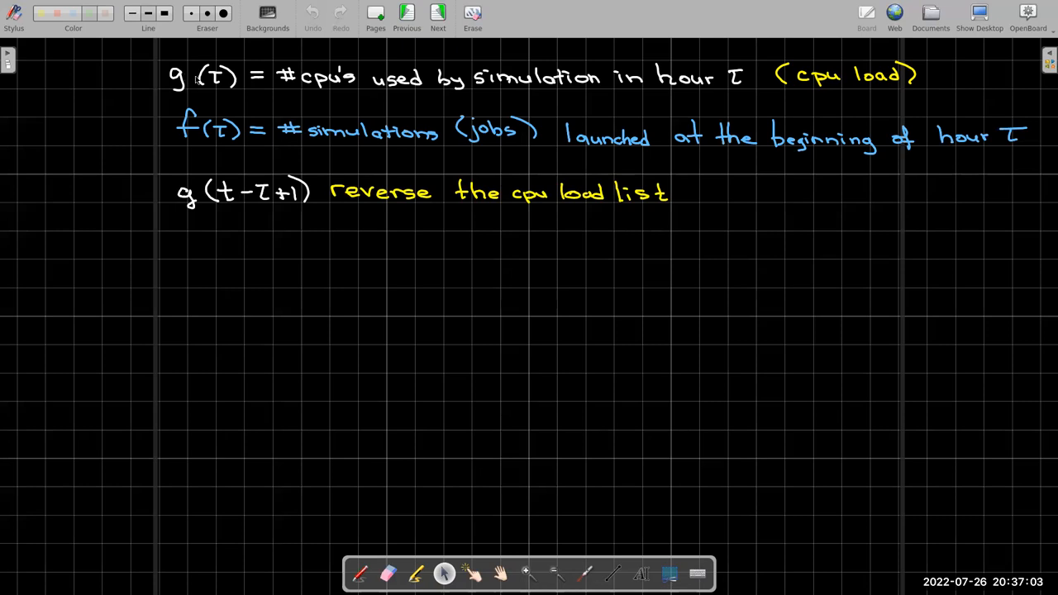
pyautogui.moveTo(223, 88)
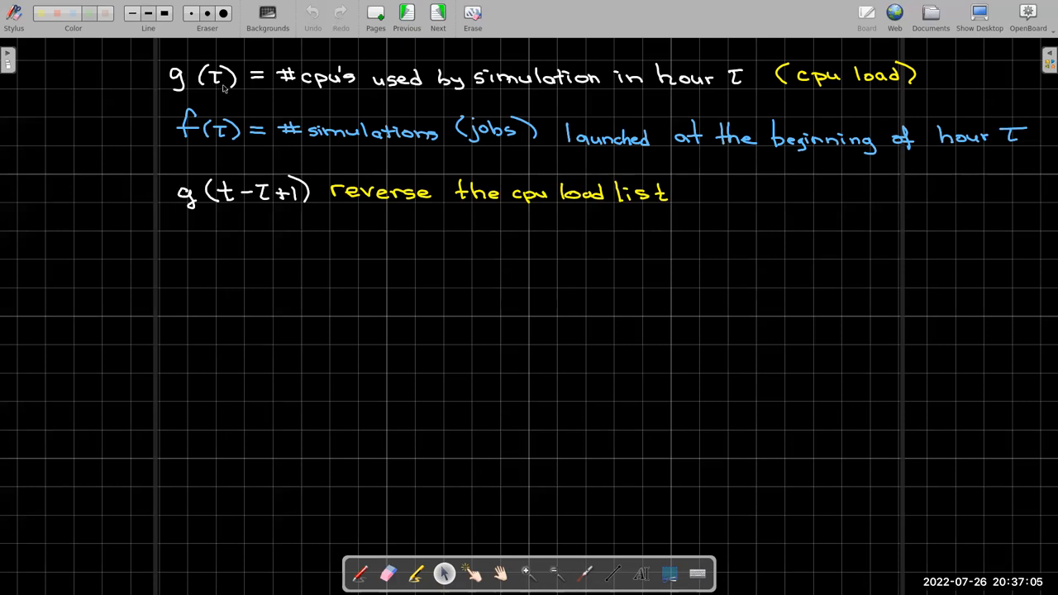
pyautogui.moveTo(250, 186)
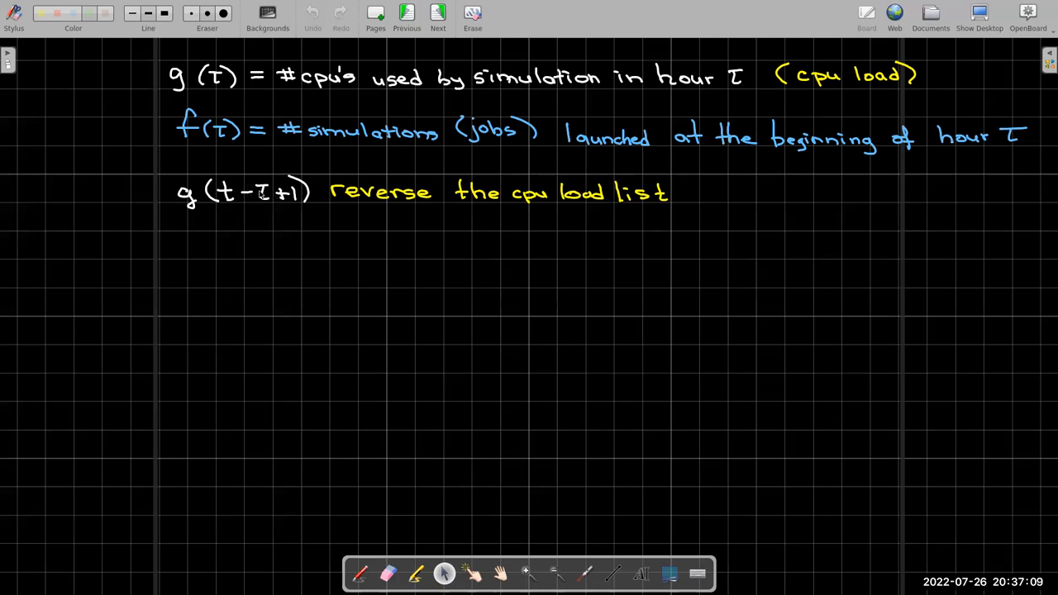
pyautogui.moveTo(263, 194)
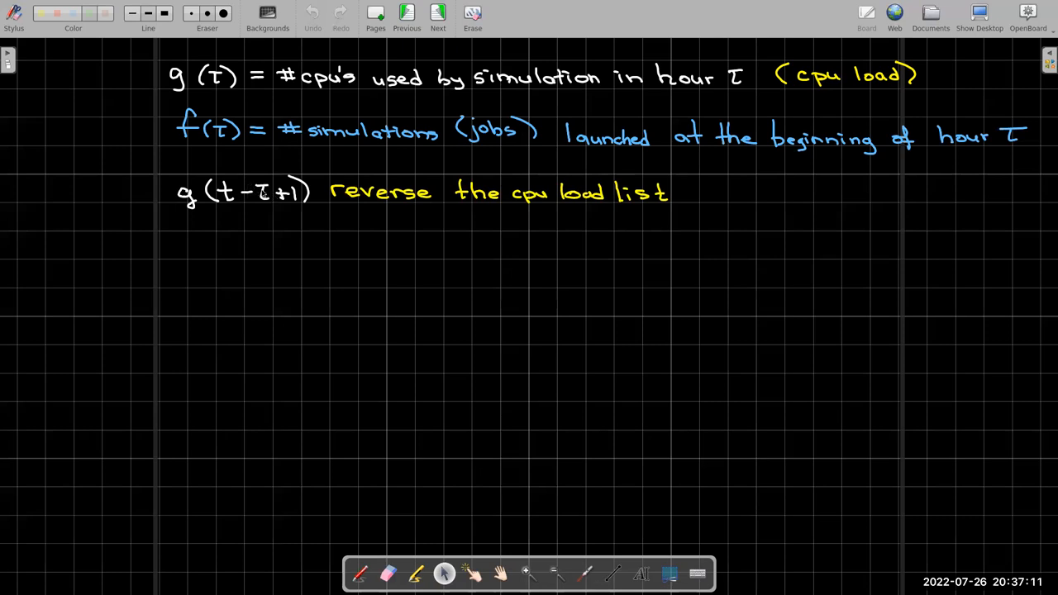
pyautogui.moveTo(280, 199)
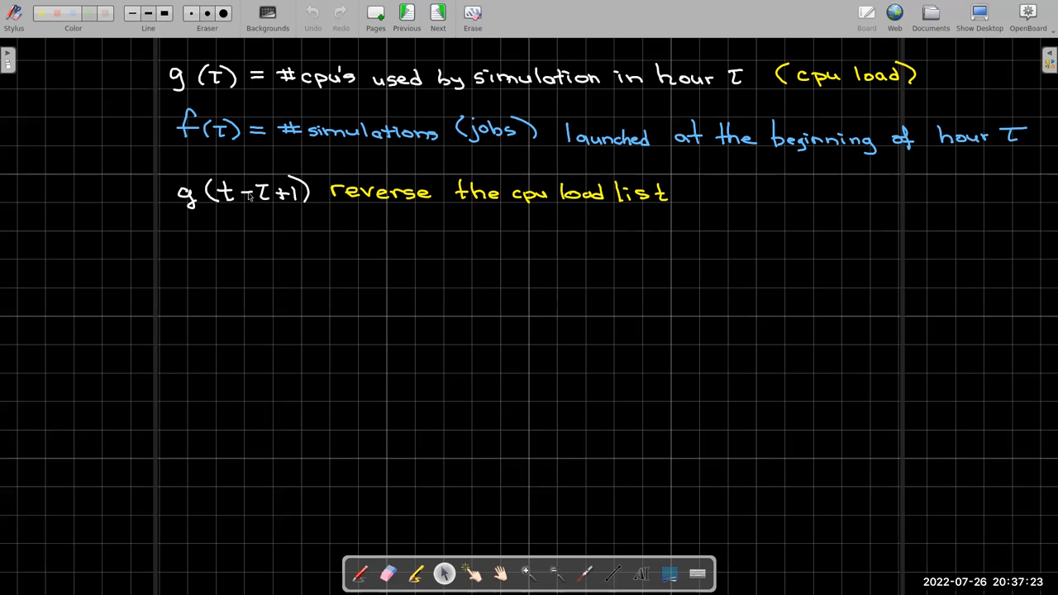
pyautogui.moveTo(277, 203)
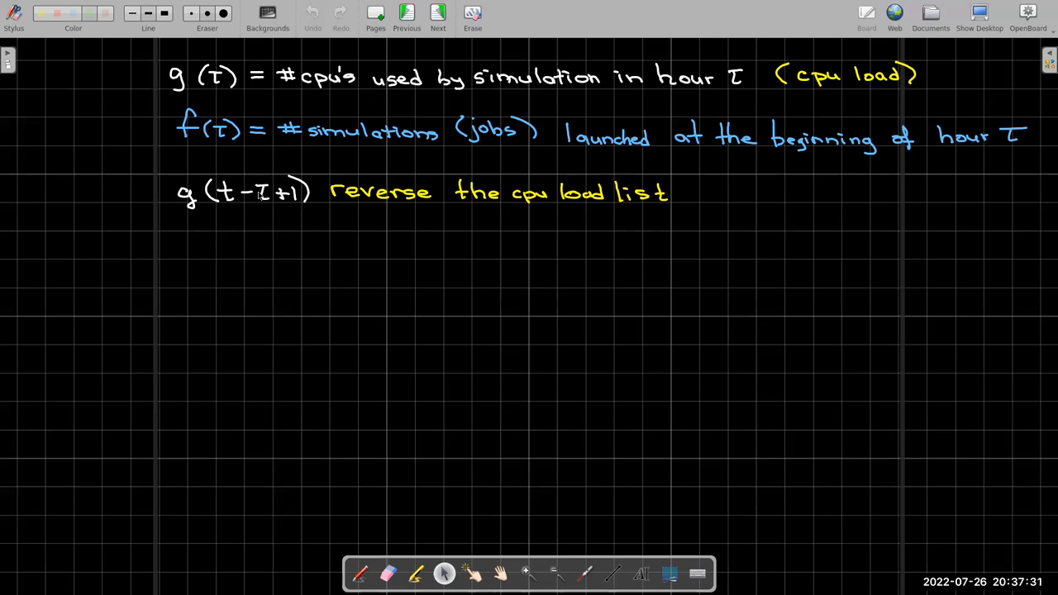
pyautogui.moveTo(254, 198)
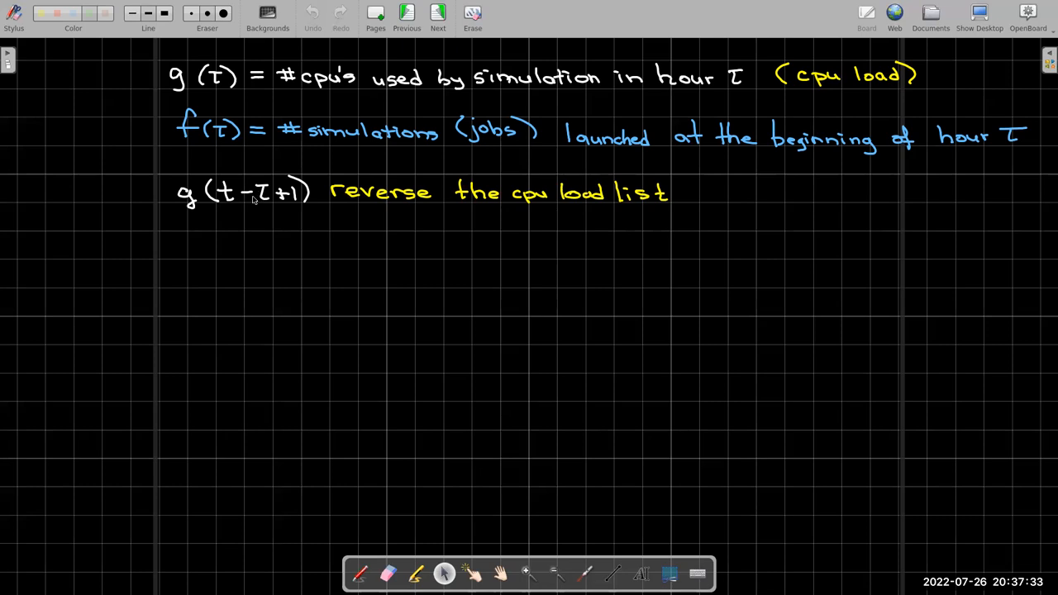
pyautogui.moveTo(239, 198)
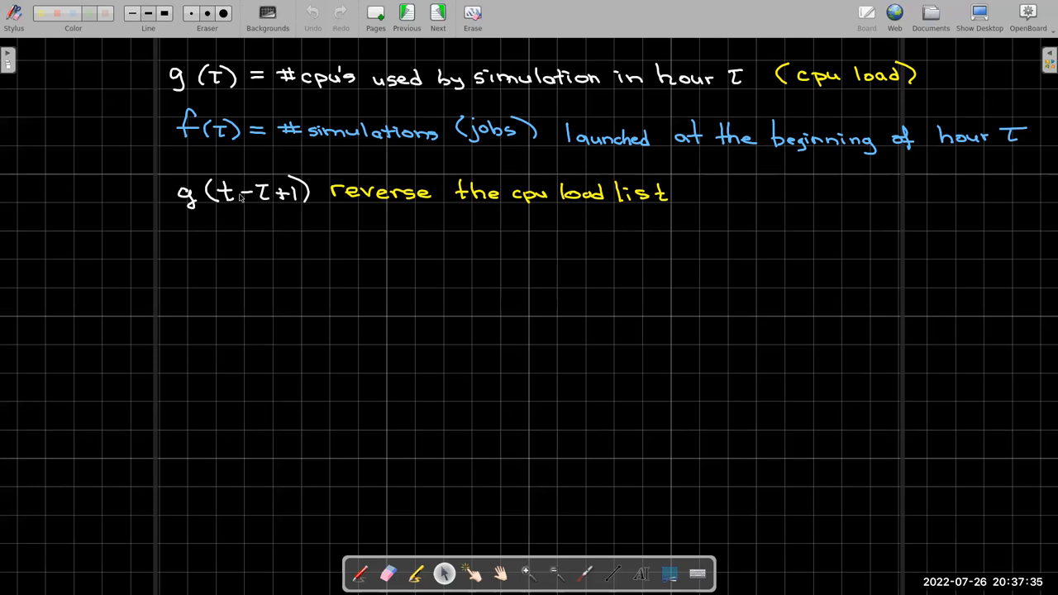
pyautogui.moveTo(239, 198)
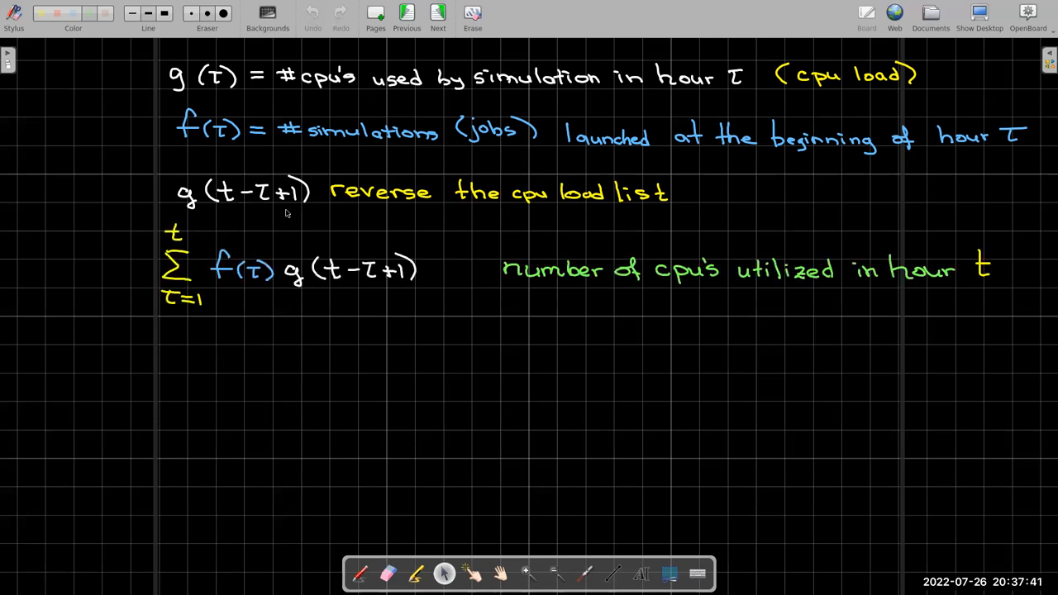
pyautogui.moveTo(401, 338)
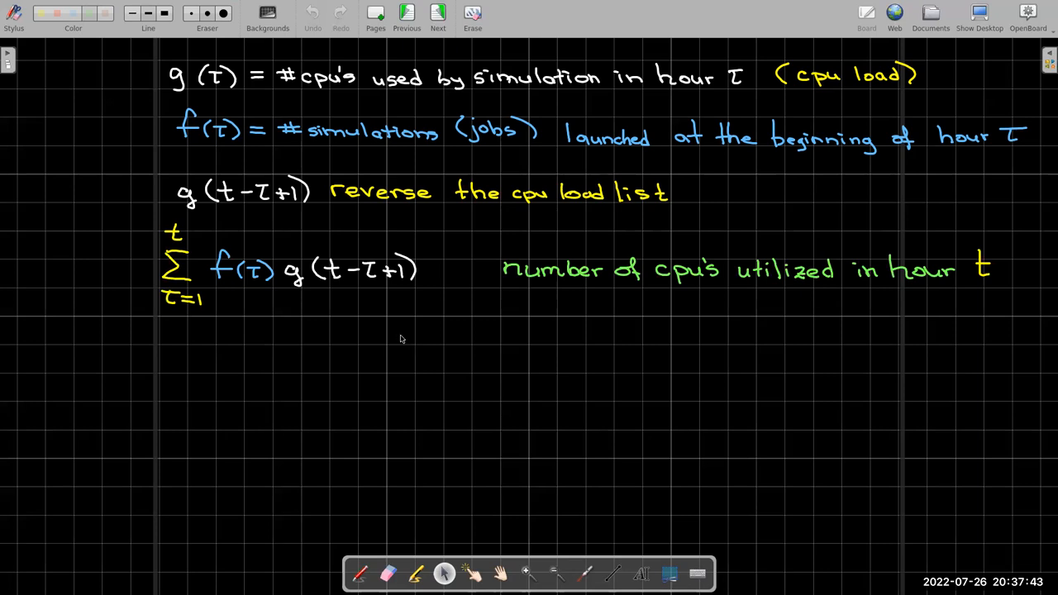
pyautogui.moveTo(566, 316)
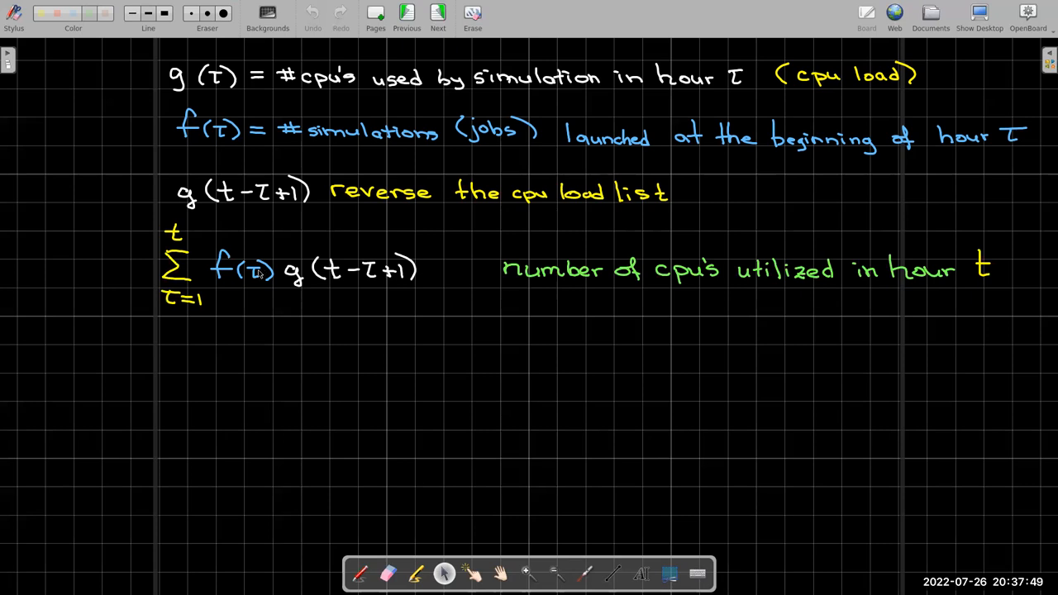
pyautogui.moveTo(328, 278)
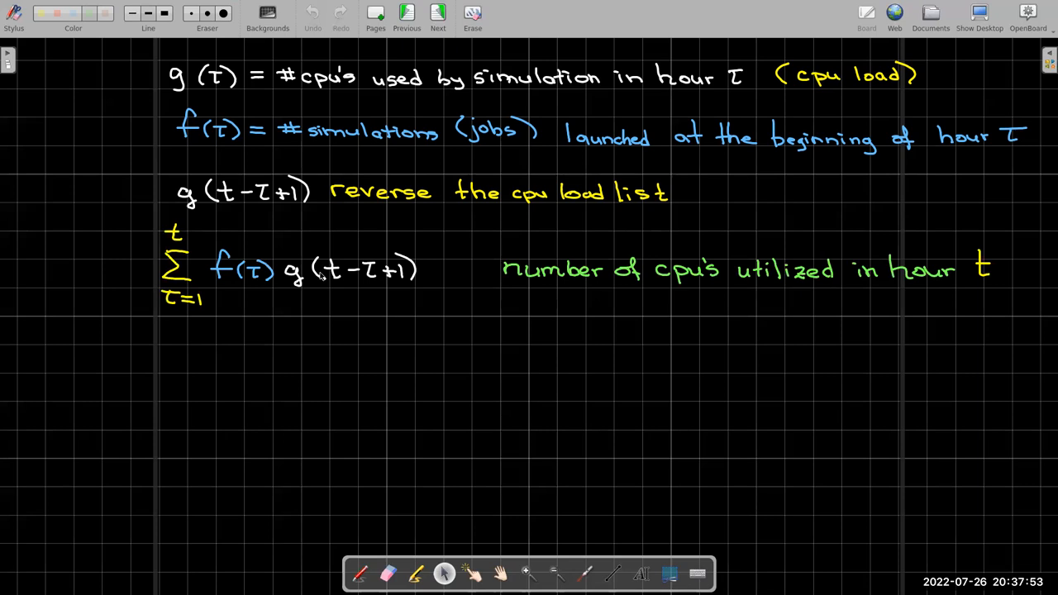
pyautogui.moveTo(347, 279)
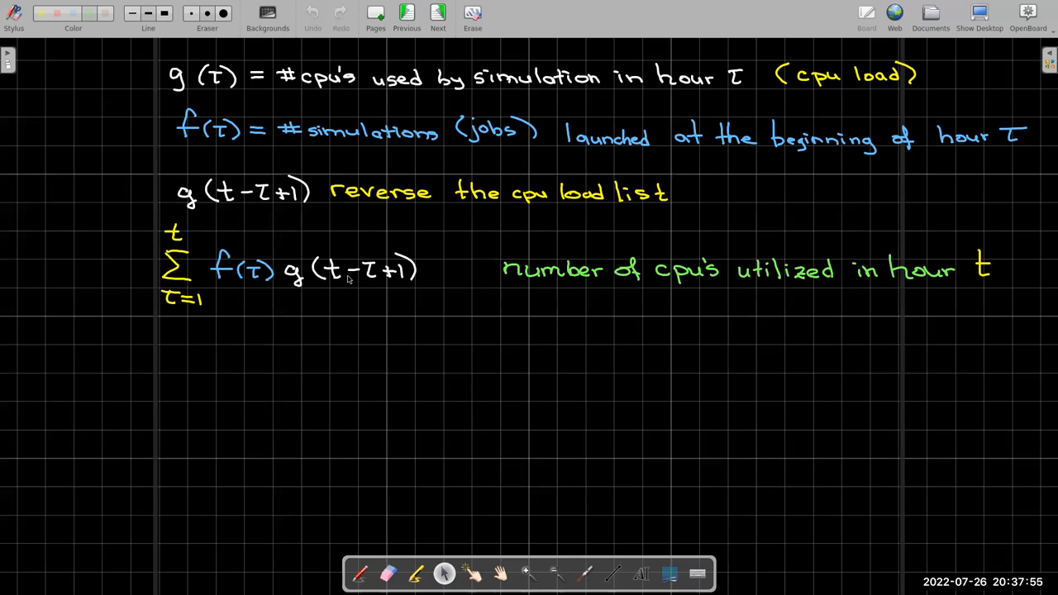
pyautogui.moveTo(367, 293)
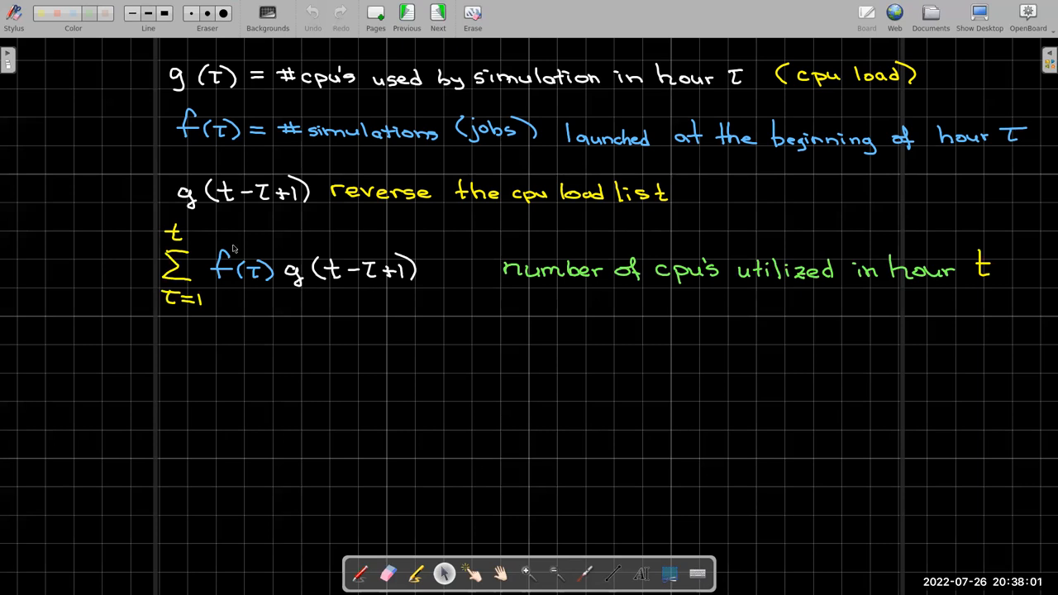
pyautogui.moveTo(308, 295)
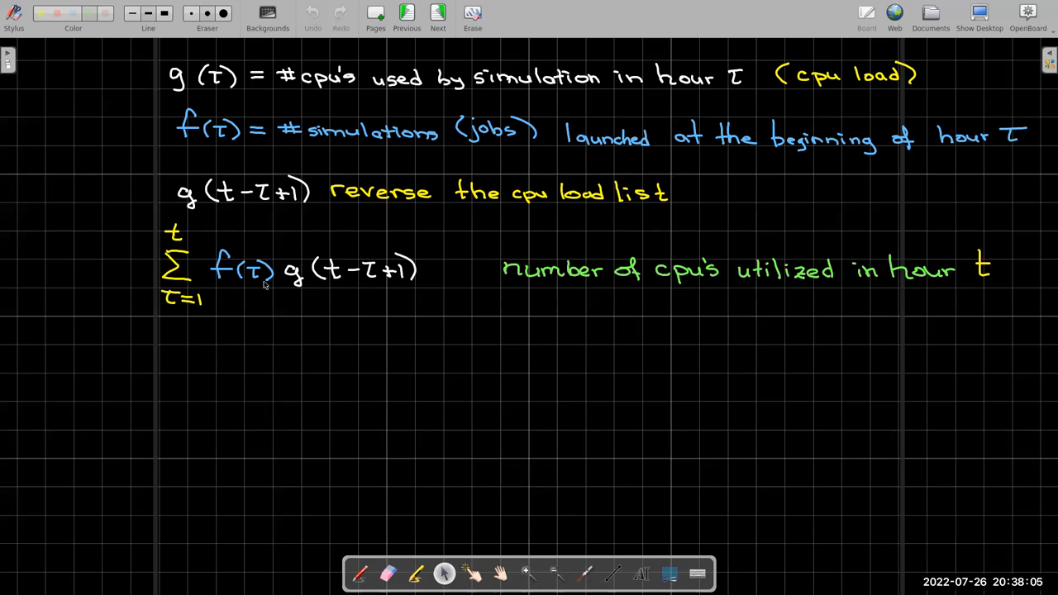
pyautogui.moveTo(562, 326)
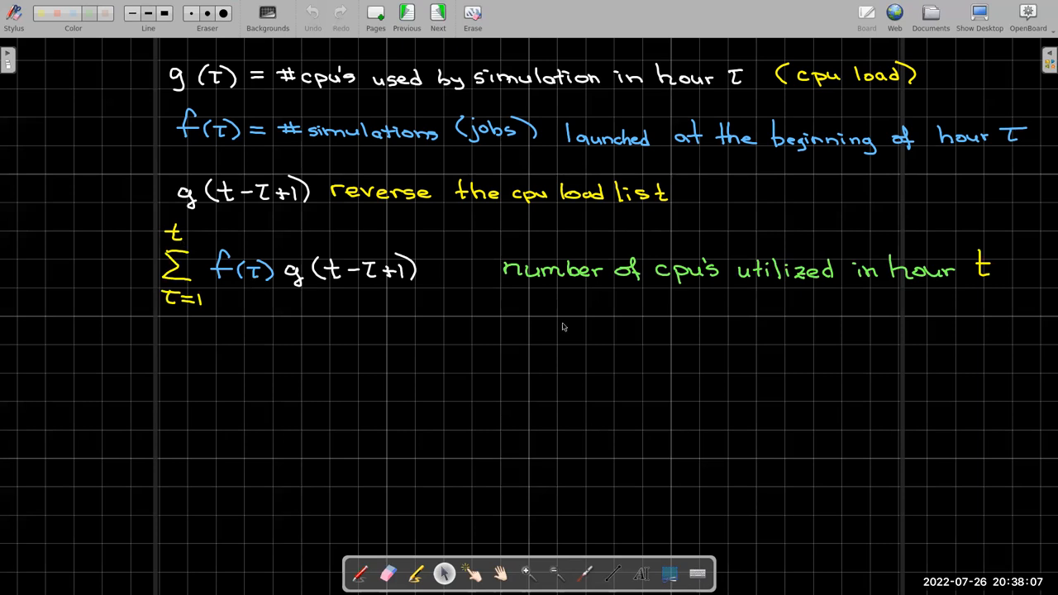
pyautogui.moveTo(601, 330)
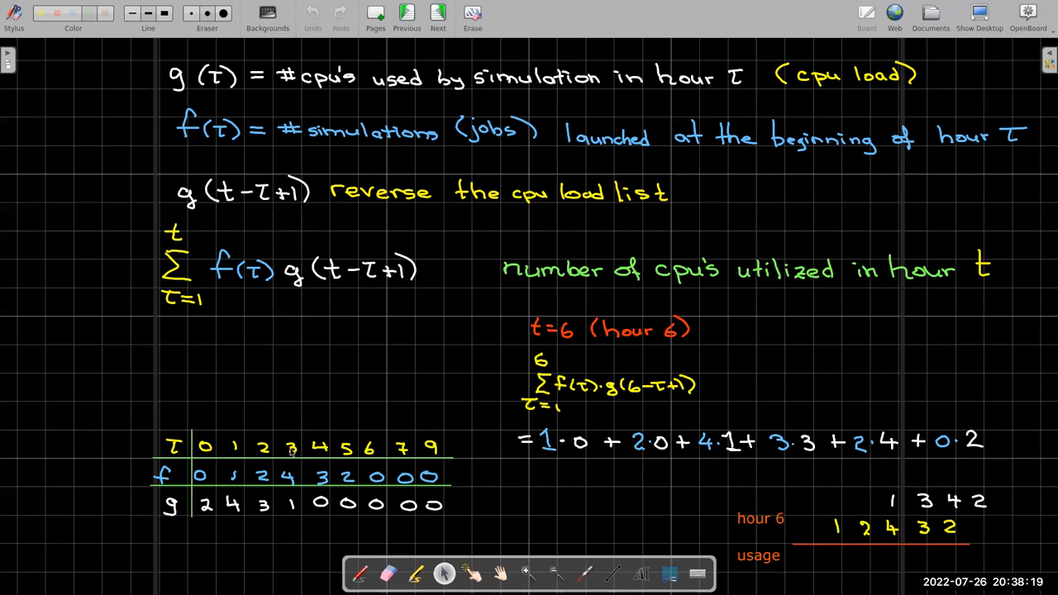
pyautogui.moveTo(430, 453)
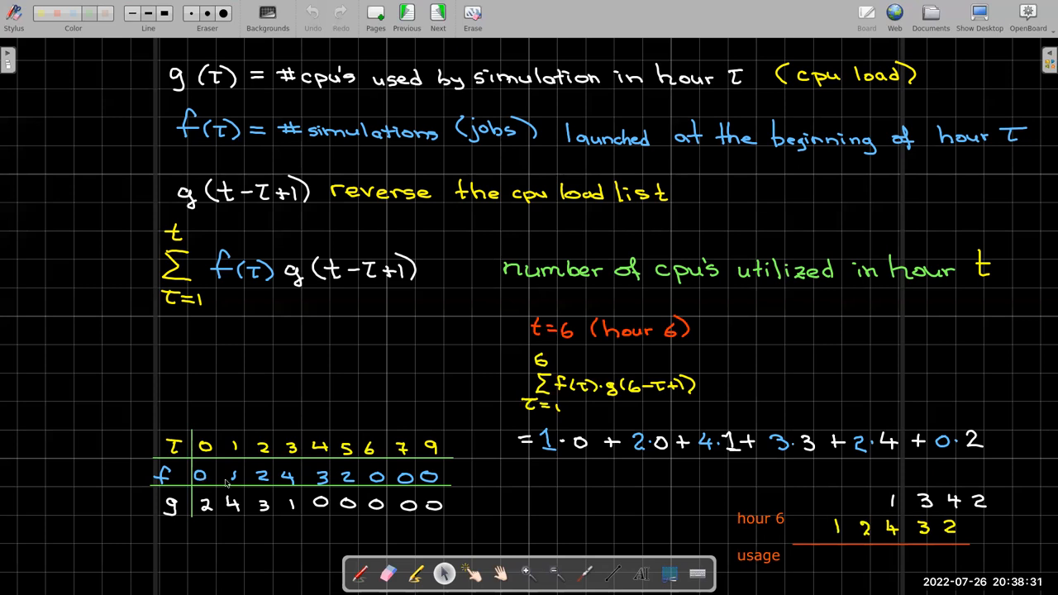
pyautogui.moveTo(267, 481)
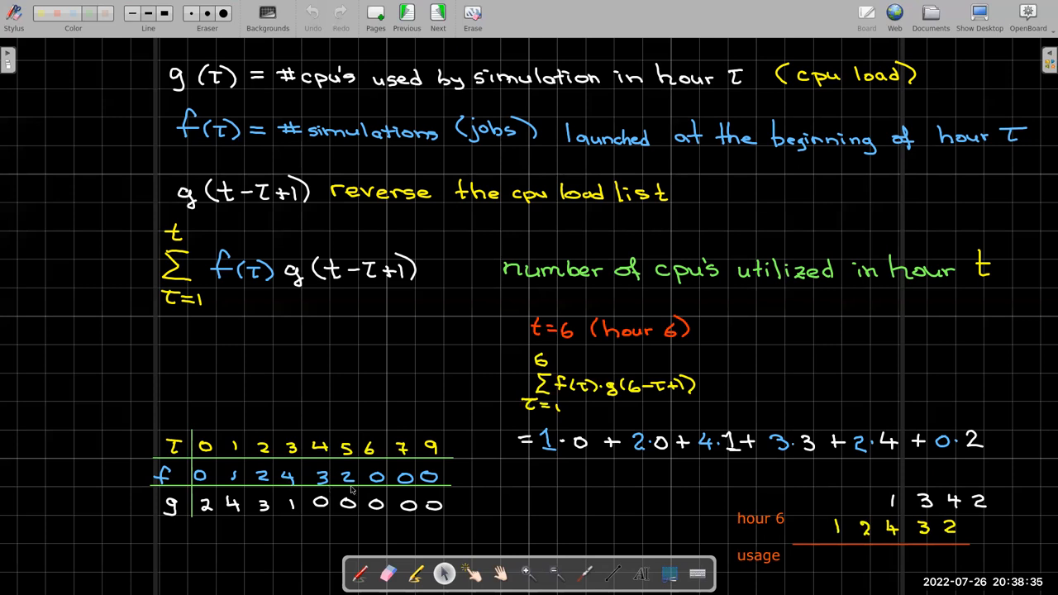
pyautogui.moveTo(317, 500)
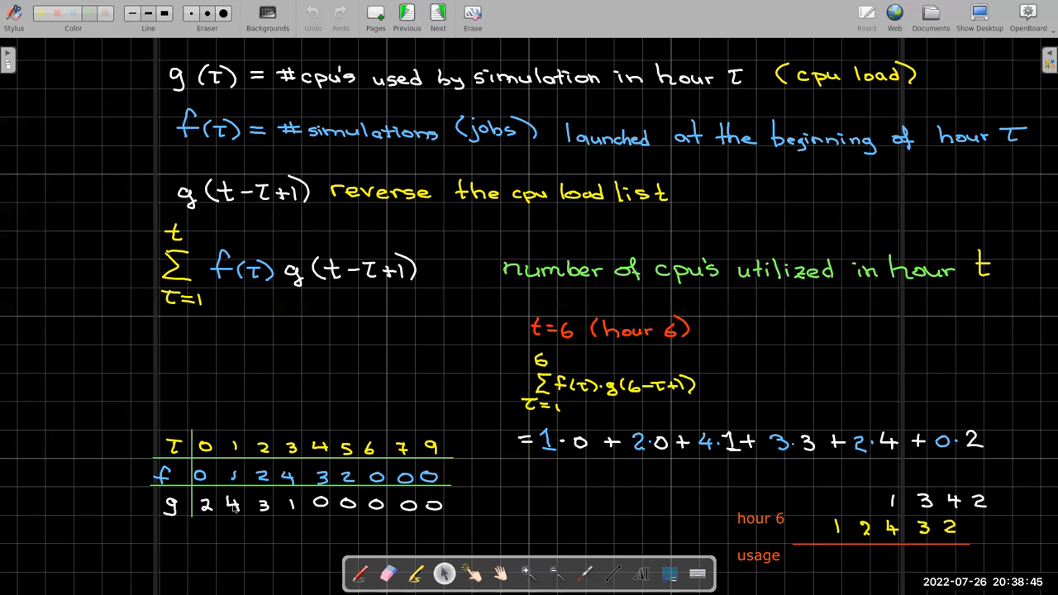
pyautogui.moveTo(266, 516)
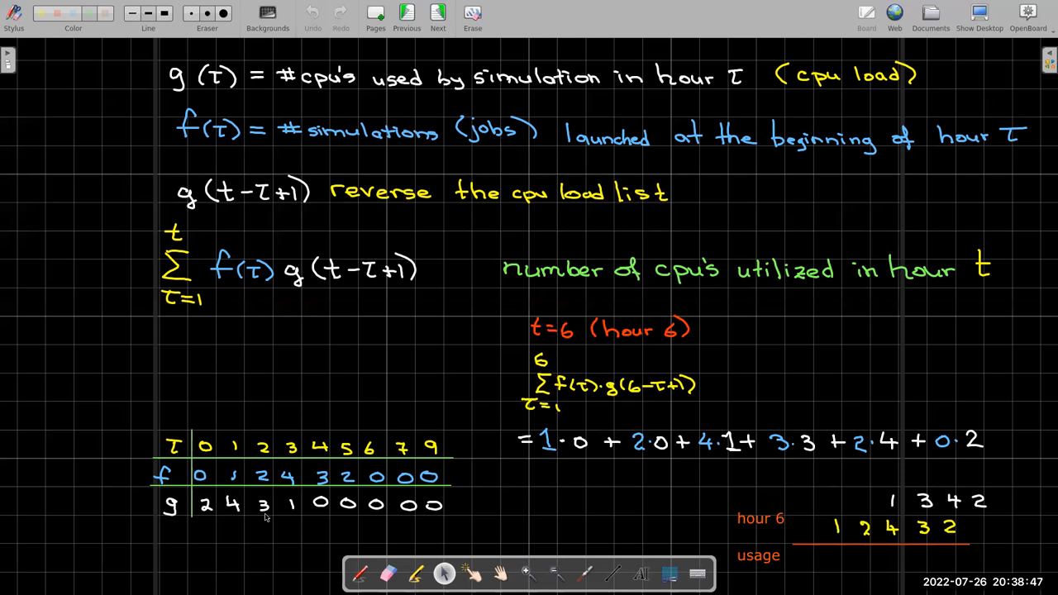
pyautogui.moveTo(854, 543)
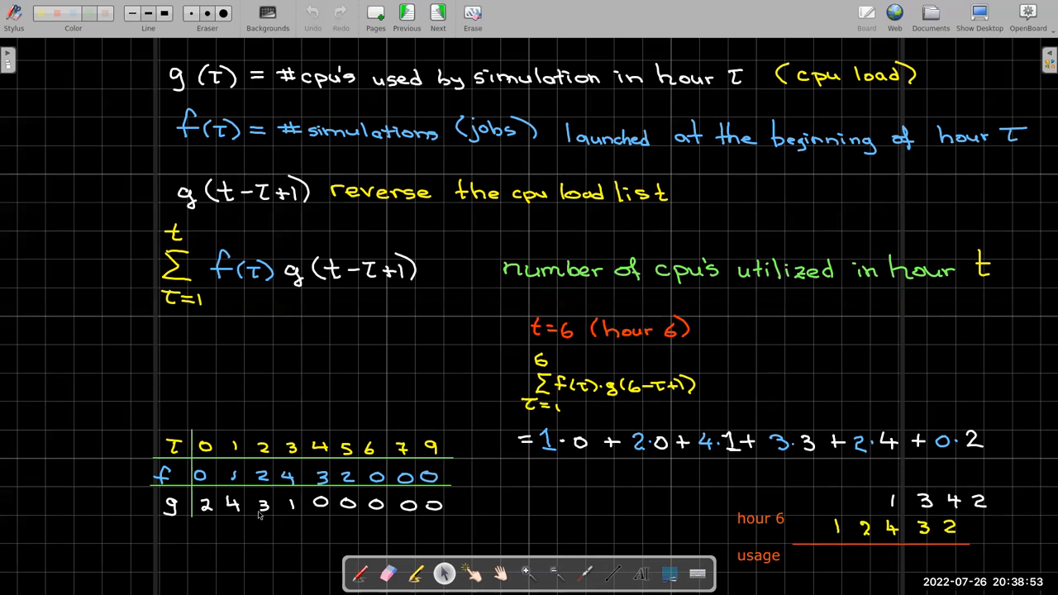
pyautogui.moveTo(290, 515)
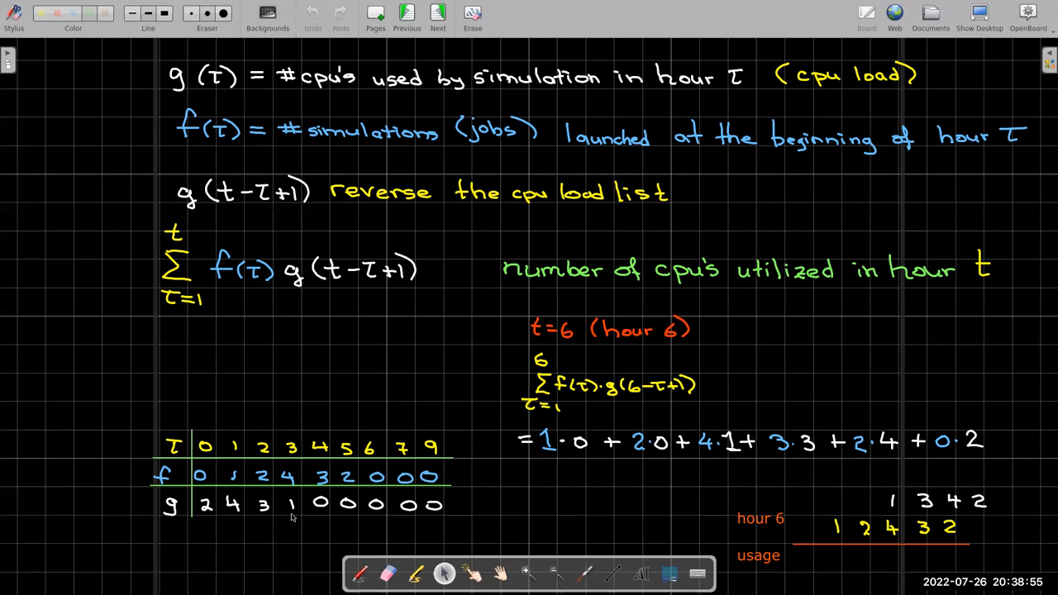
pyautogui.moveTo(314, 540)
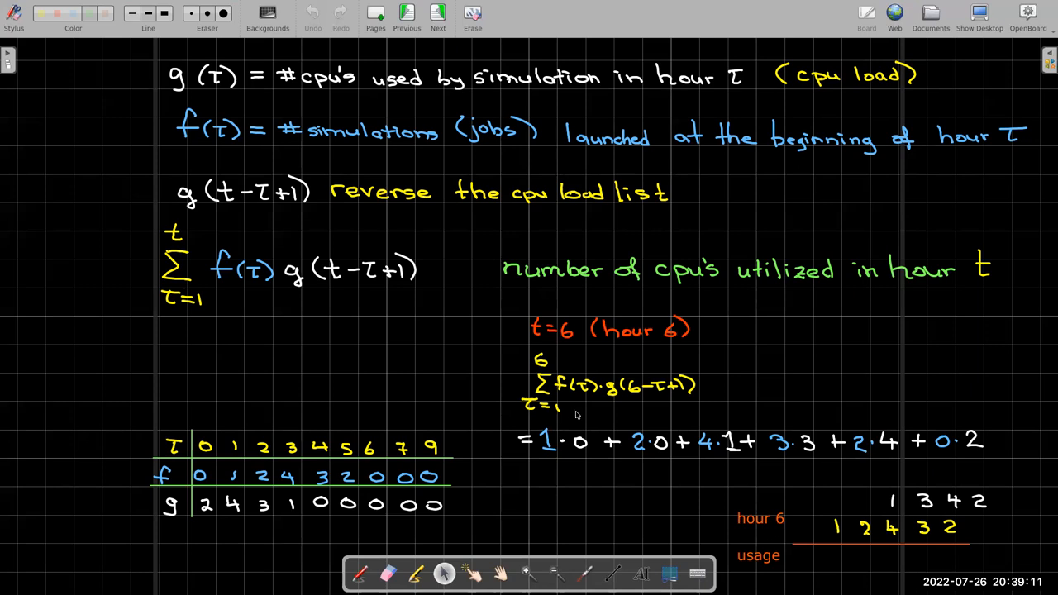
pyautogui.moveTo(578, 415)
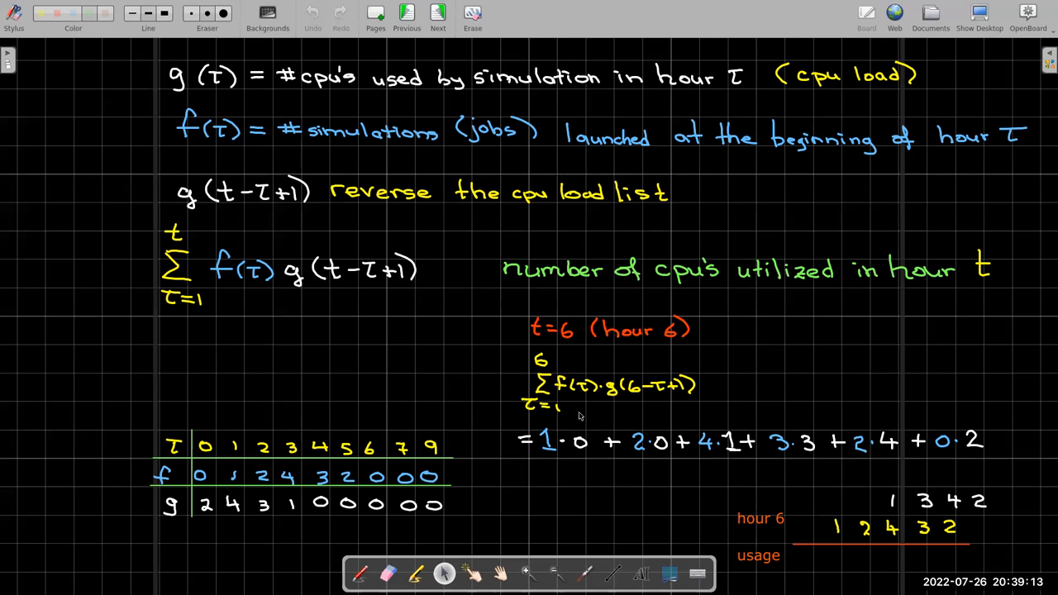
pyautogui.moveTo(398, 289)
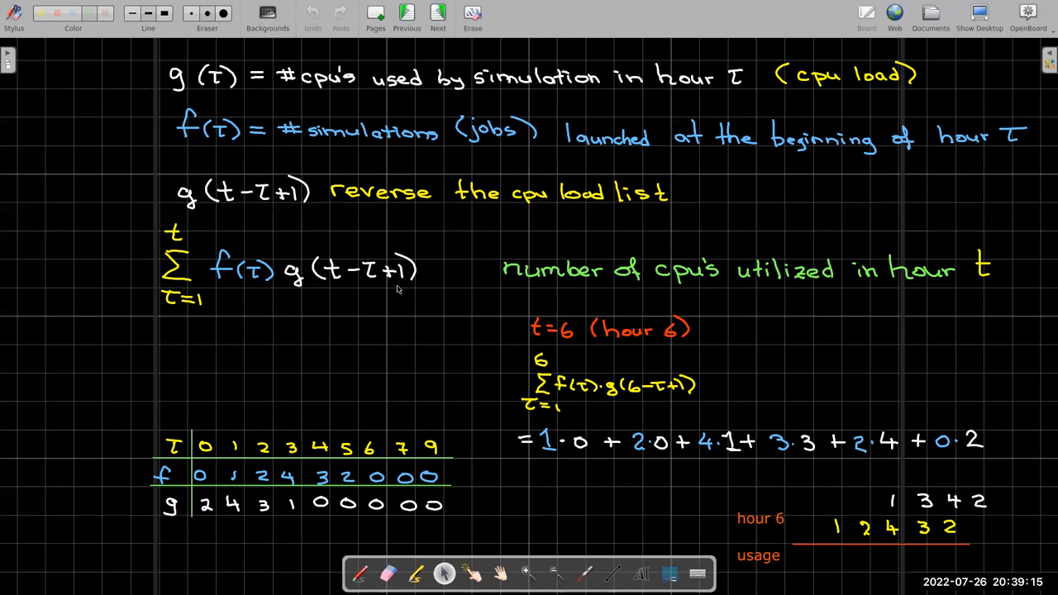
pyautogui.moveTo(211, 514)
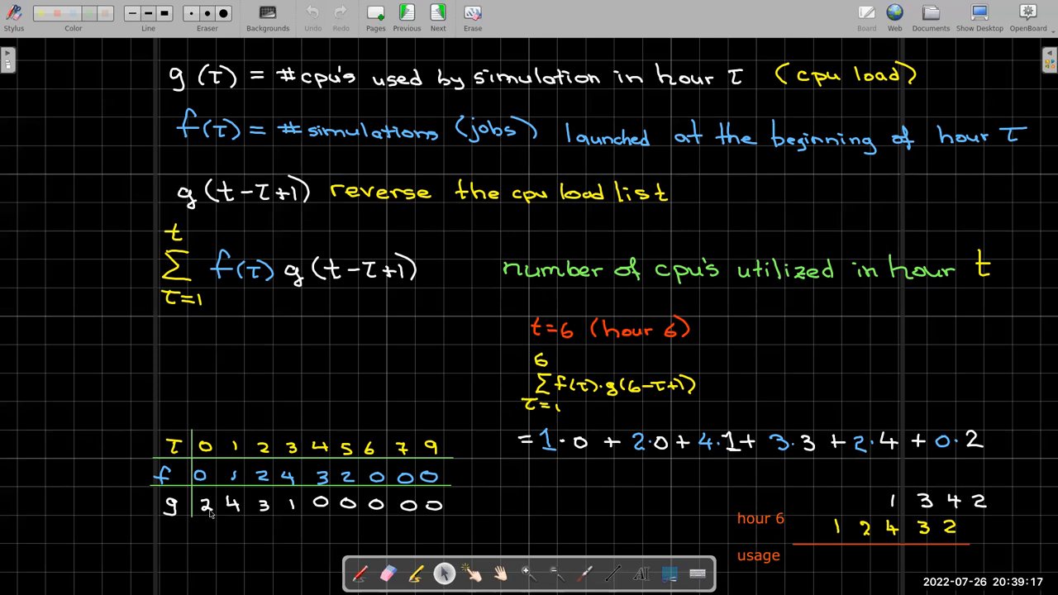
pyautogui.moveTo(238, 490)
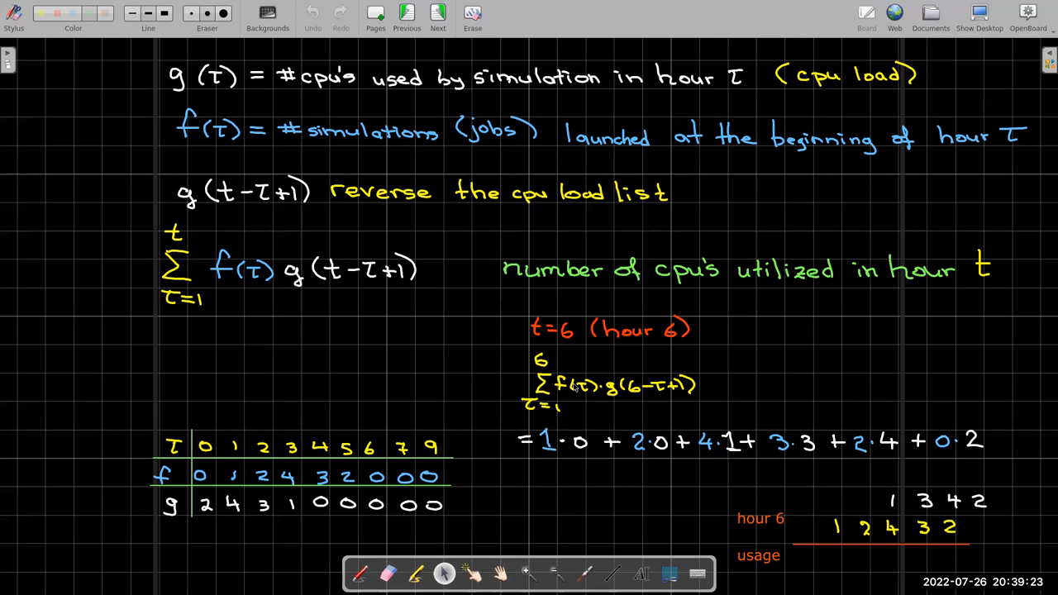
pyautogui.moveTo(650, 415)
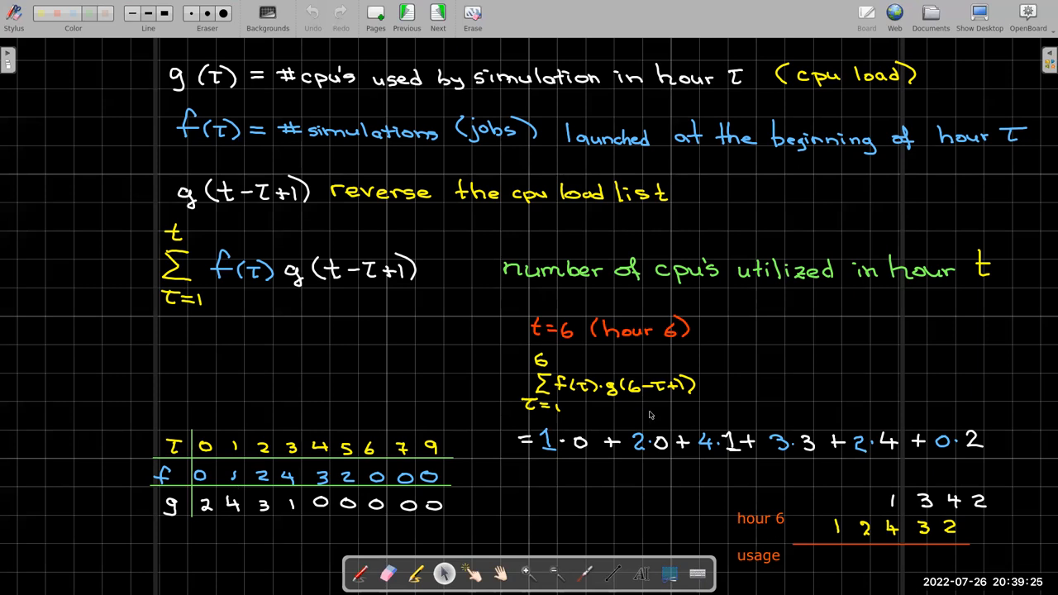
pyautogui.moveTo(531, 343)
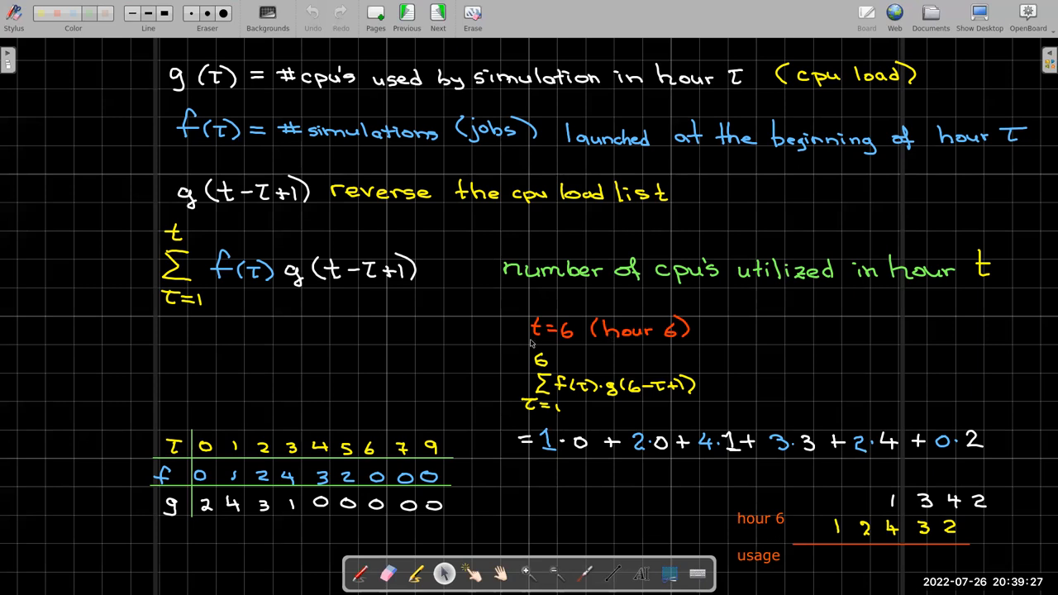
pyautogui.moveTo(544, 344)
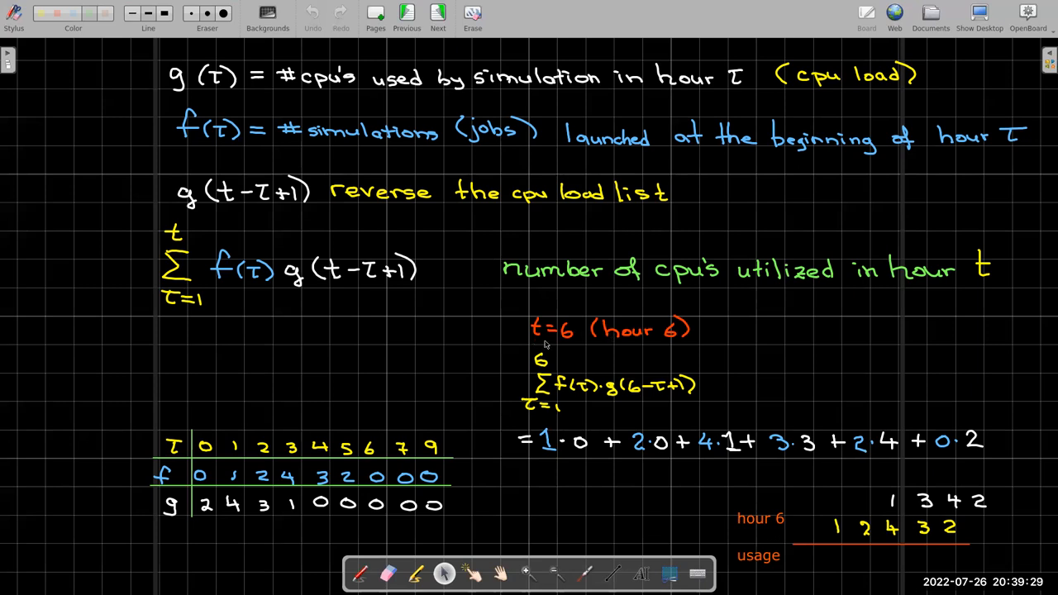
pyautogui.moveTo(622, 350)
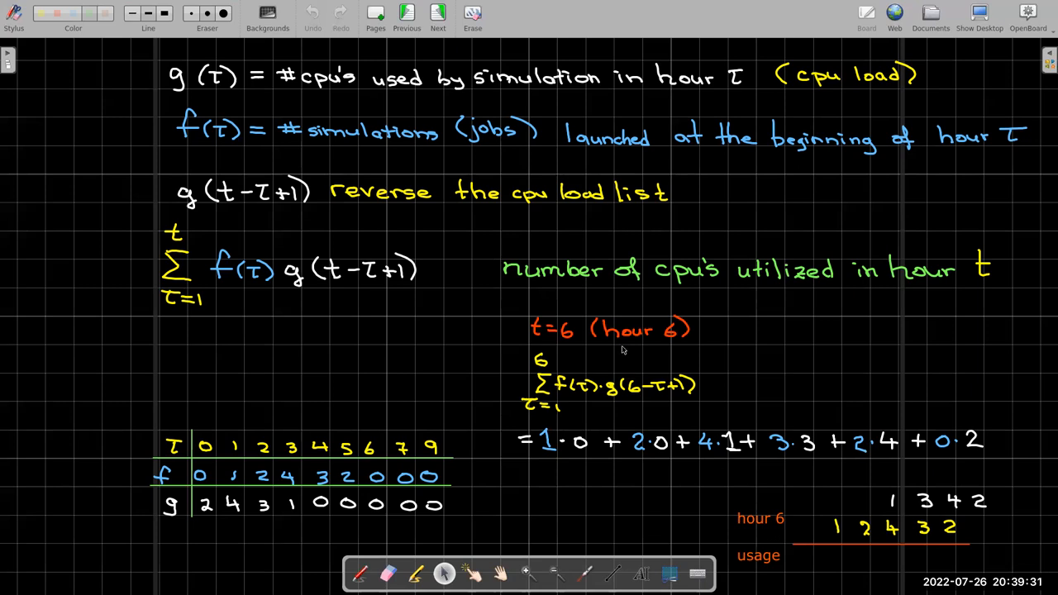
pyautogui.moveTo(814, 448)
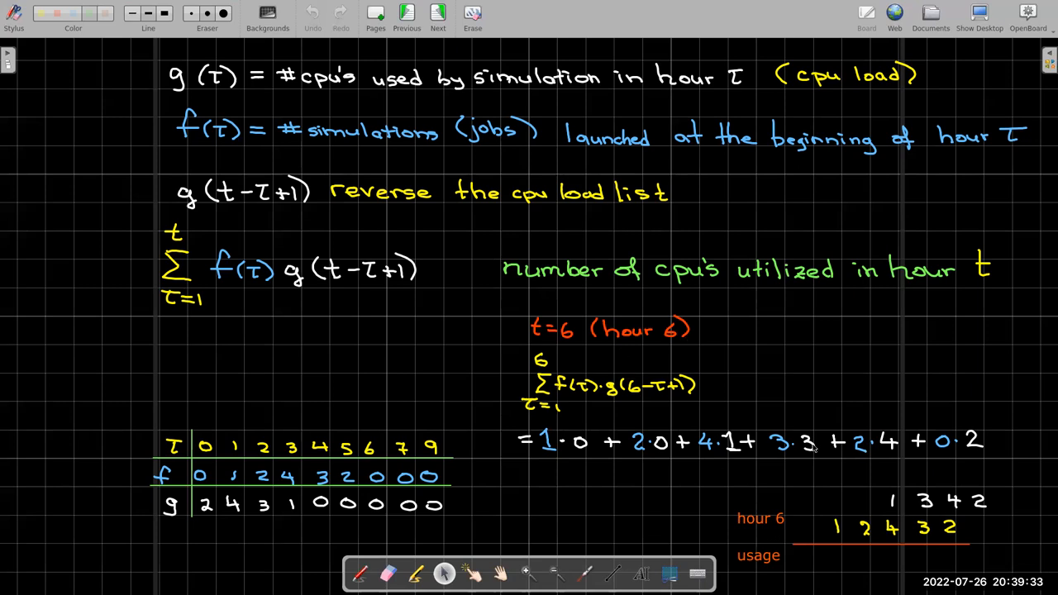
pyautogui.moveTo(584, 401)
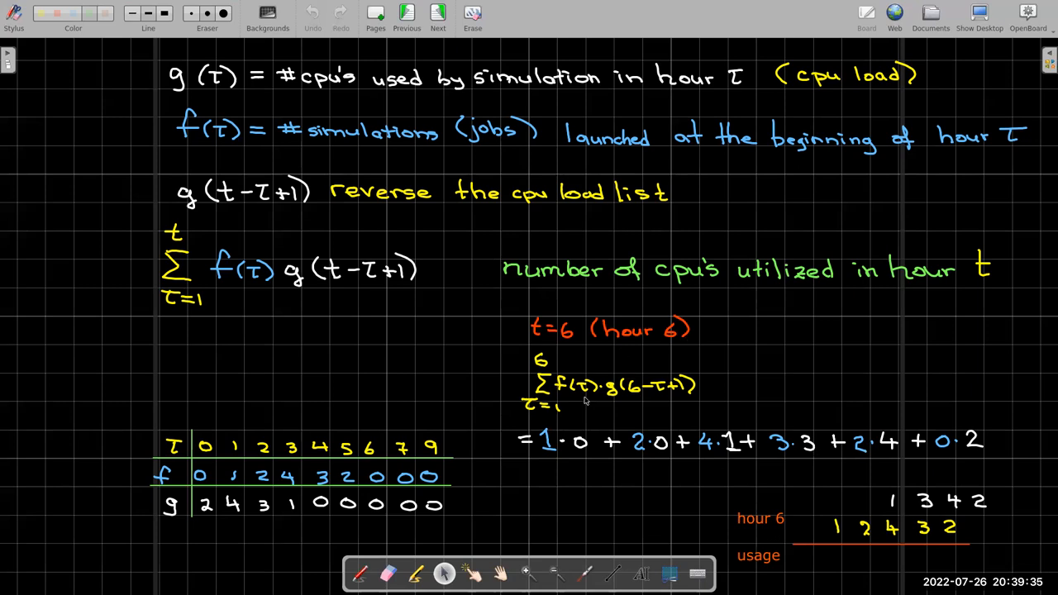
pyautogui.moveTo(698, 448)
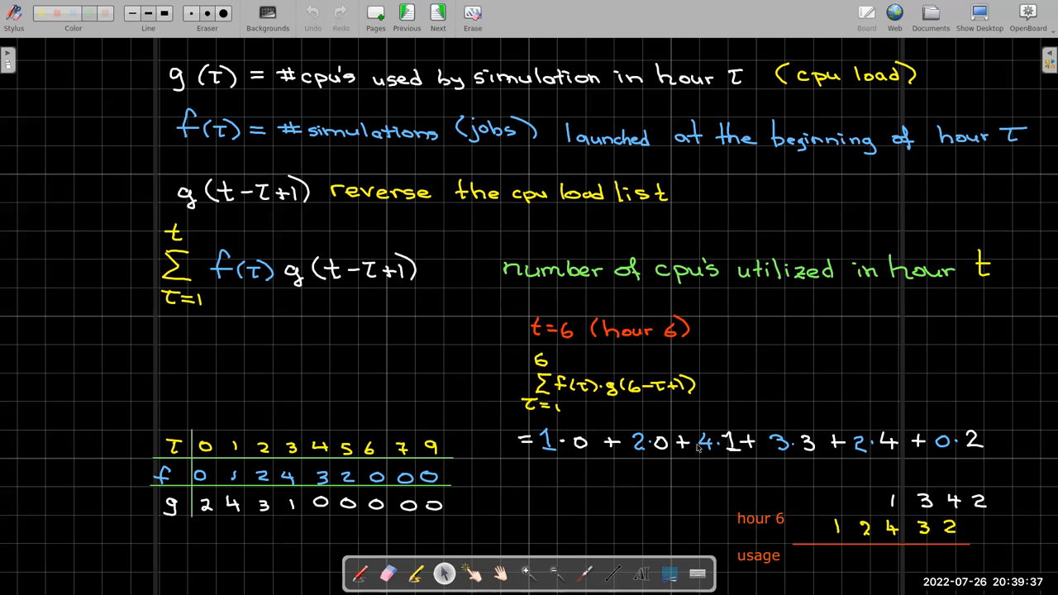
pyautogui.moveTo(846, 545)
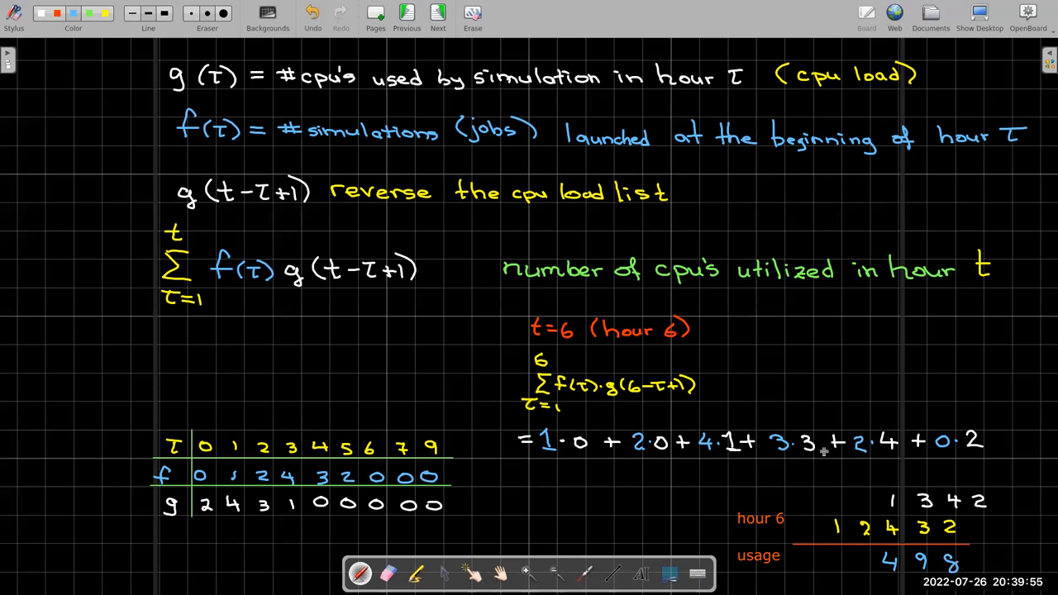
pyautogui.moveTo(430, 300)
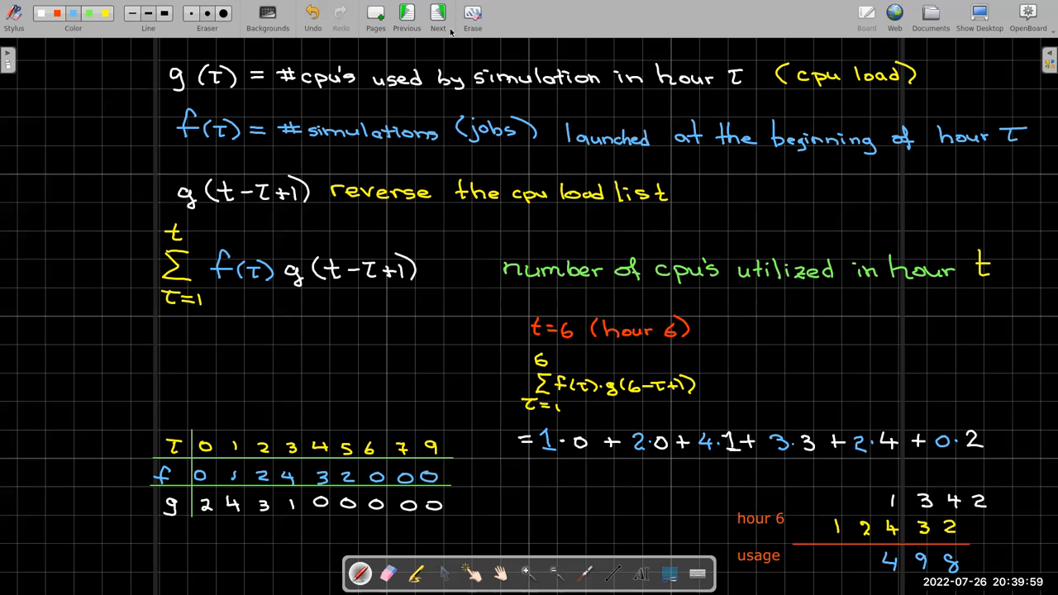
pyautogui.click(437, 15)
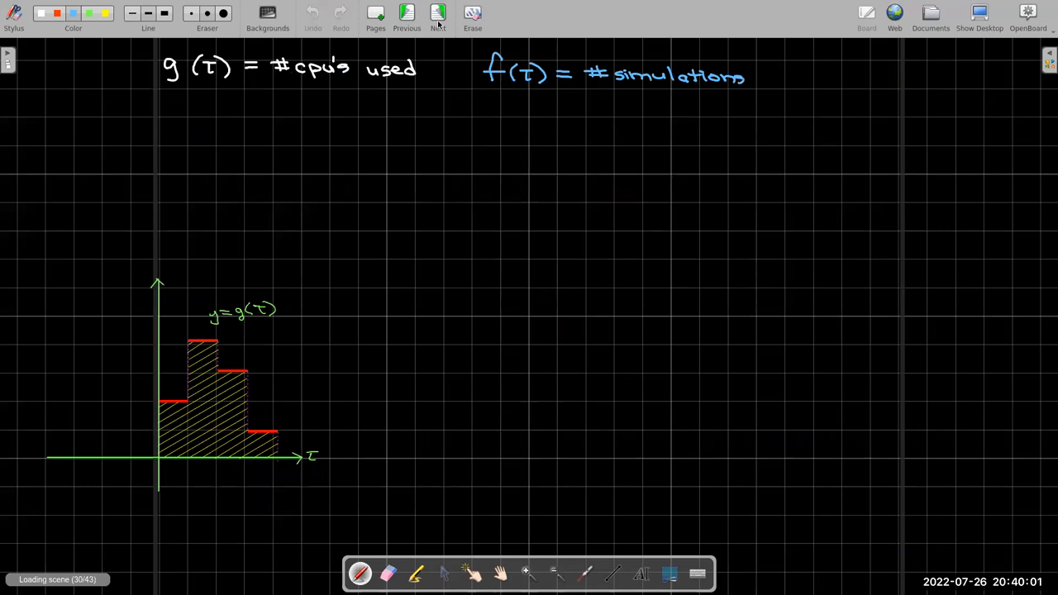
pyautogui.moveTo(449, 31)
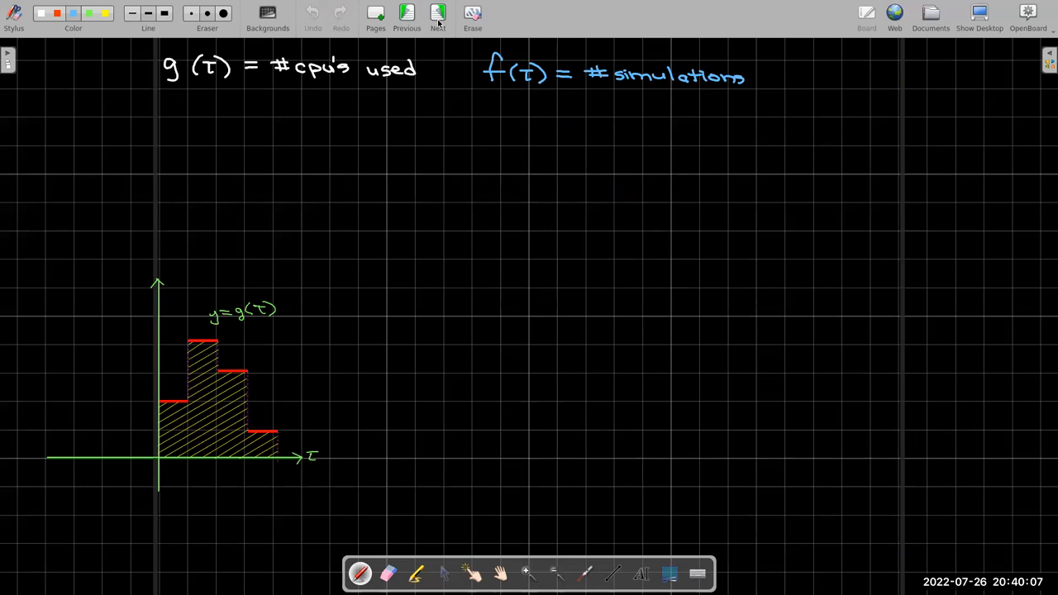
pyautogui.moveTo(437, 15)
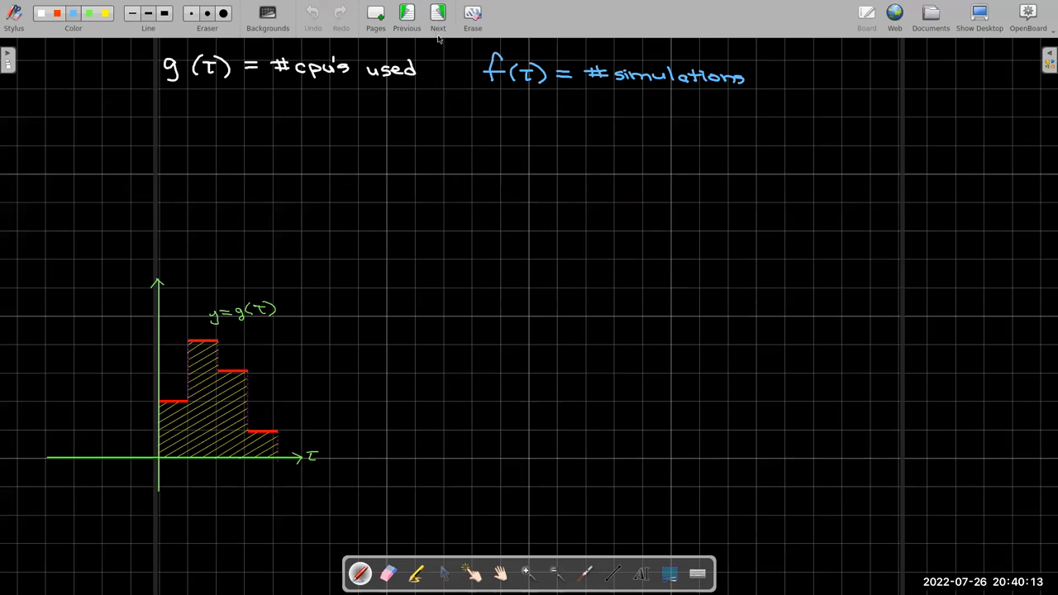
pyautogui.click(437, 15)
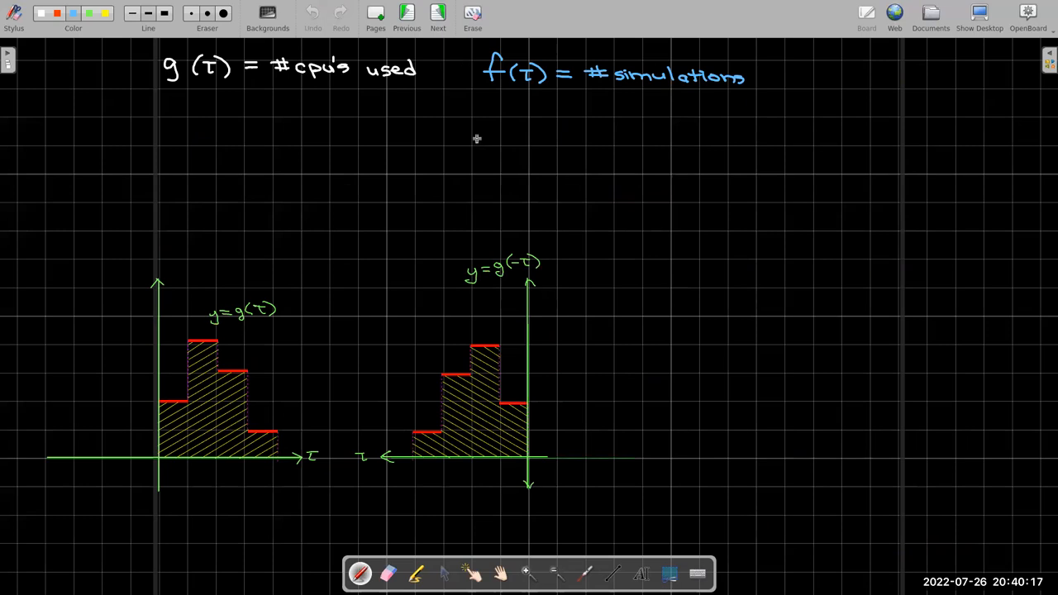
pyautogui.moveTo(268, 336)
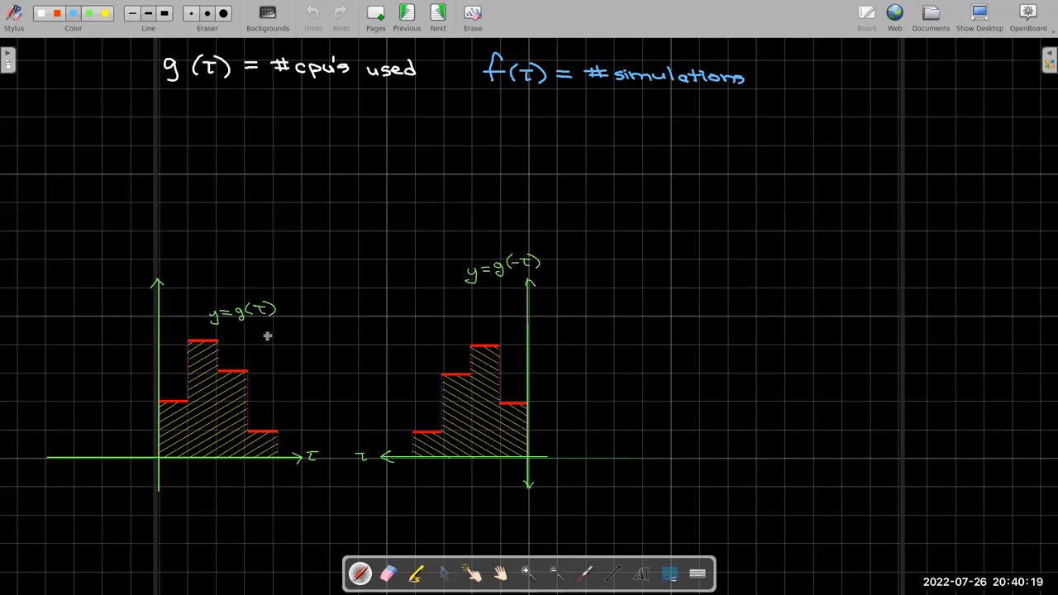
pyautogui.moveTo(251, 390)
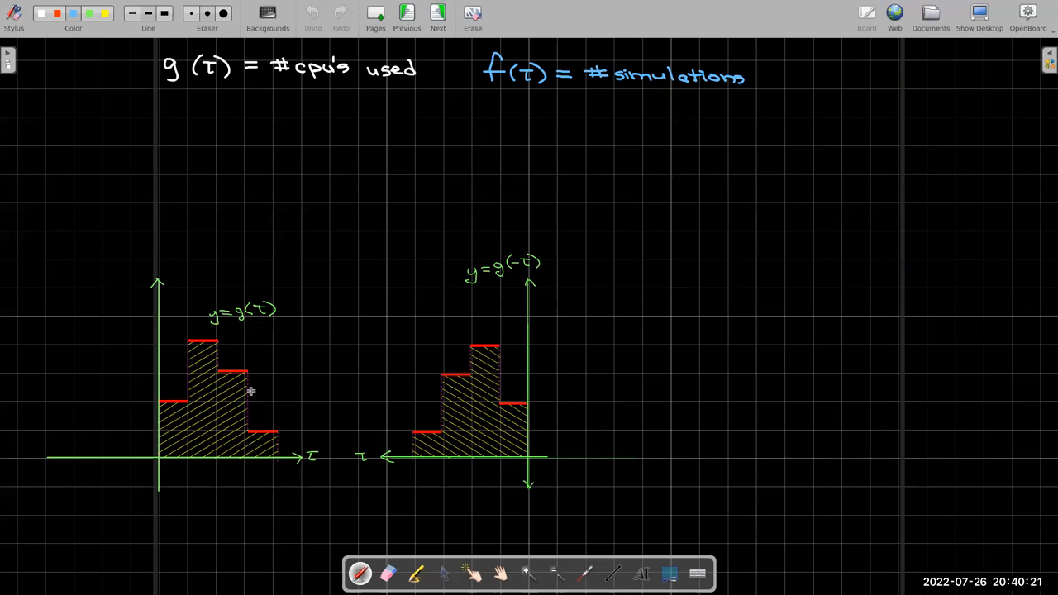
pyautogui.moveTo(259, 417)
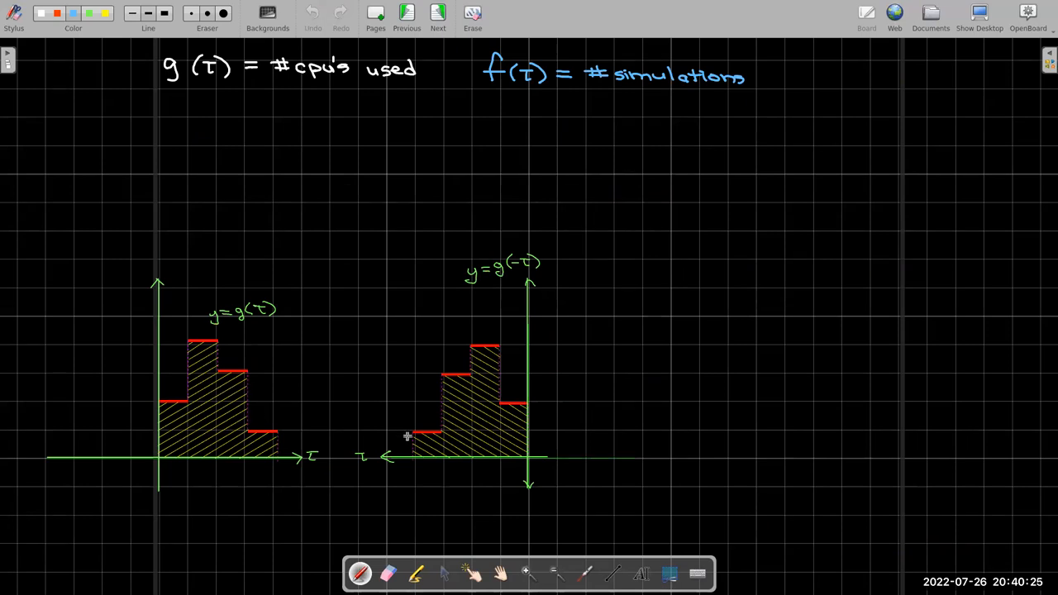
pyautogui.moveTo(271, 401)
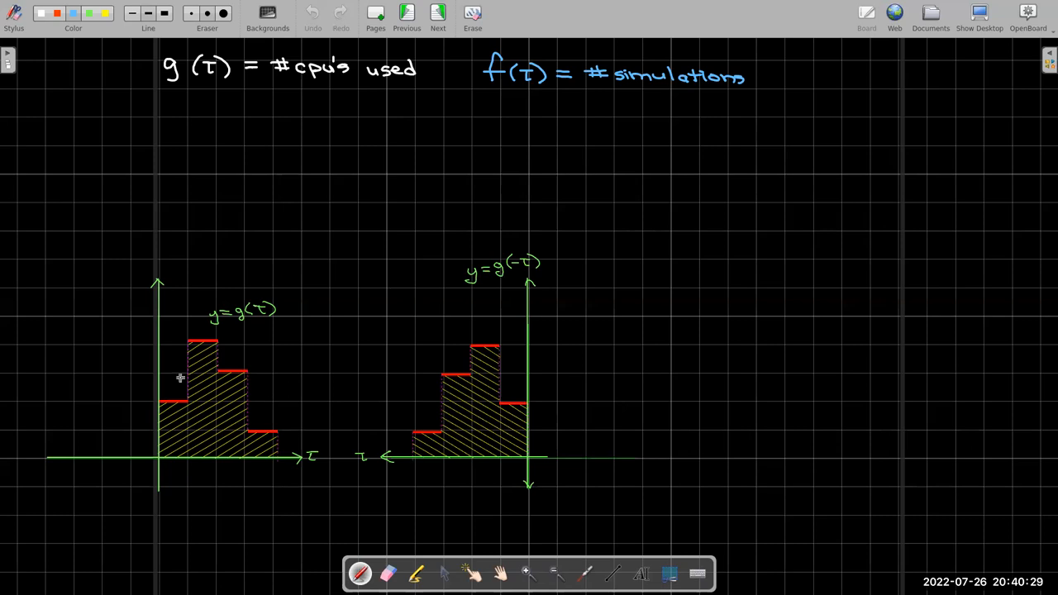
pyautogui.moveTo(219, 427)
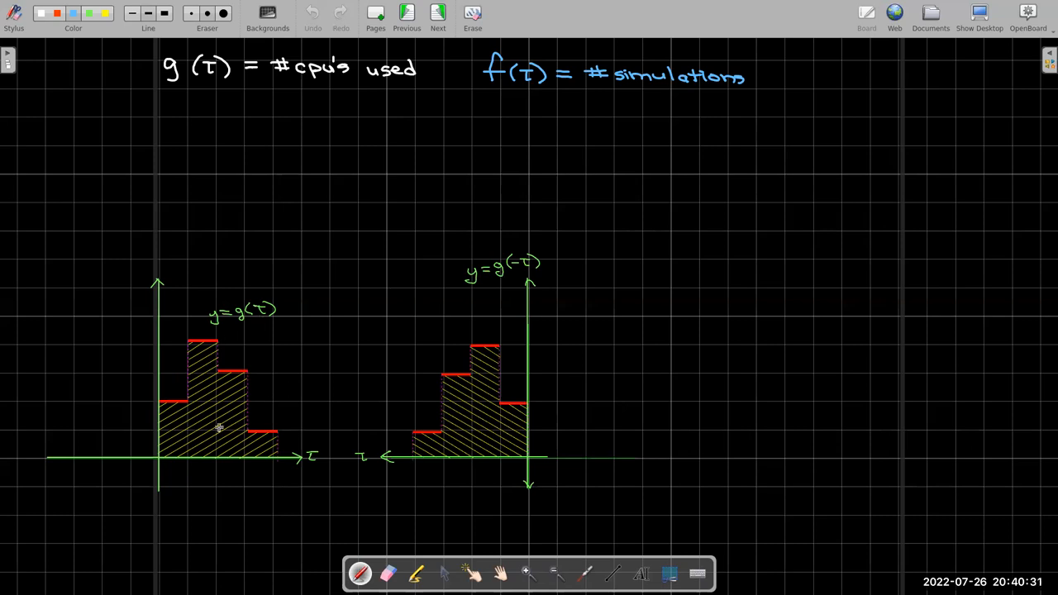
pyautogui.moveTo(246, 422)
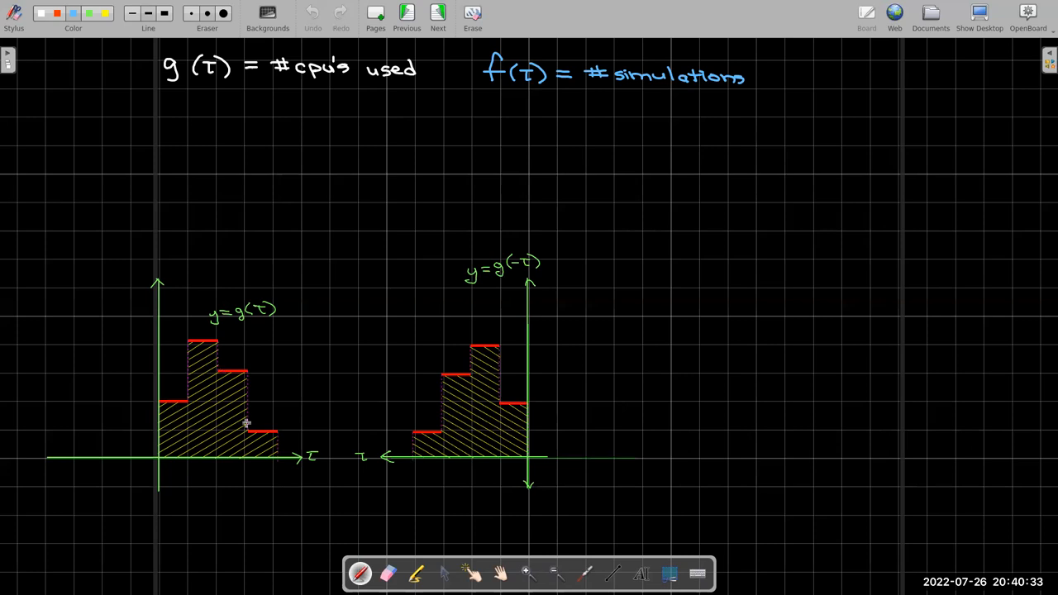
pyautogui.moveTo(259, 343)
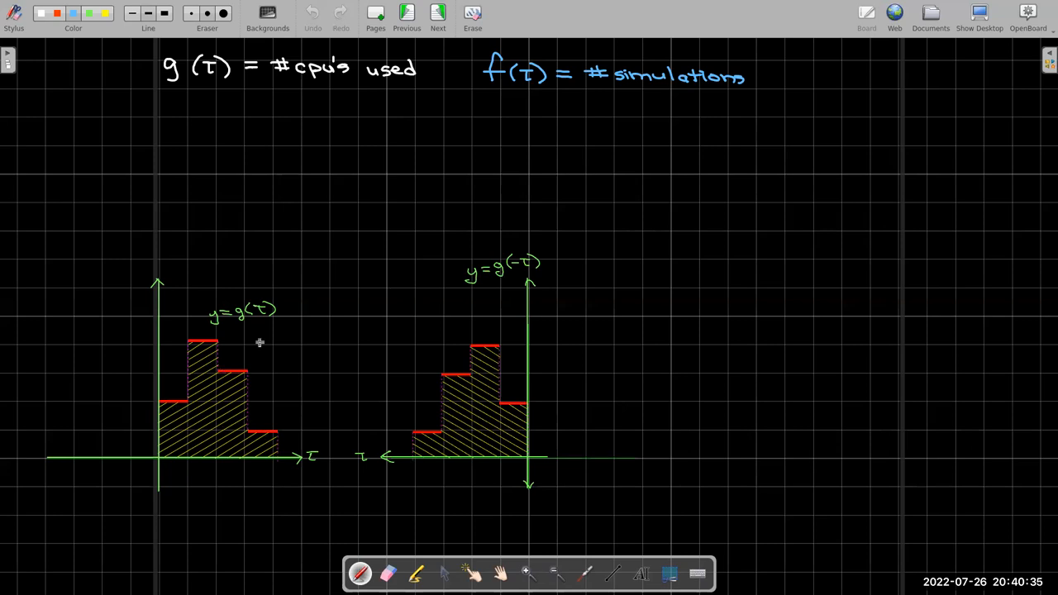
pyautogui.moveTo(550, 276)
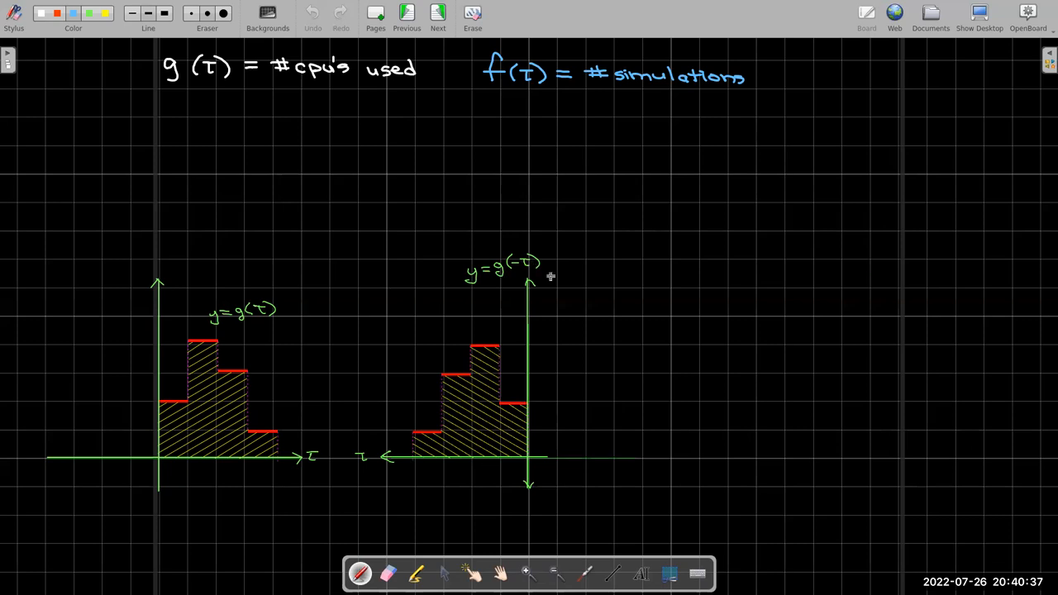
pyautogui.moveTo(439, 439)
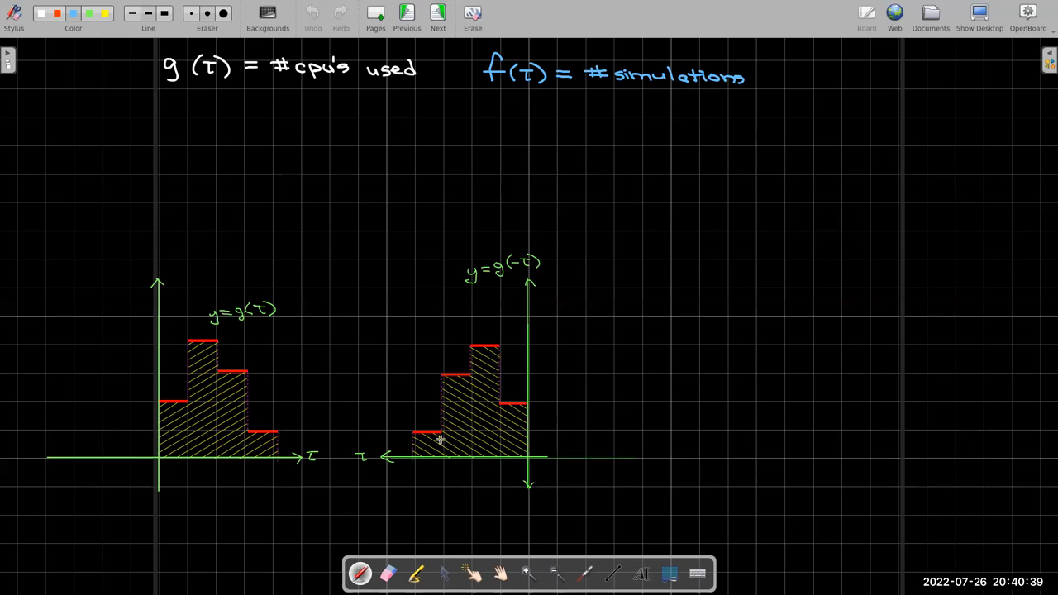
pyautogui.moveTo(452, 405)
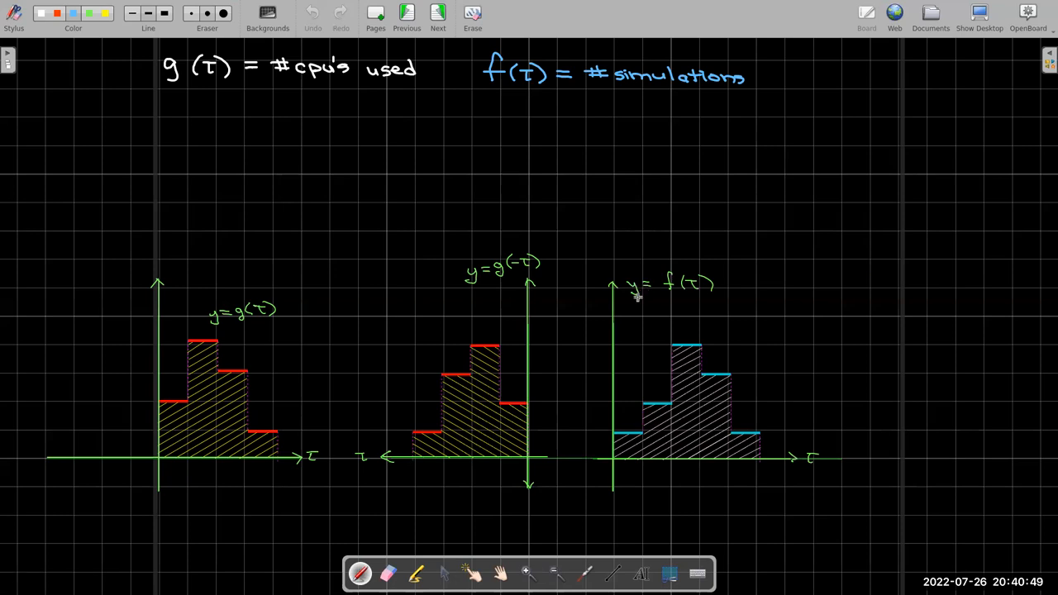
pyautogui.moveTo(691, 298)
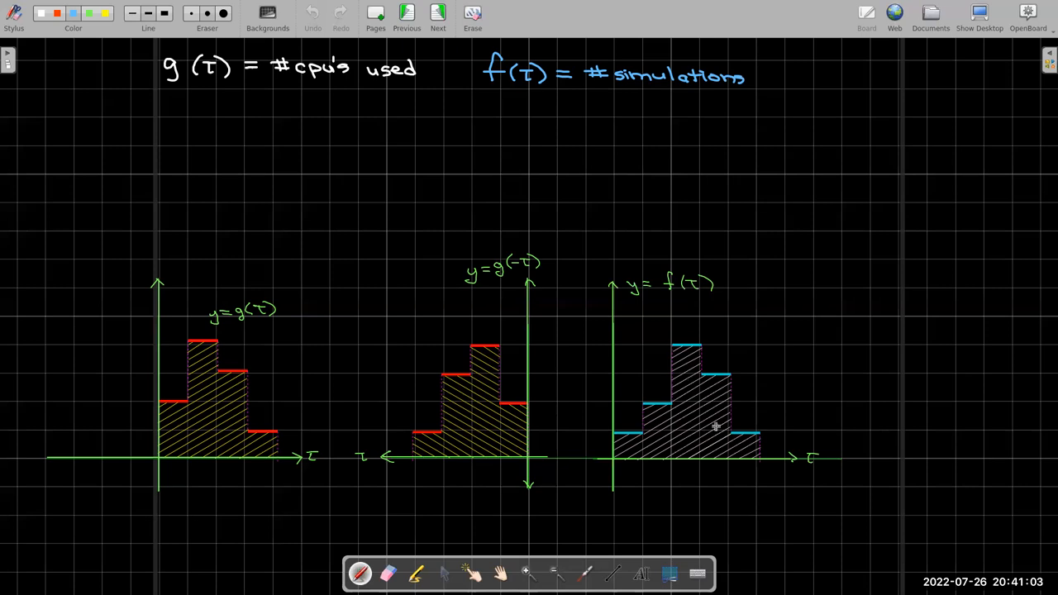
pyautogui.moveTo(751, 414)
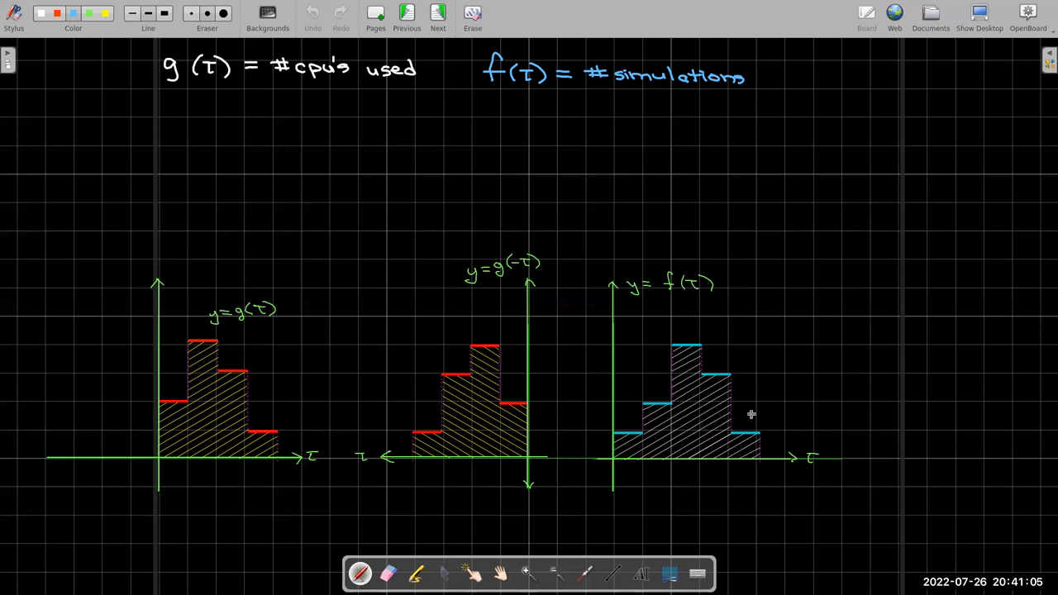
pyautogui.moveTo(741, 405)
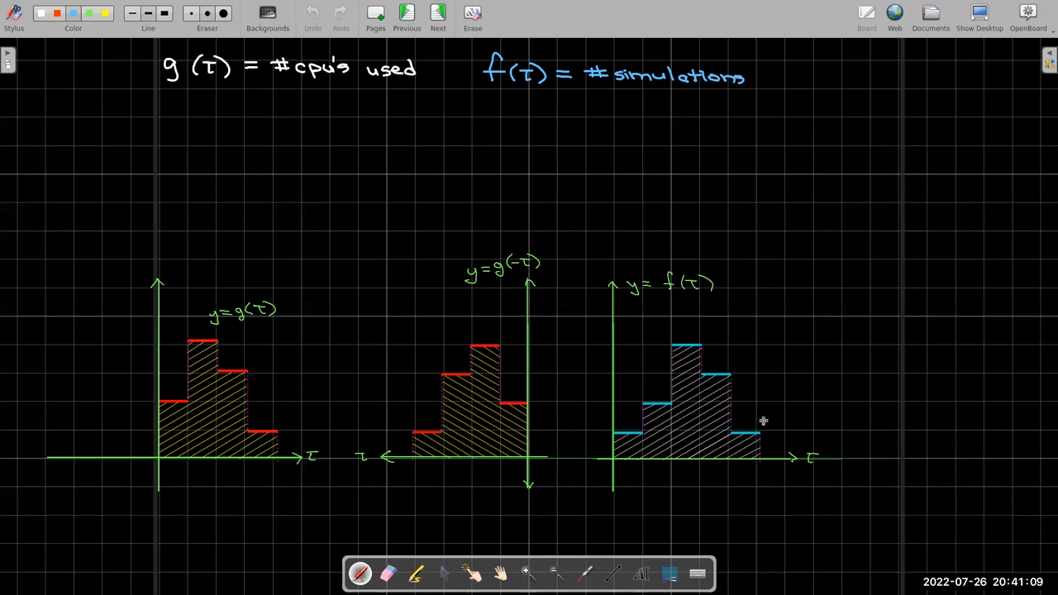
pyautogui.moveTo(656, 337)
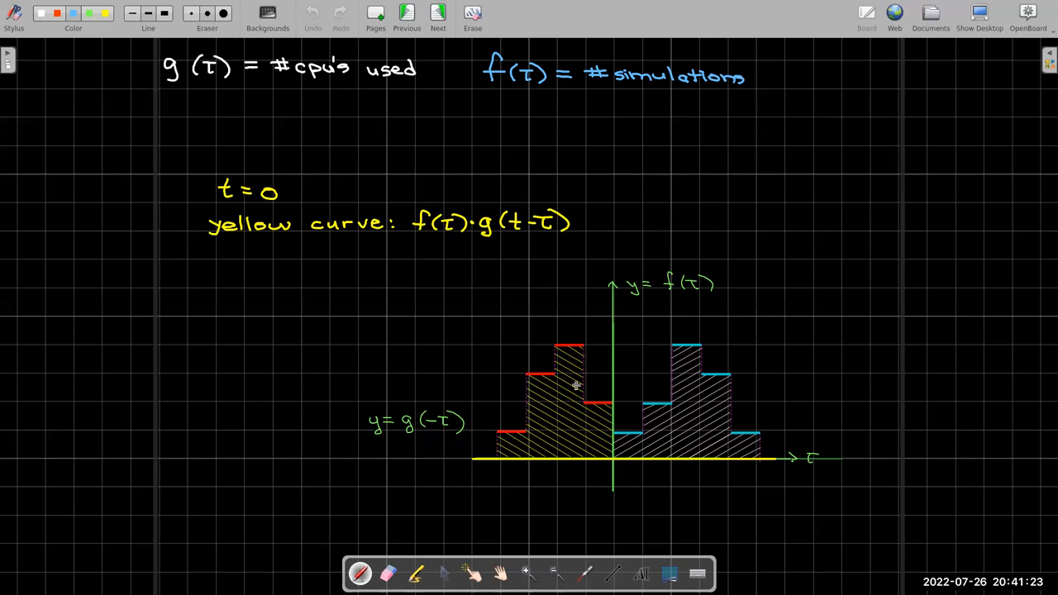
pyautogui.moveTo(682, 432)
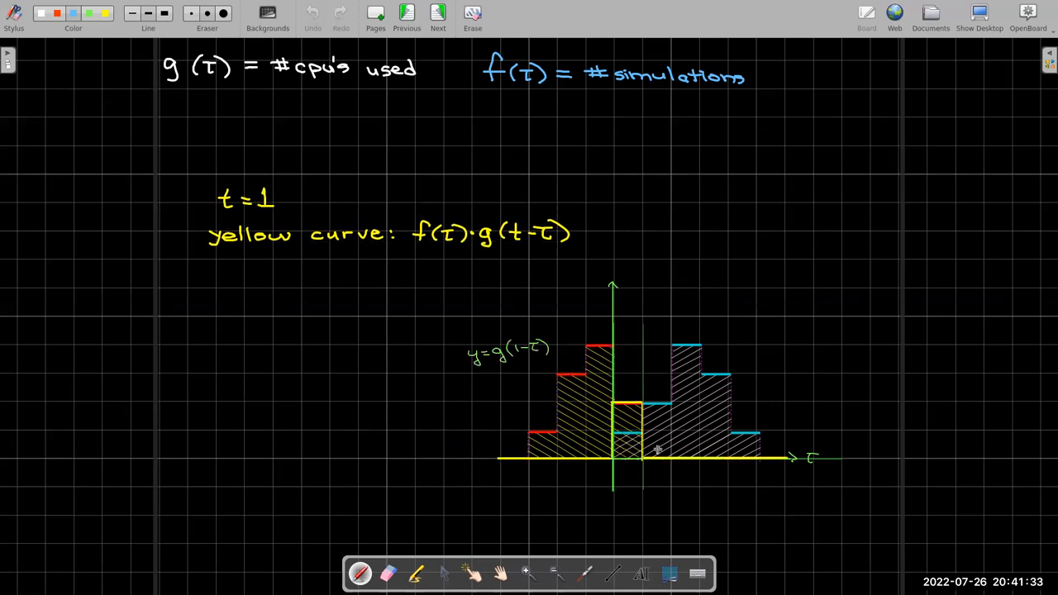
pyautogui.moveTo(434, 240)
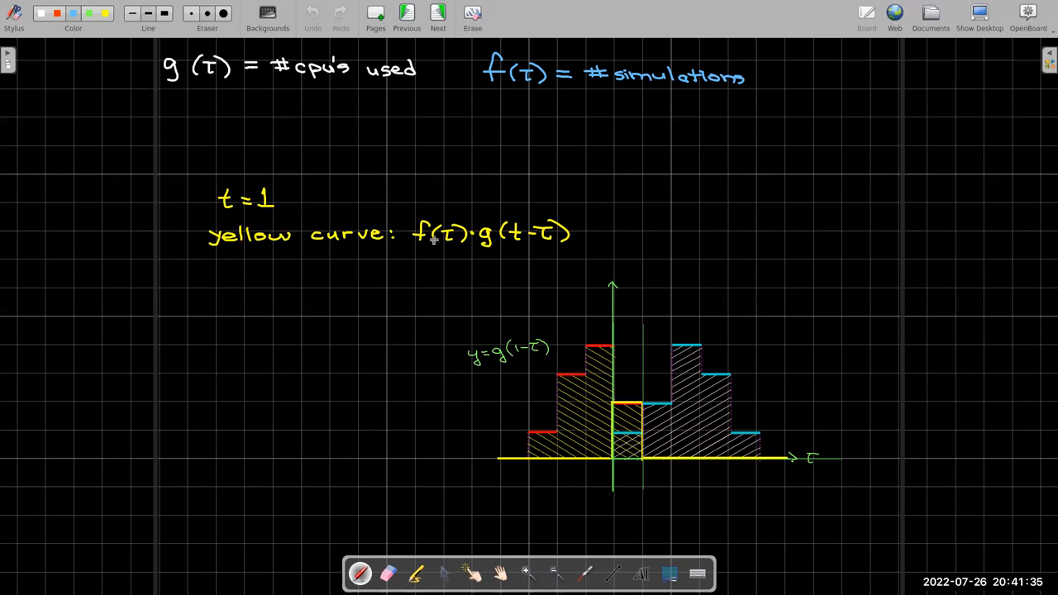
pyautogui.moveTo(562, 325)
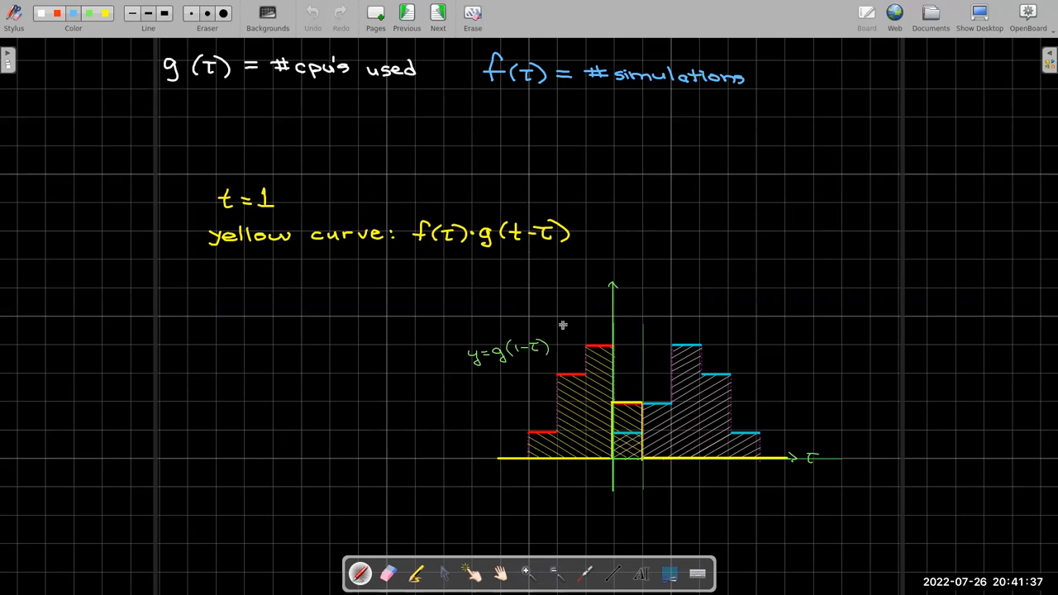
pyautogui.moveTo(650, 466)
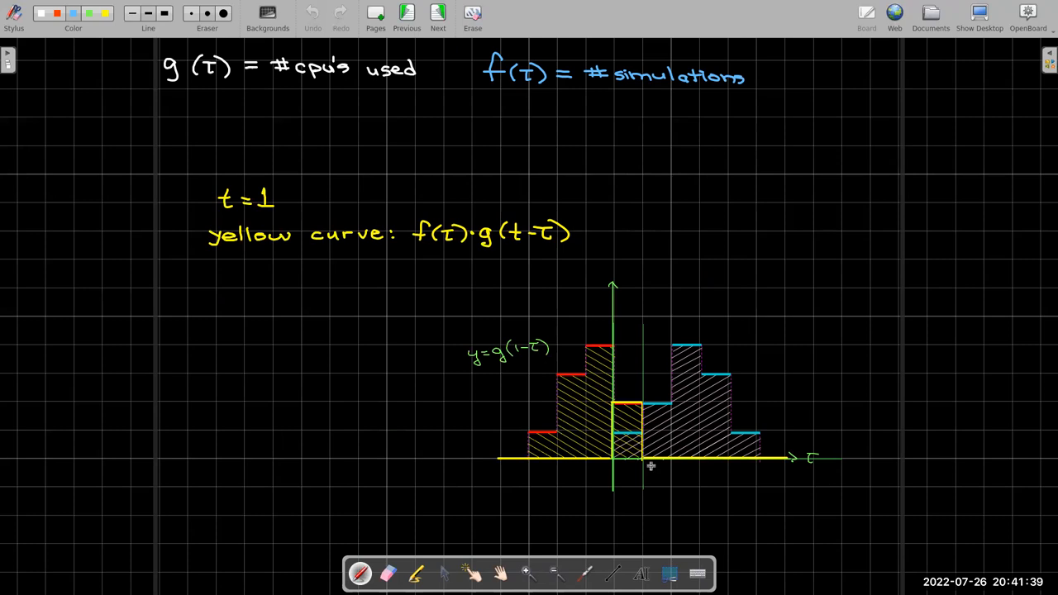
pyautogui.moveTo(709, 504)
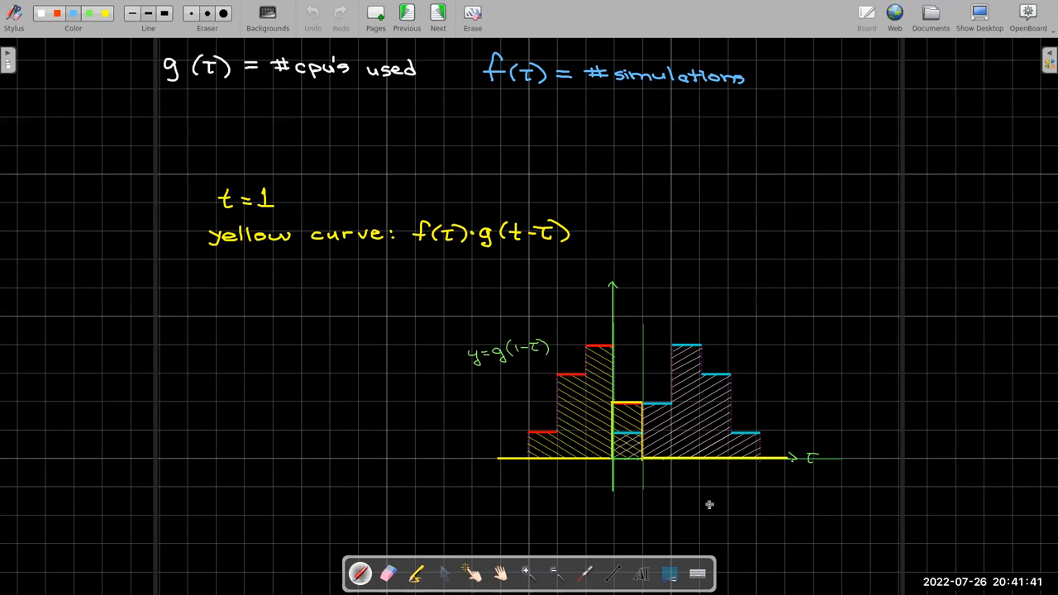
pyautogui.moveTo(700, 494)
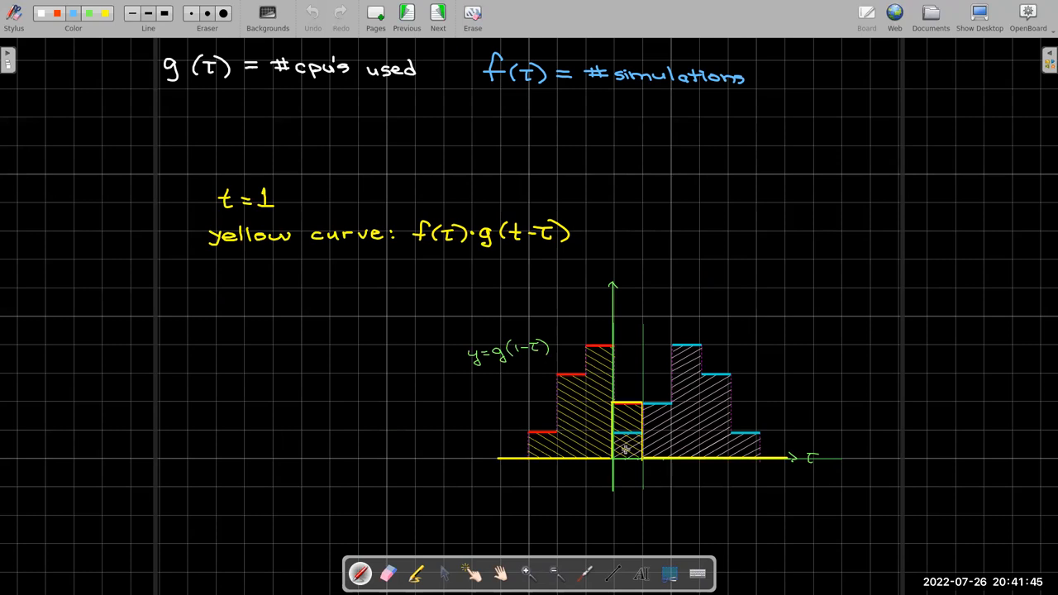
pyautogui.moveTo(625, 410)
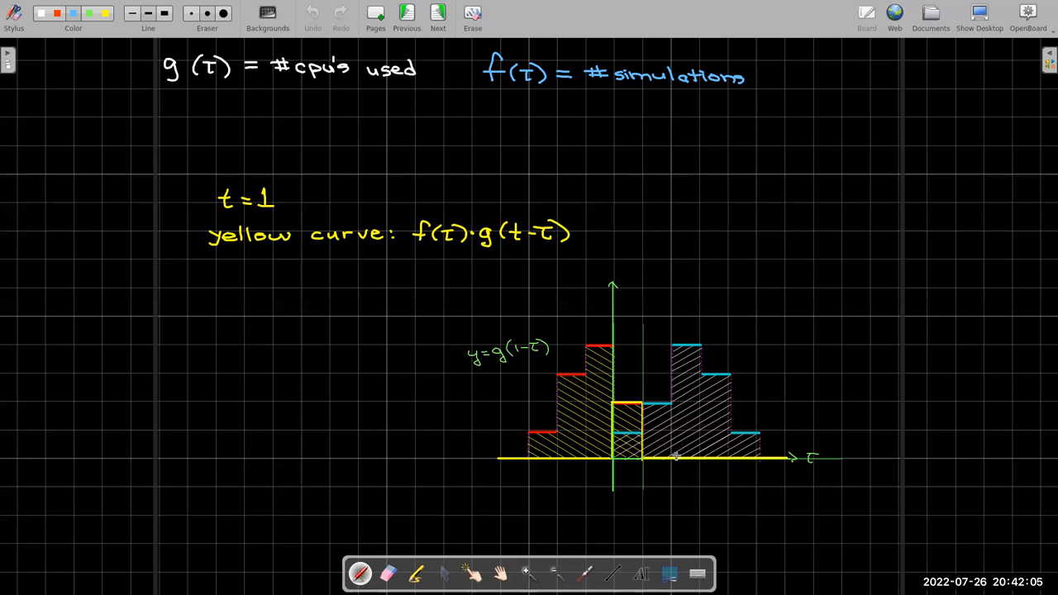
# - Advance to the t = 2 page, with g(2−τ) slid further right over f(τ)
pyautogui.click(437, 15)
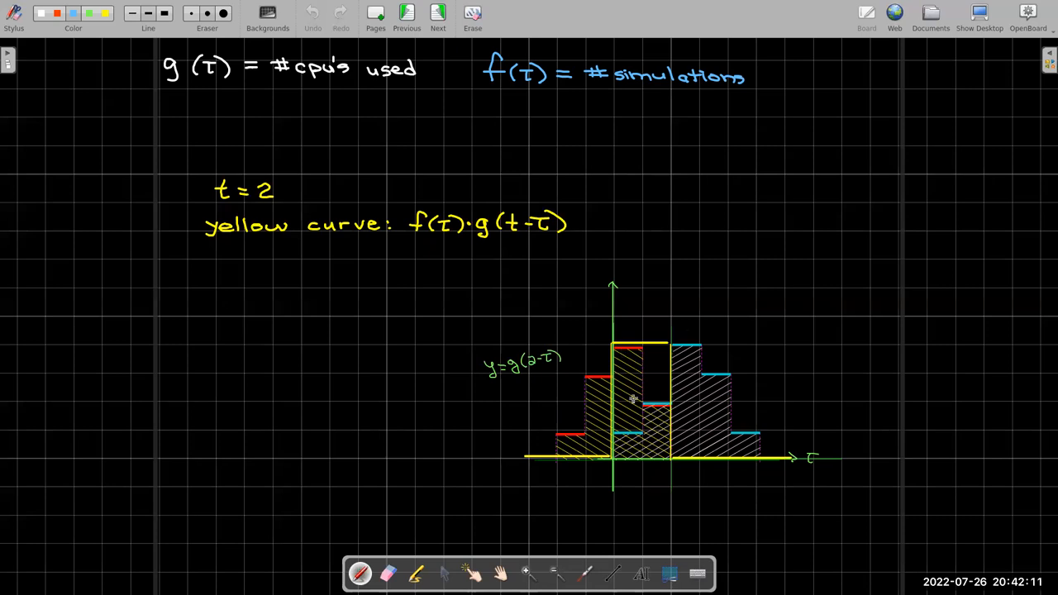
pyautogui.moveTo(583, 420)
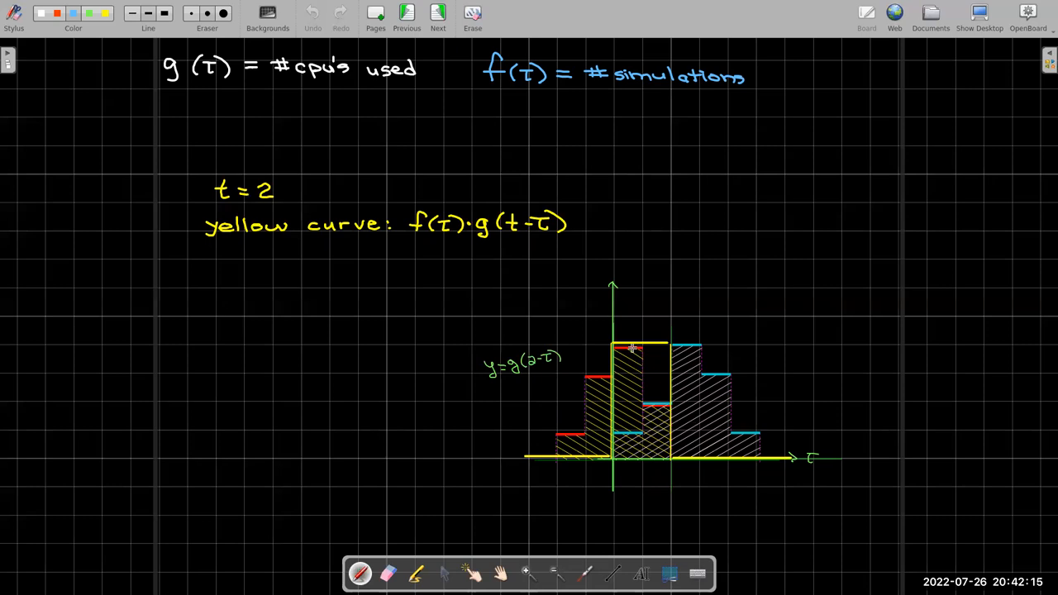
pyautogui.moveTo(583, 372)
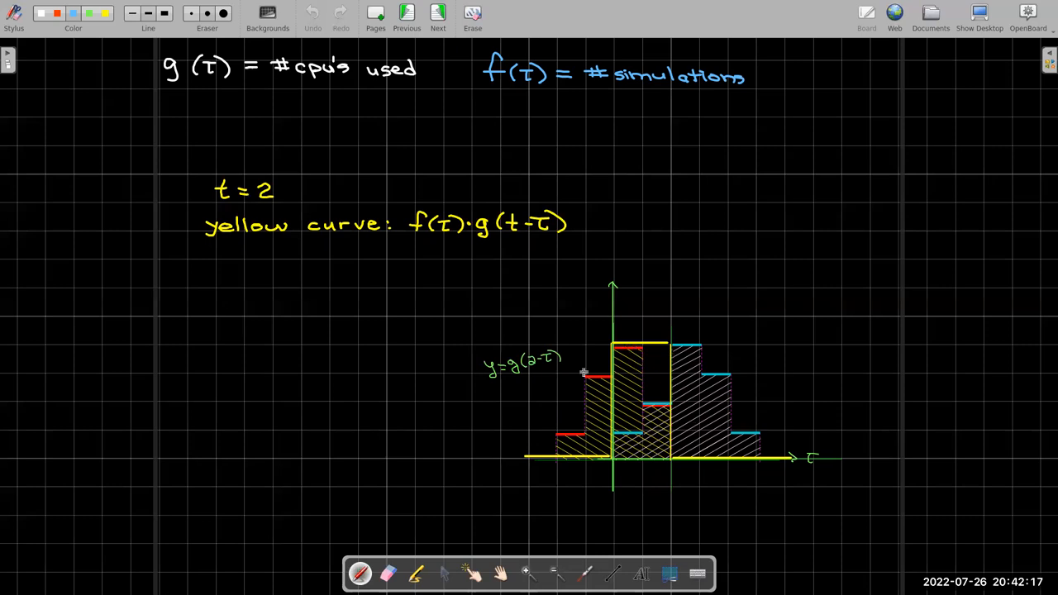
pyautogui.moveTo(633, 433)
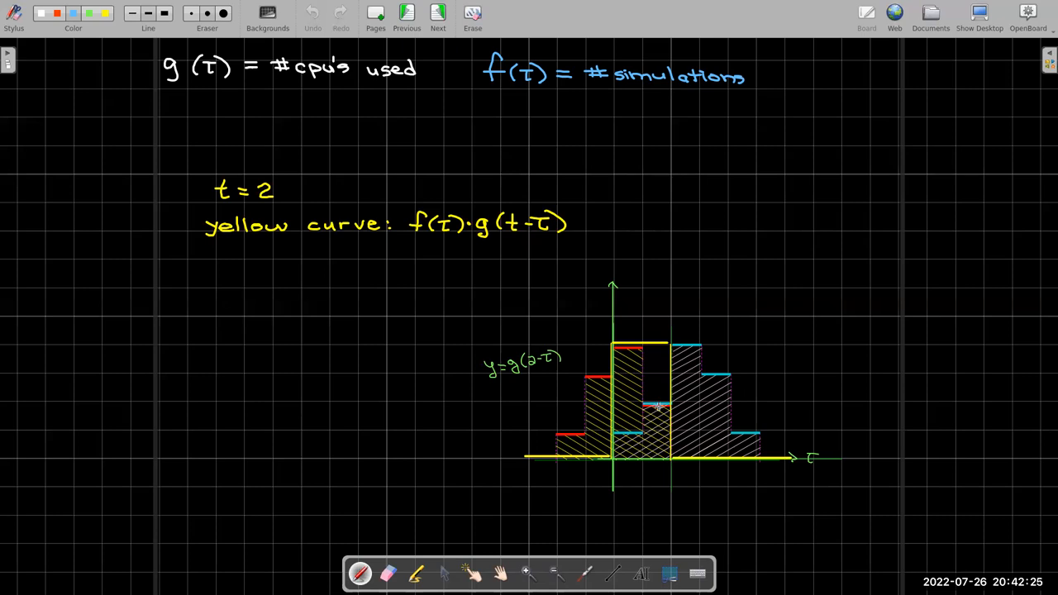
pyautogui.moveTo(672, 345)
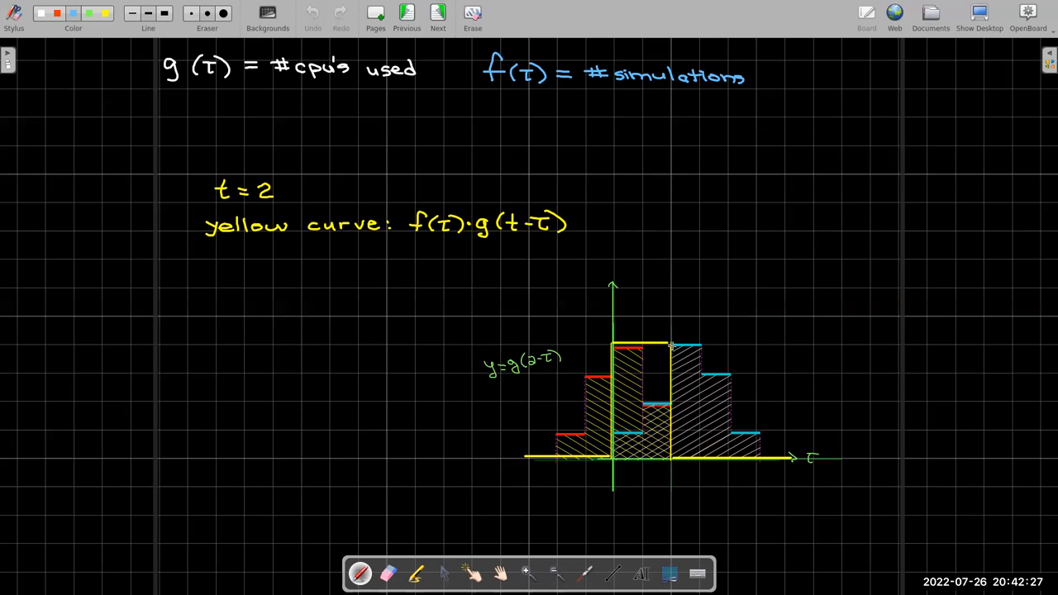
pyautogui.moveTo(657, 343)
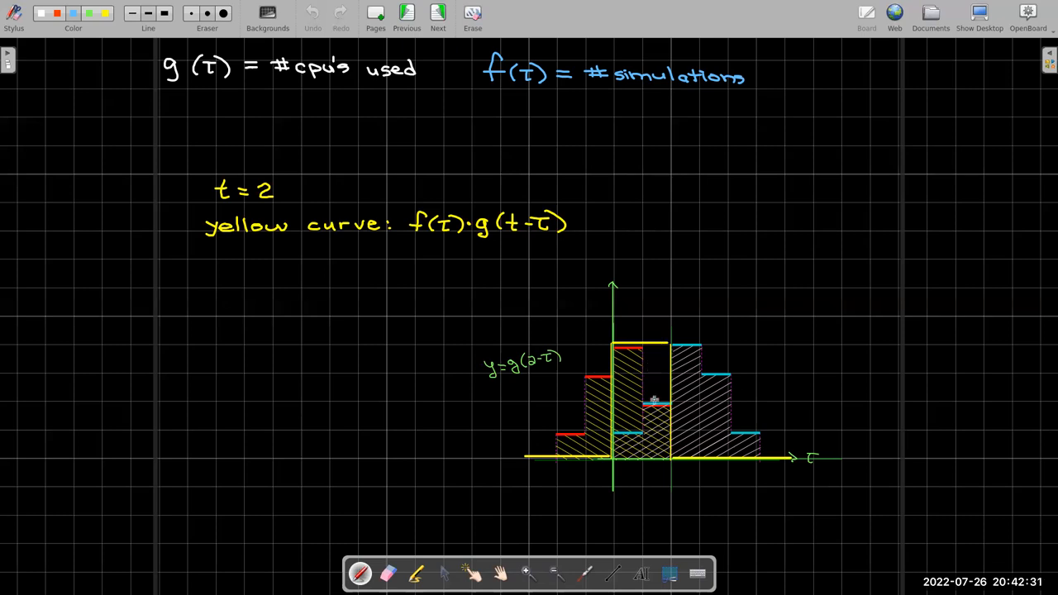
pyautogui.moveTo(704, 423)
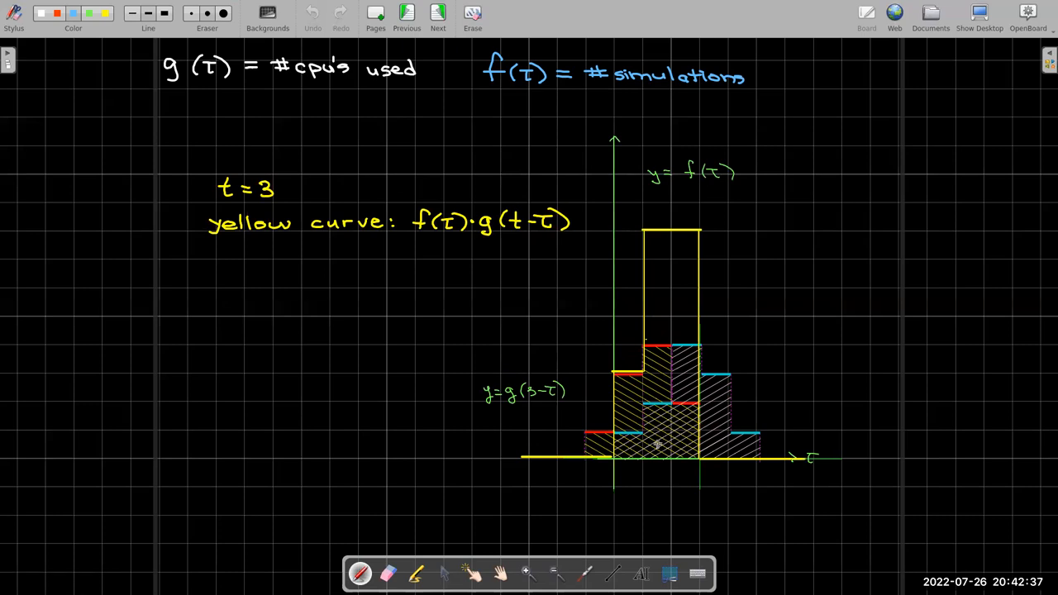
pyautogui.moveTo(671, 407)
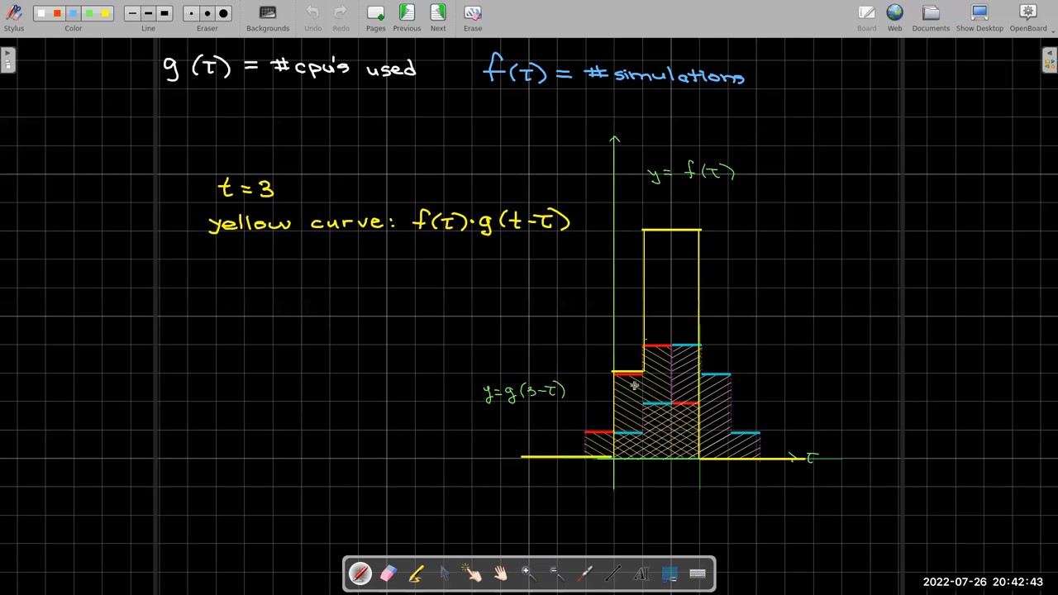
pyautogui.moveTo(620, 412)
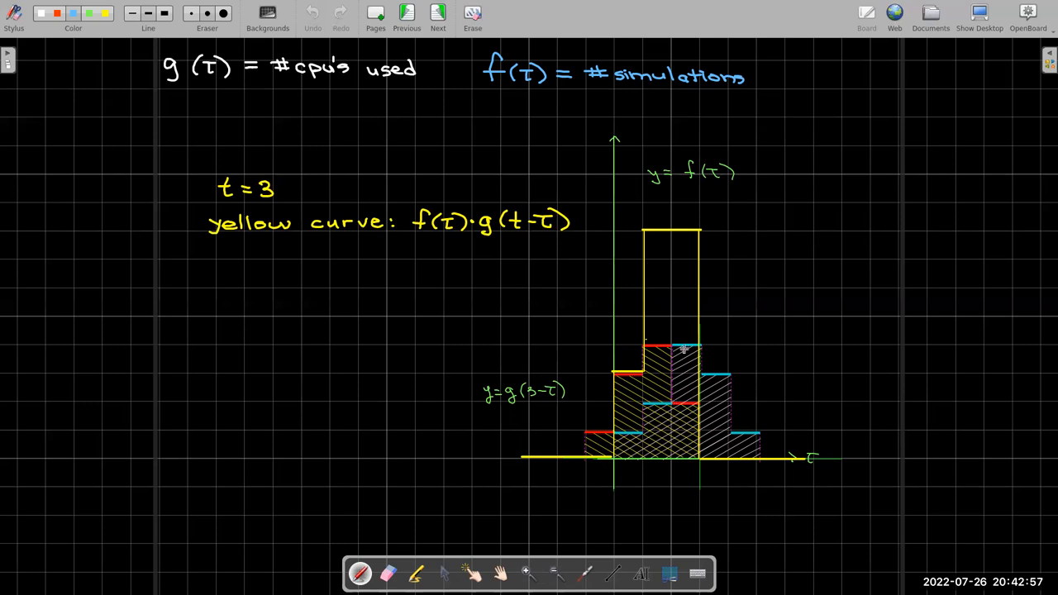
pyautogui.moveTo(676, 405)
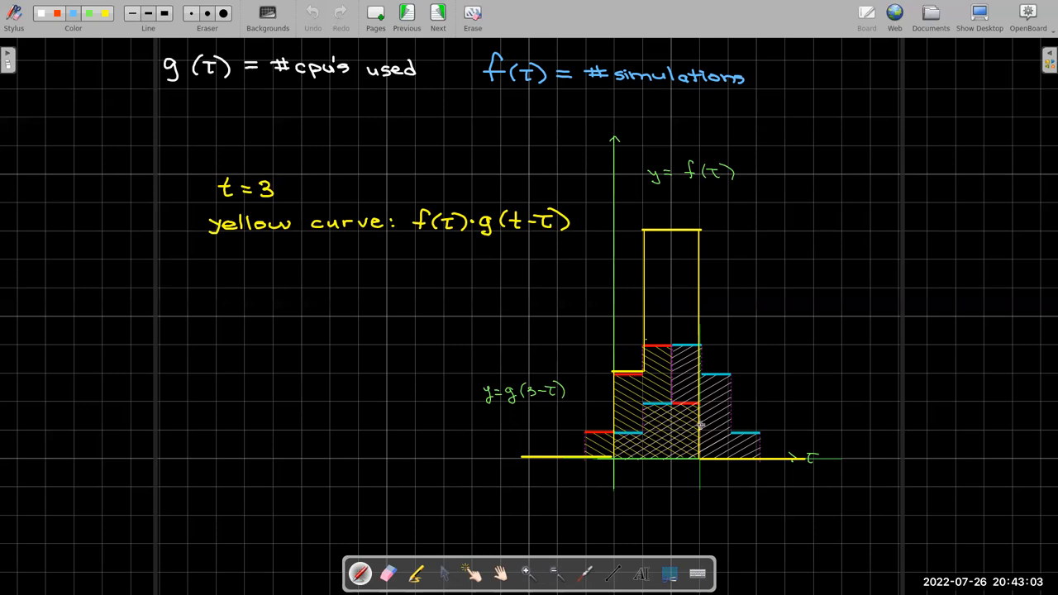
# - Advance to the t = 4 page, where g(4−τ) shifts further right
pyautogui.click(436, 15)
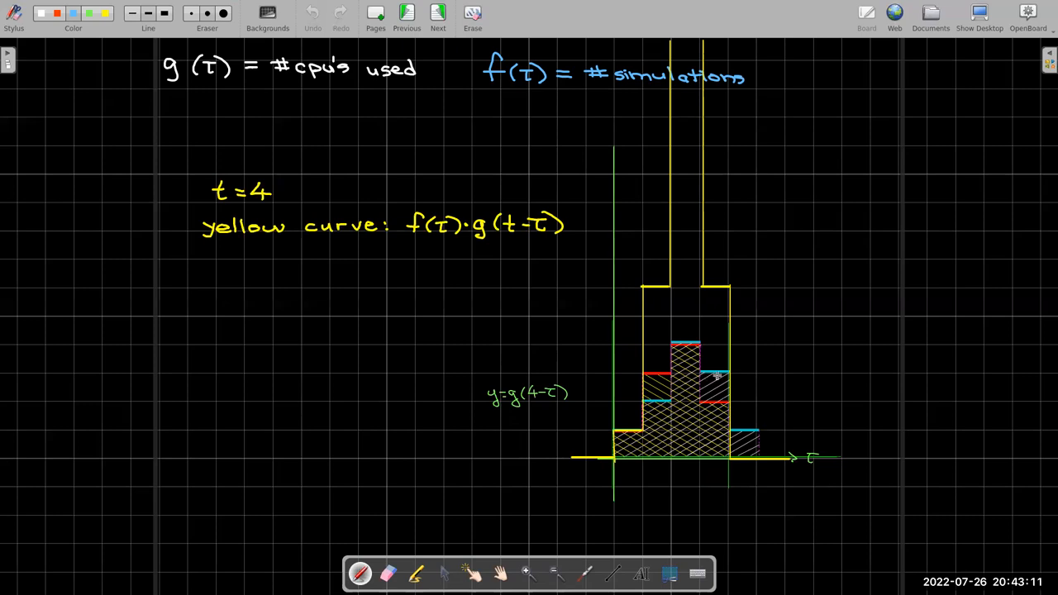
pyautogui.moveTo(719, 380)
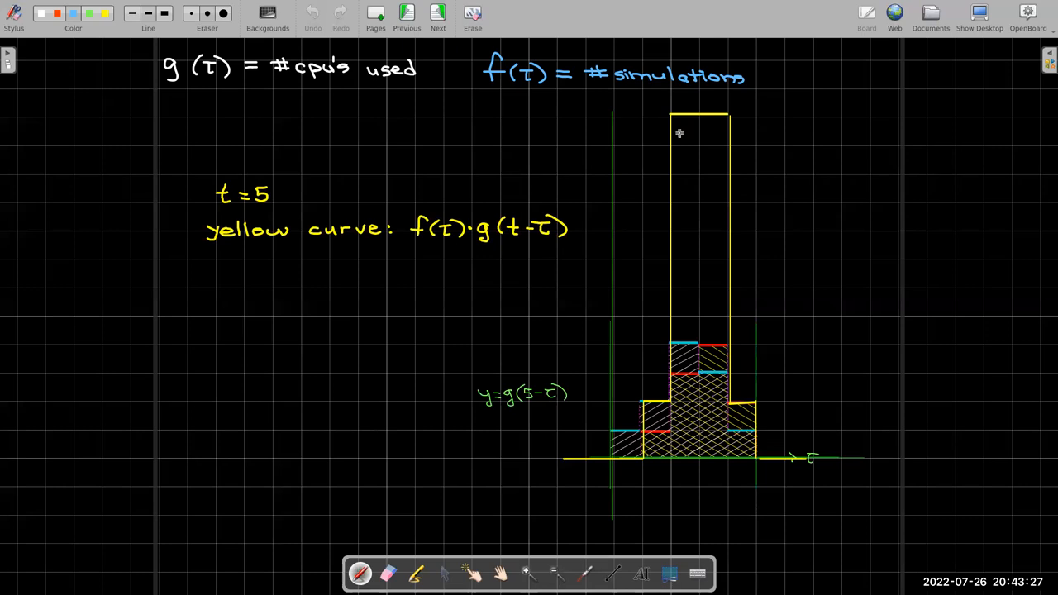
pyautogui.moveTo(672, 407)
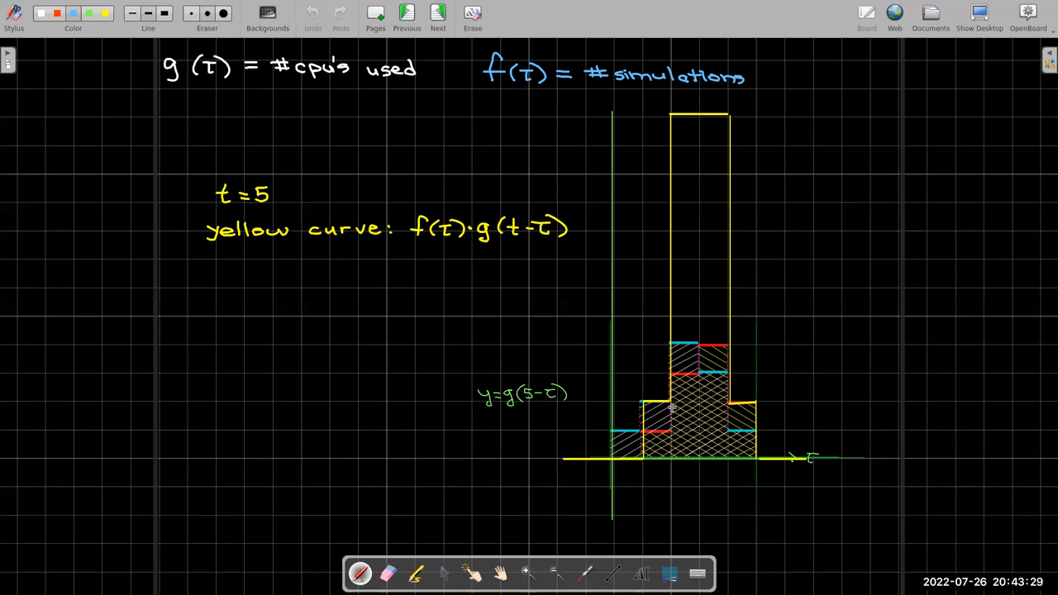
pyautogui.moveTo(684, 132)
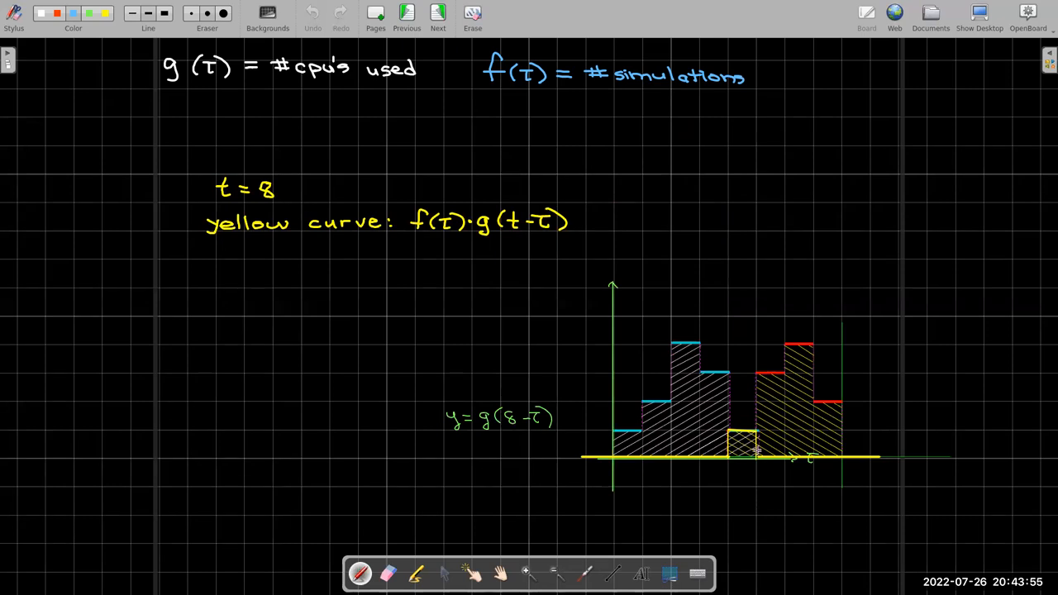
# - Step forward to the t = 9 page, where g(9−τ) barely overlaps f(τ)
pyautogui.click(436, 14)
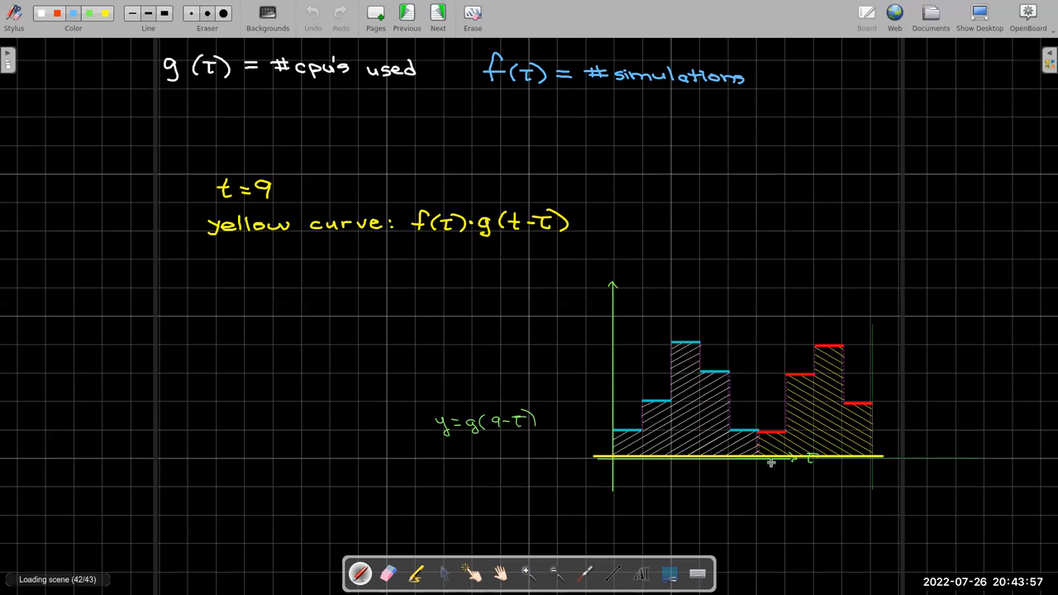
pyautogui.moveTo(760, 449)
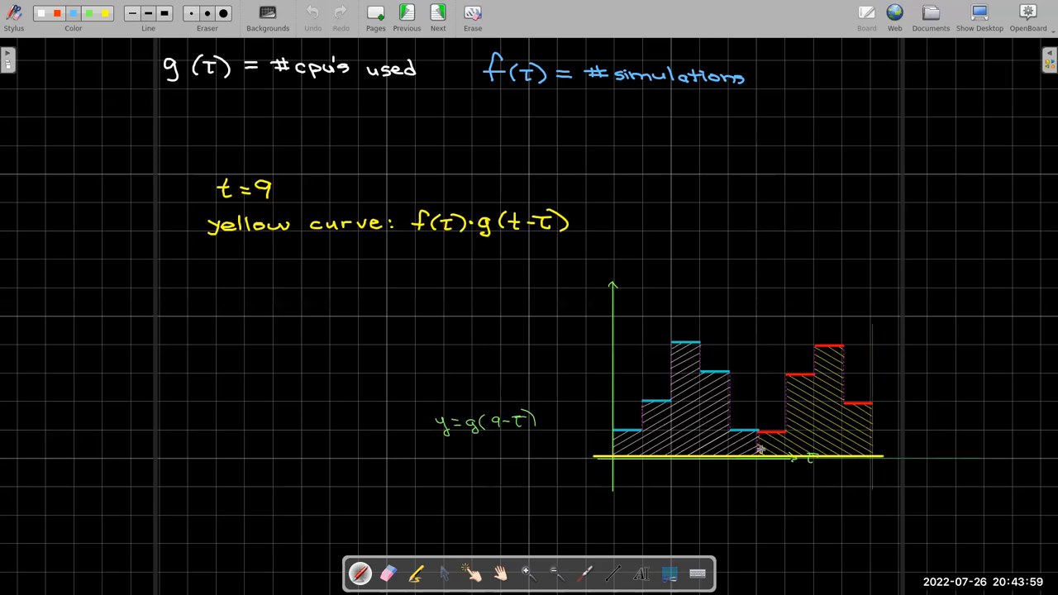
pyautogui.moveTo(770, 442)
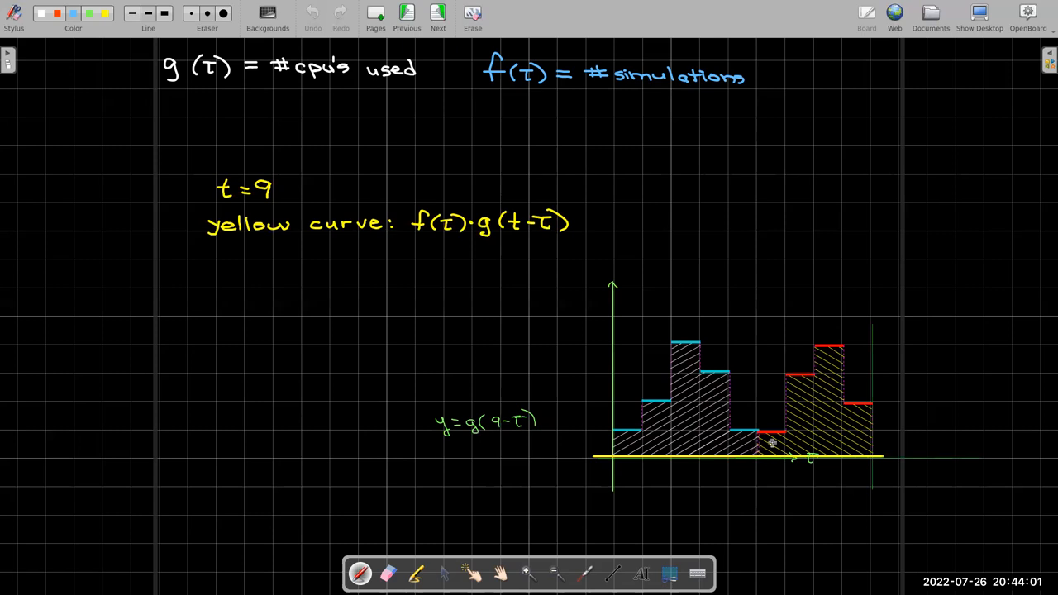
pyautogui.moveTo(769, 479)
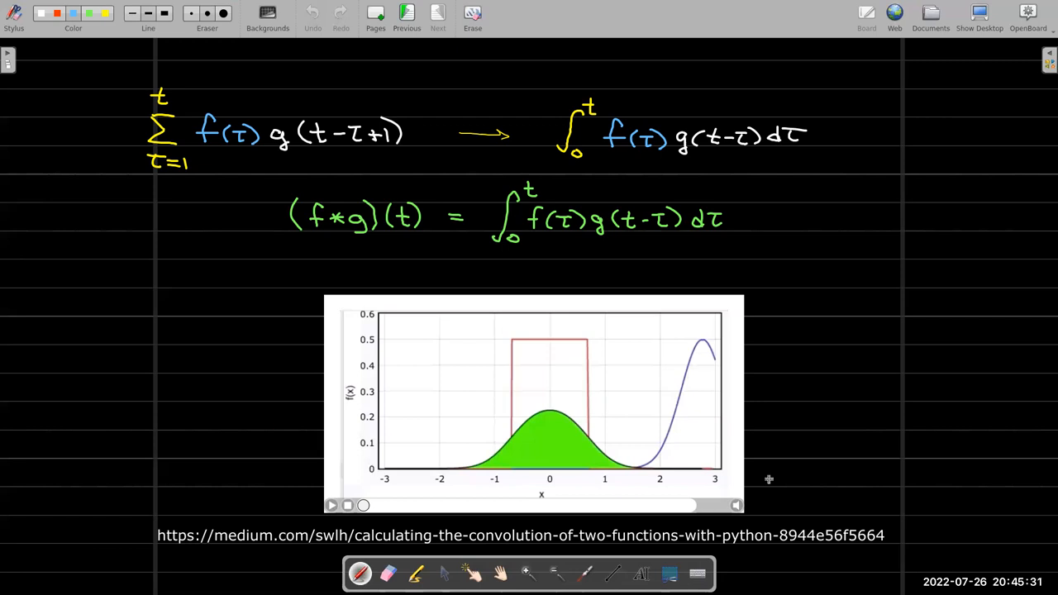
pyautogui.moveTo(628, 353)
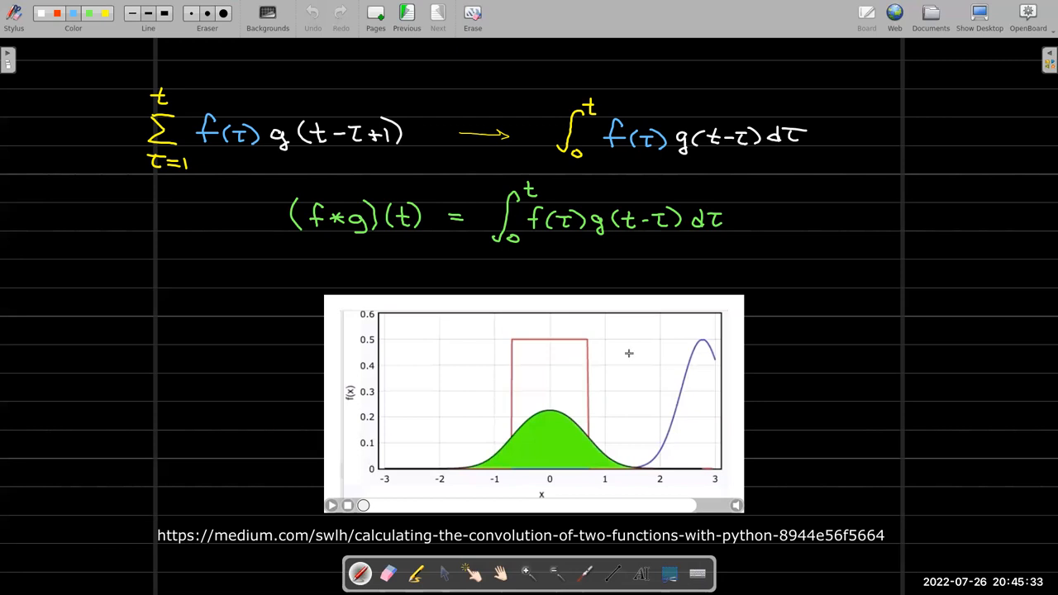
pyautogui.moveTo(175, 527)
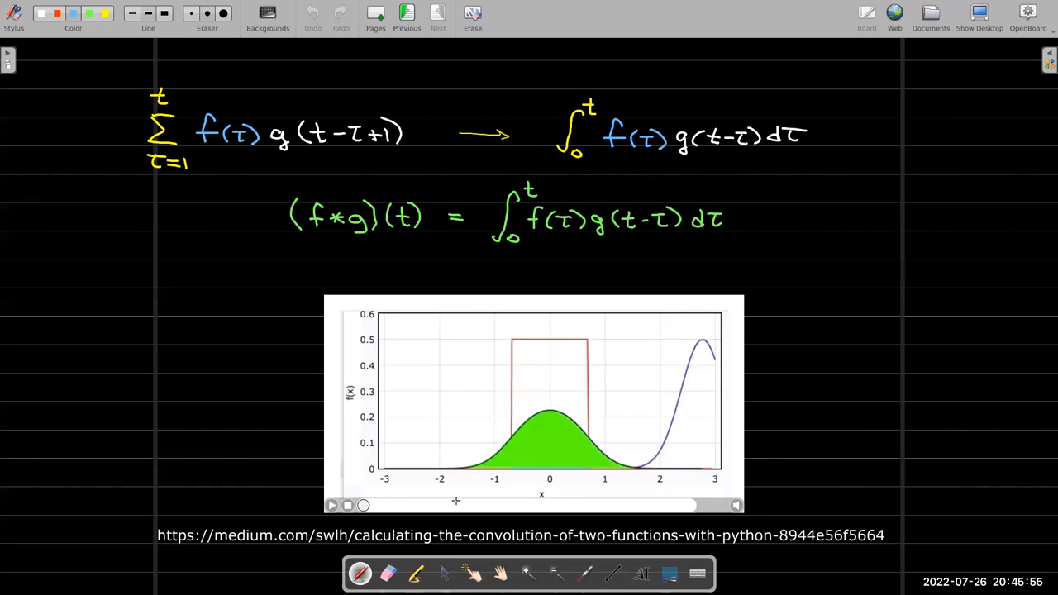
pyautogui.moveTo(630, 488)
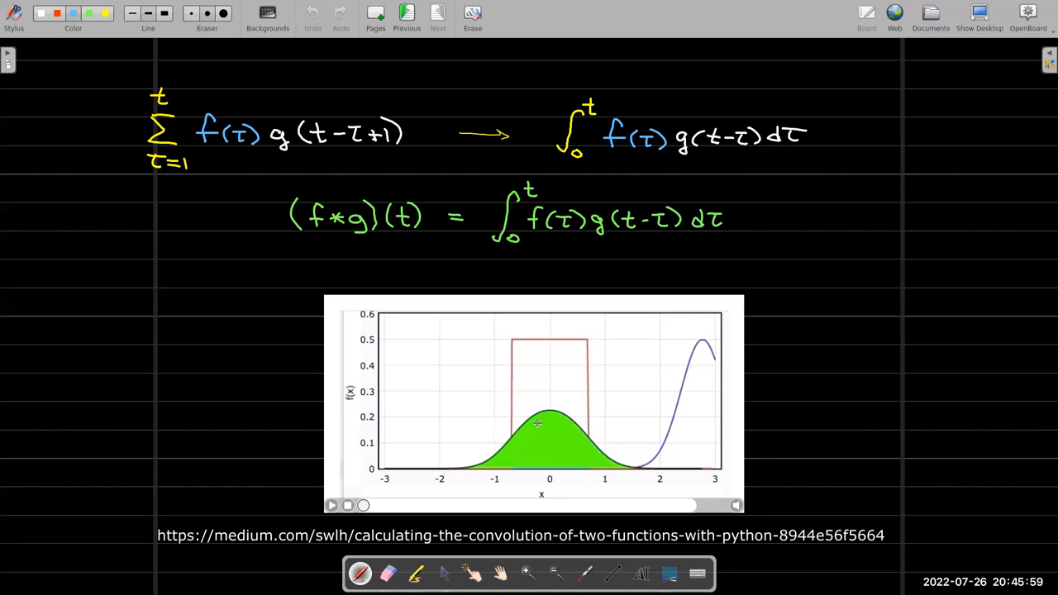
pyautogui.moveTo(586, 341)
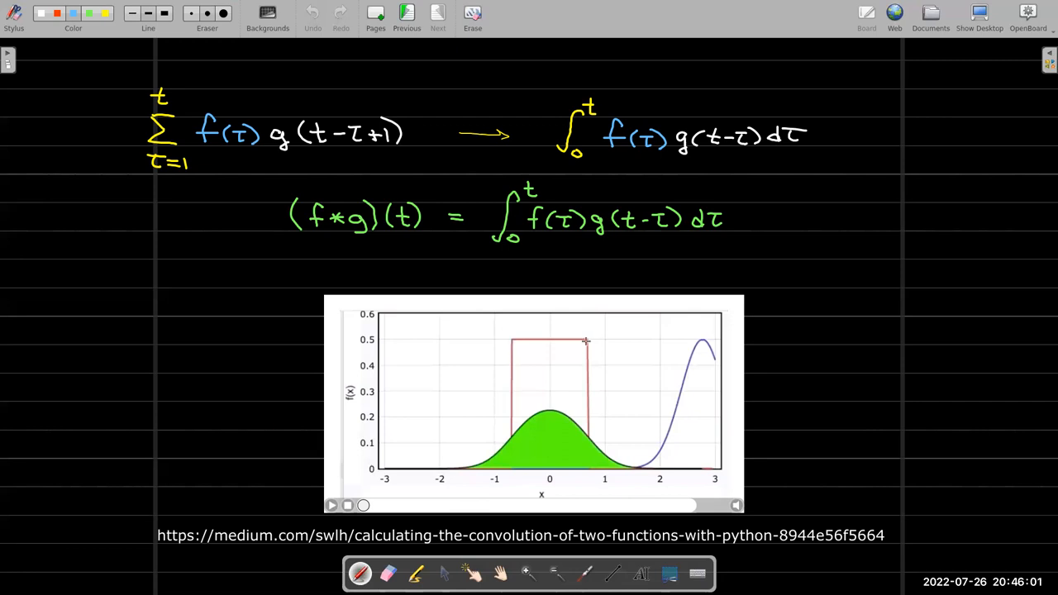
pyautogui.moveTo(586, 358)
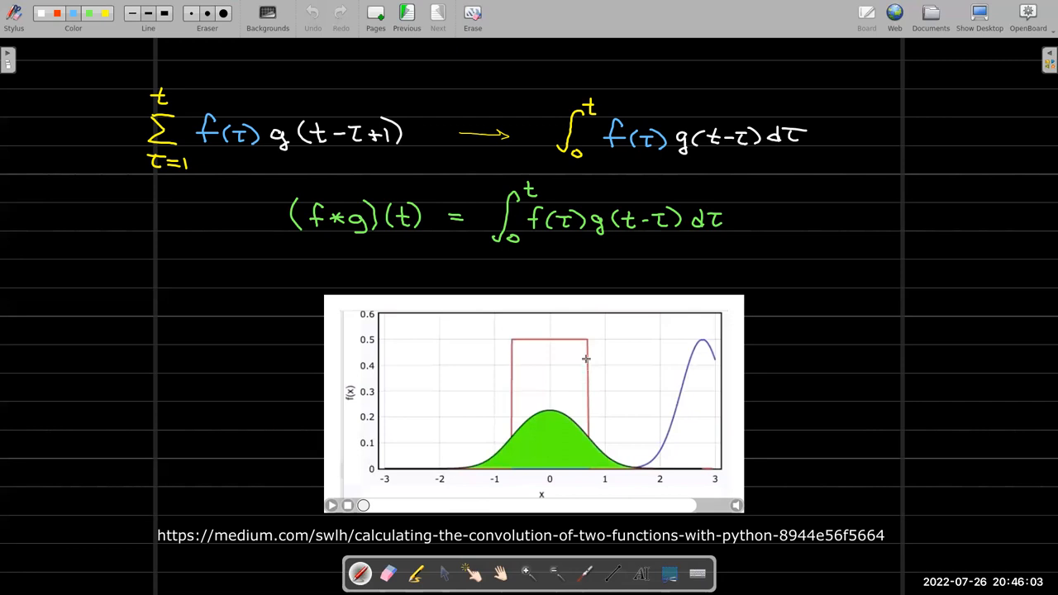
pyautogui.moveTo(543, 447)
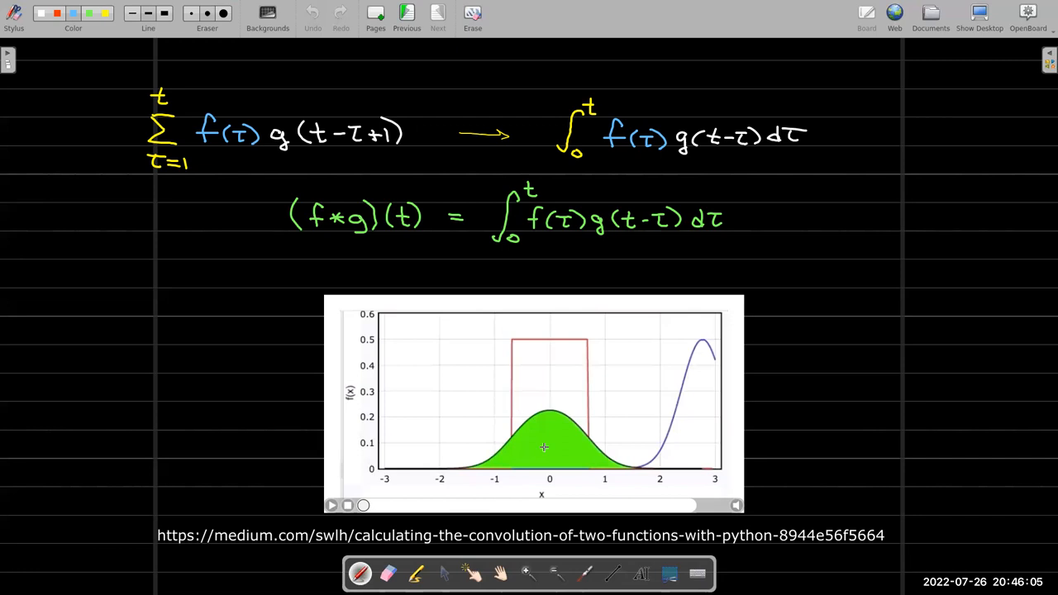
pyautogui.moveTo(714, 367)
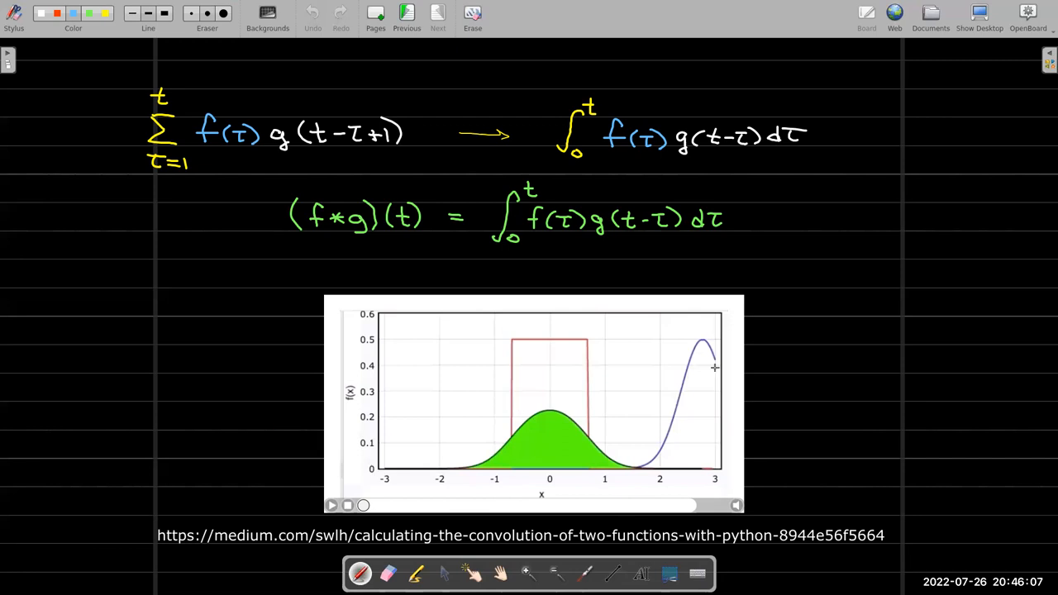
pyautogui.moveTo(417, 461)
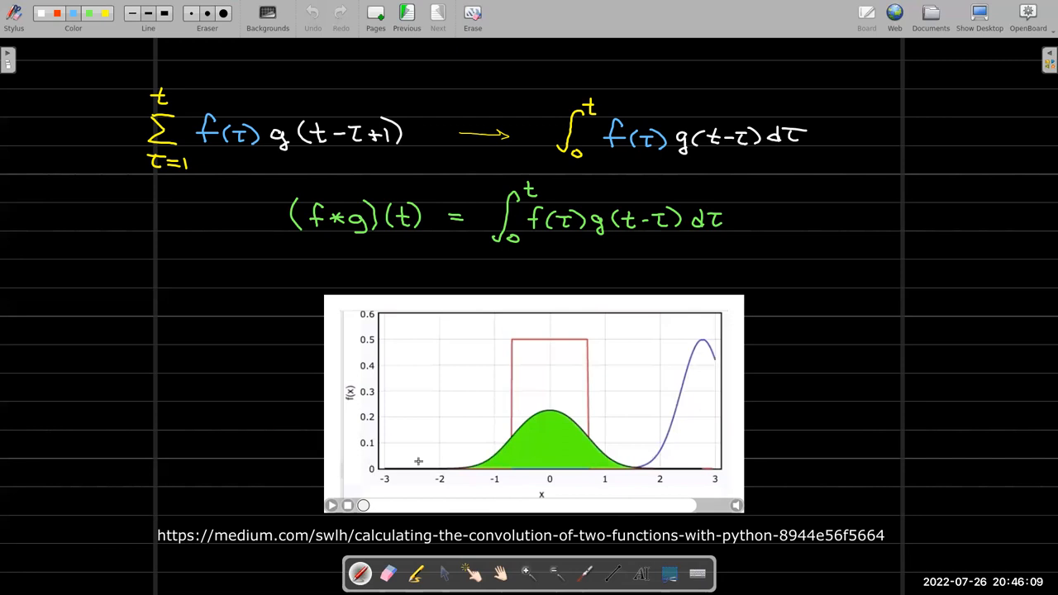
pyautogui.moveTo(457, 438)
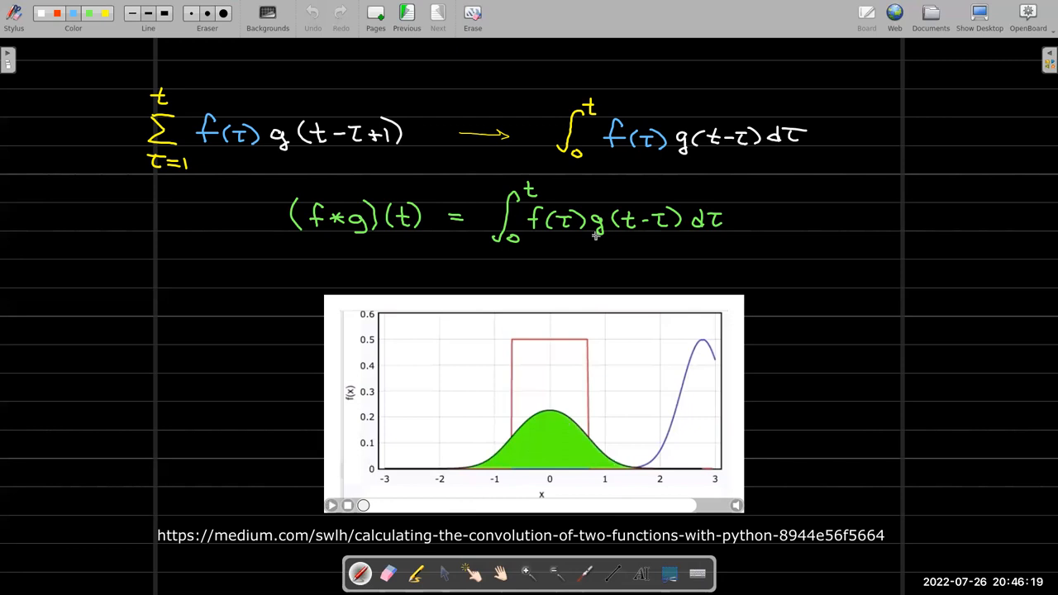
pyautogui.moveTo(524, 374)
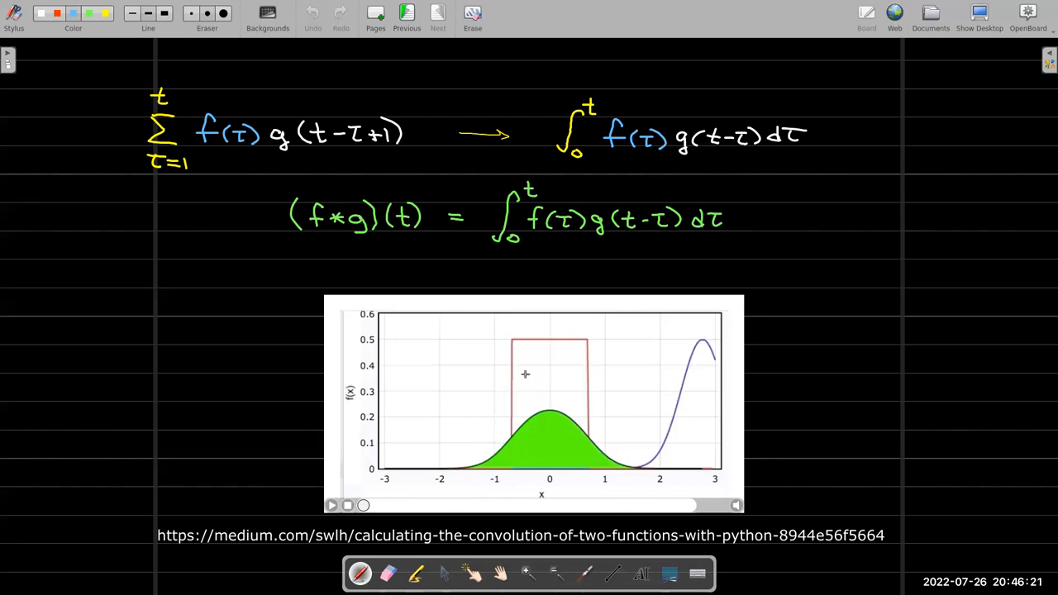
pyautogui.moveTo(549, 441)
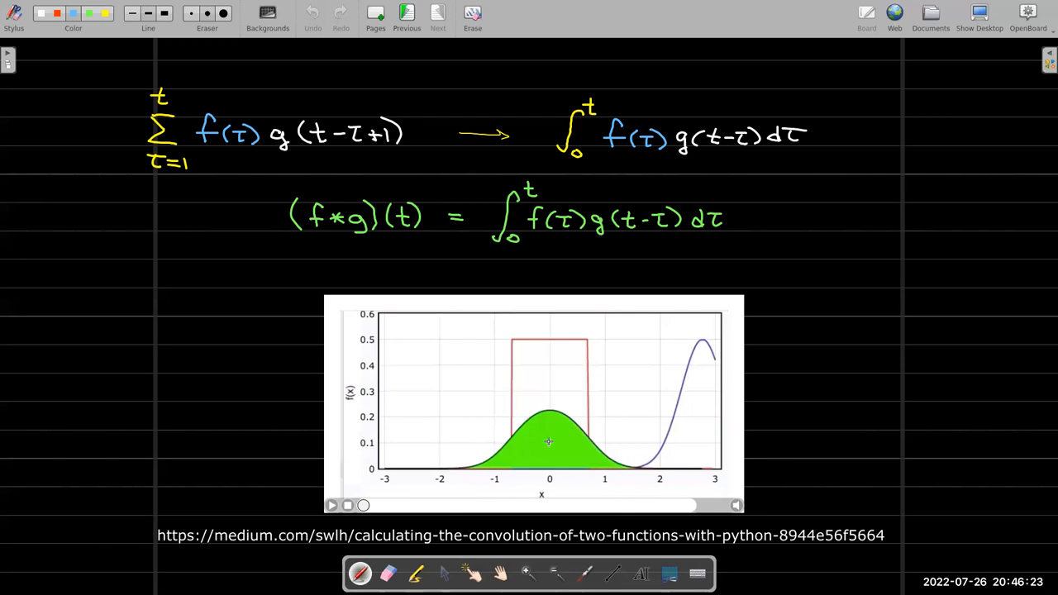
pyautogui.moveTo(569, 278)
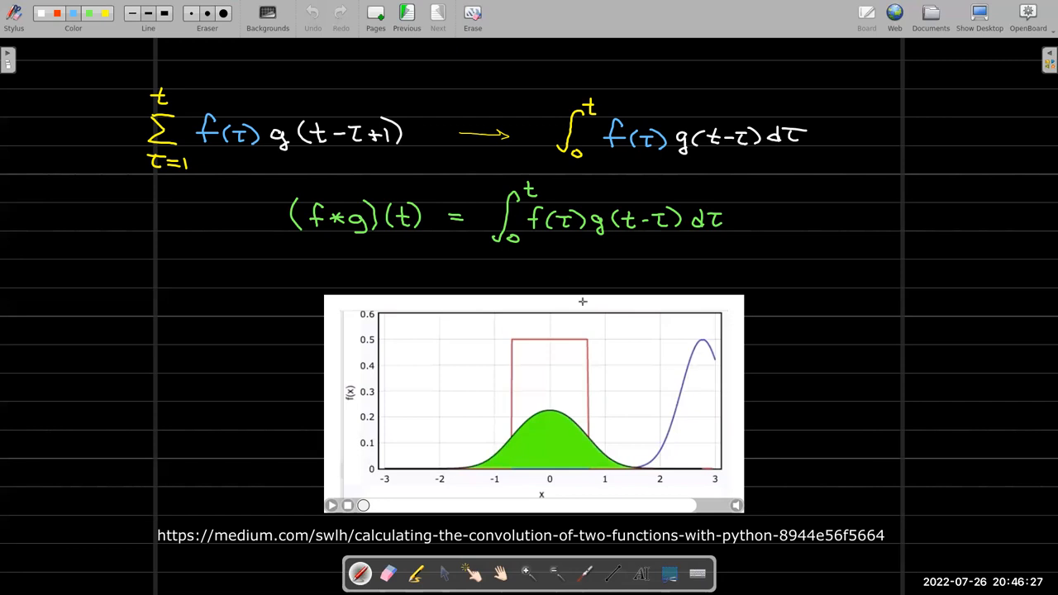
pyautogui.moveTo(542, 347)
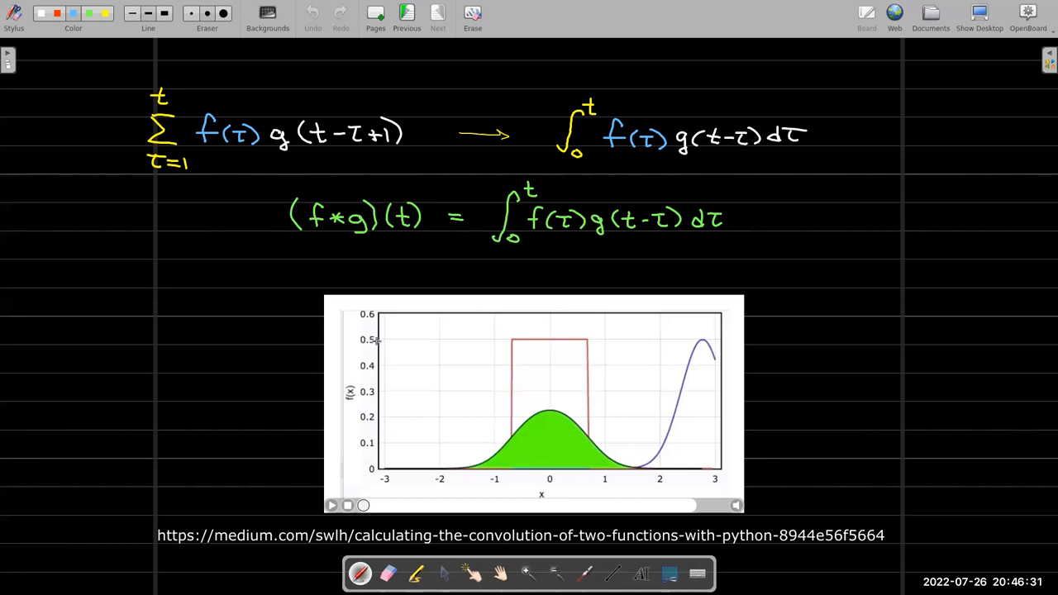
pyautogui.moveTo(710, 403)
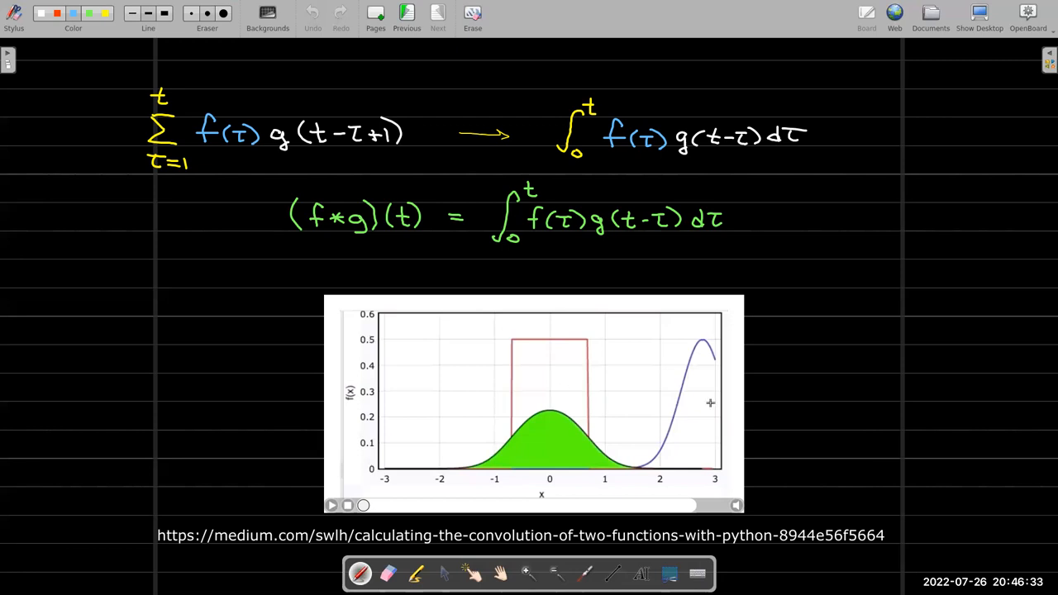
pyautogui.moveTo(386, 344)
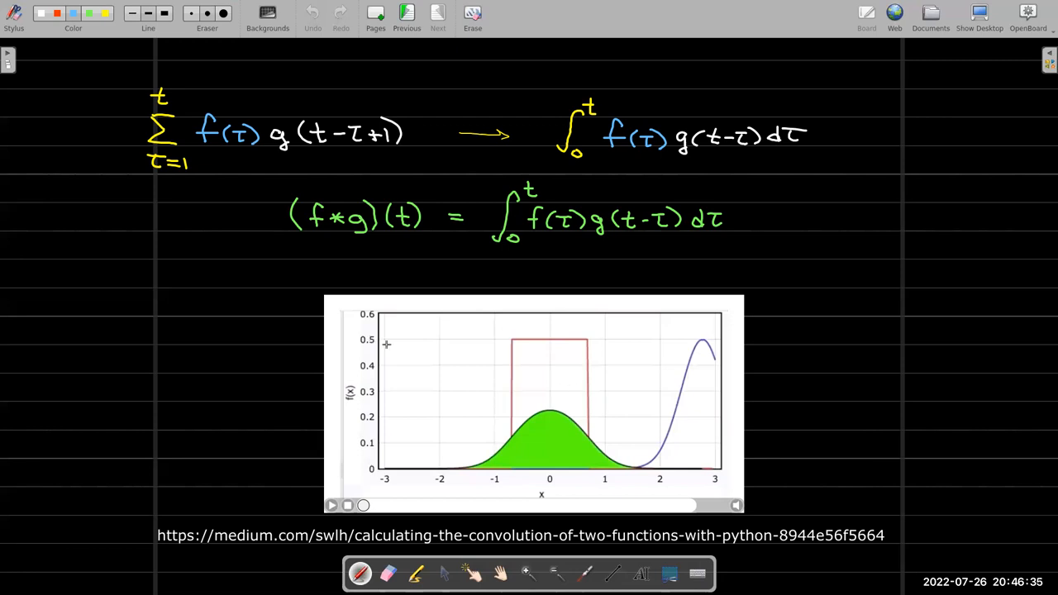
pyautogui.moveTo(382, 339)
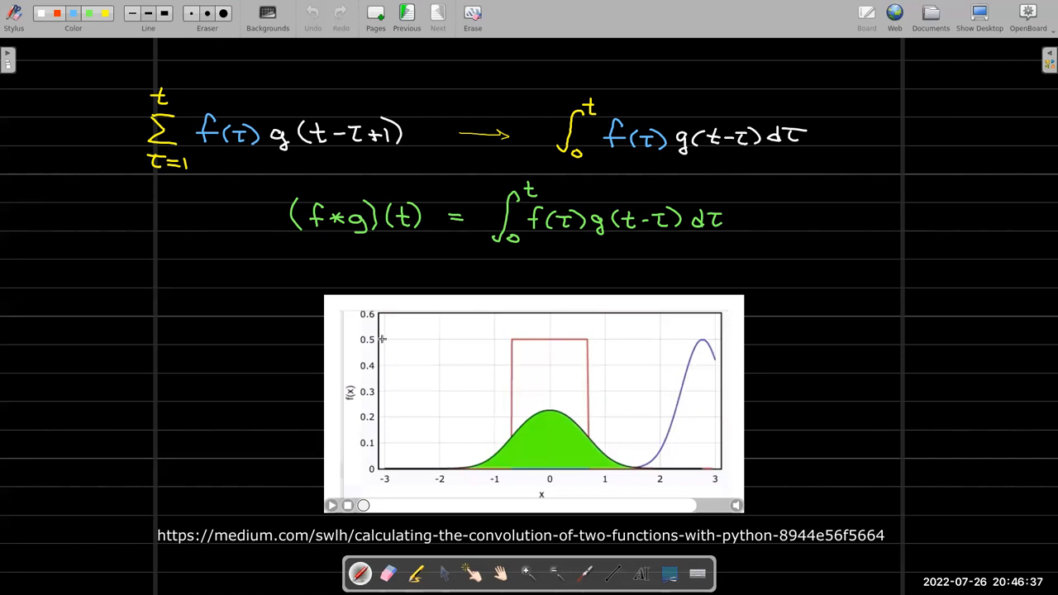
pyautogui.moveTo(550, 416)
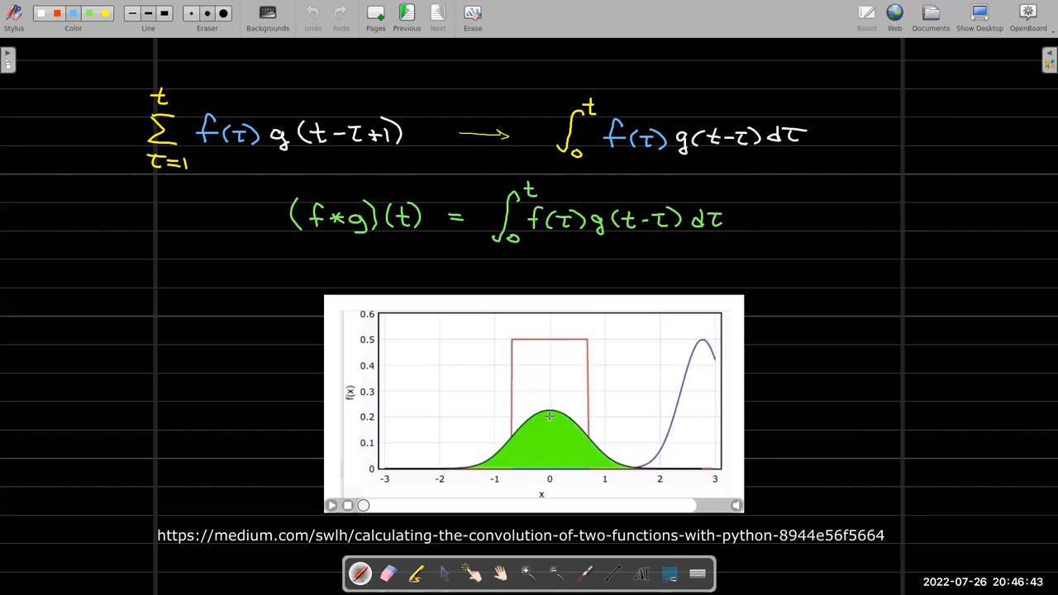
pyautogui.moveTo(343, 524)
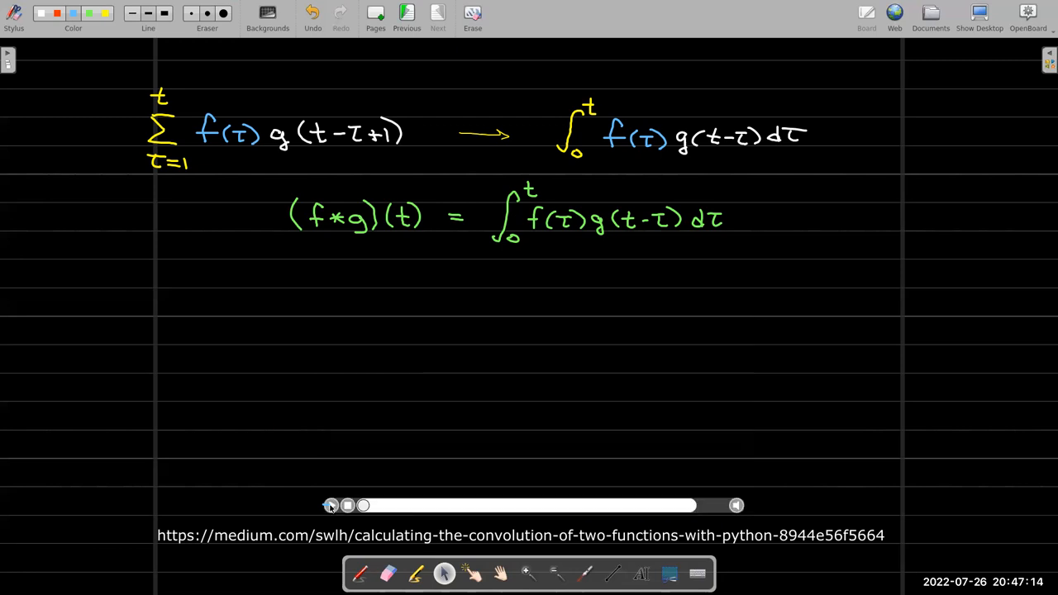
# - Play the convolution animation and scrub forward until the Gaussian reaches the rectangle
pyautogui.click(330, 505)
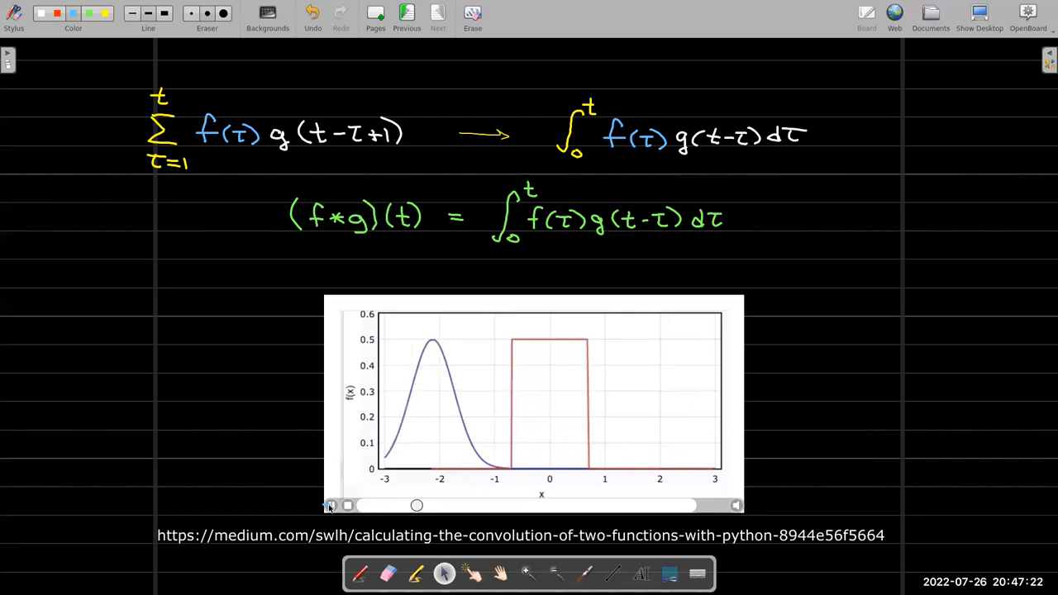
pyautogui.moveTo(417, 505); pyautogui.dragTo(453, 504)
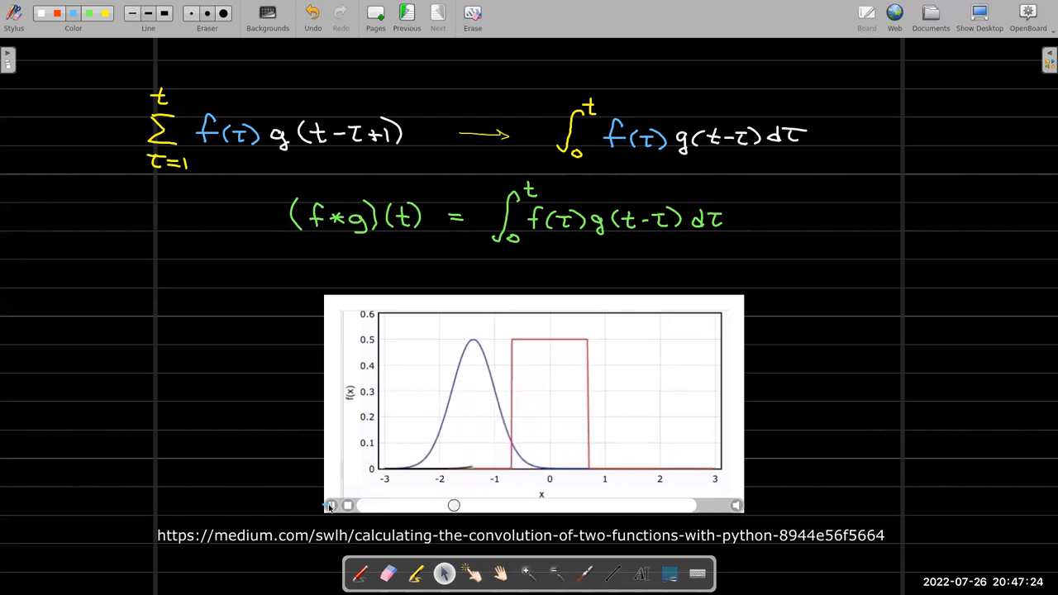